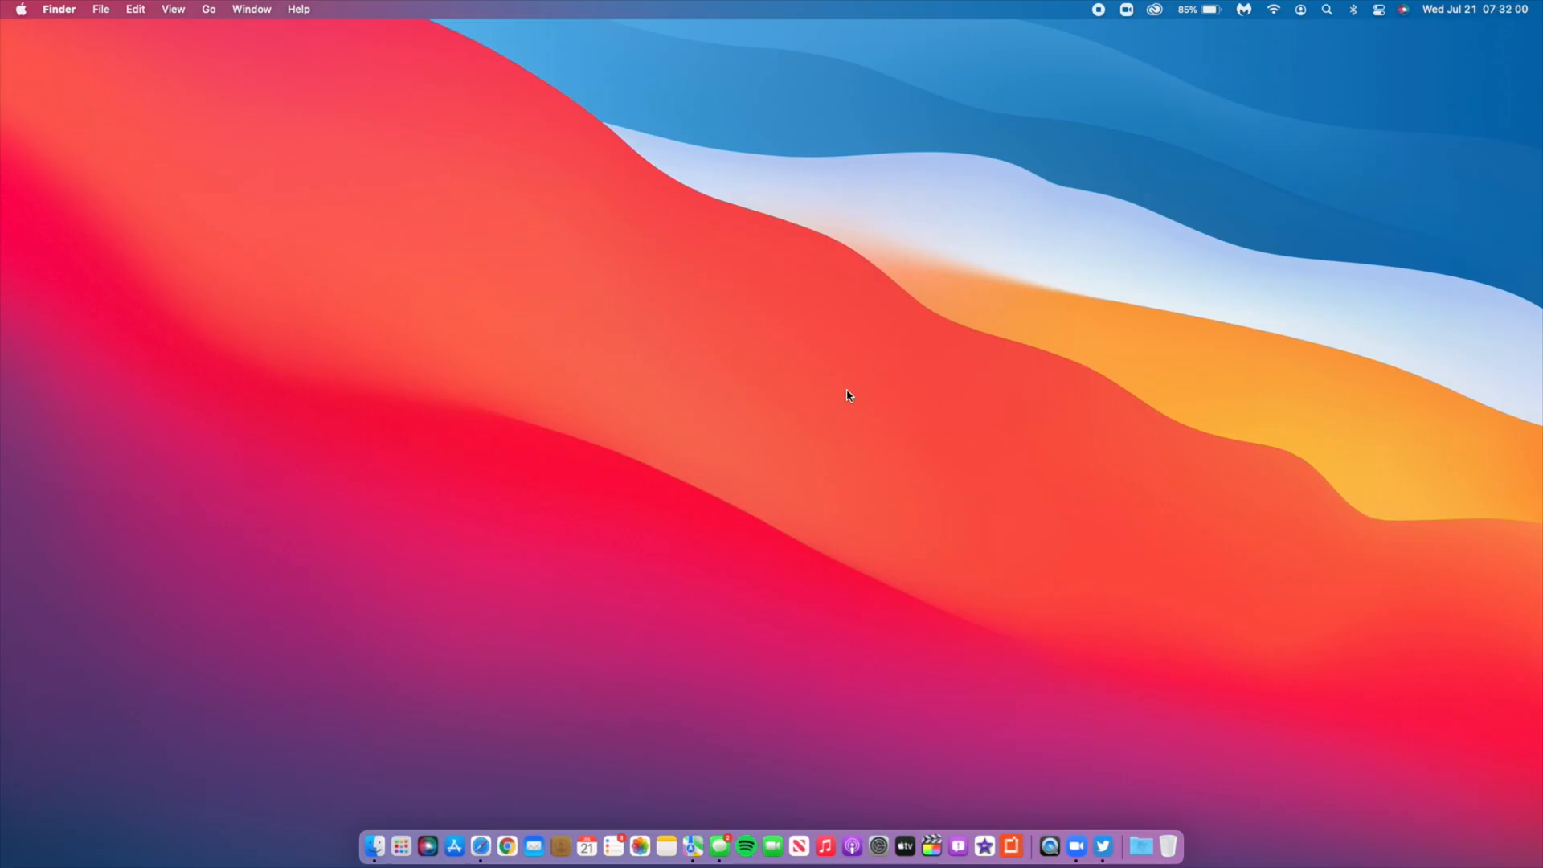
pyautogui.moveTo(557, 469)
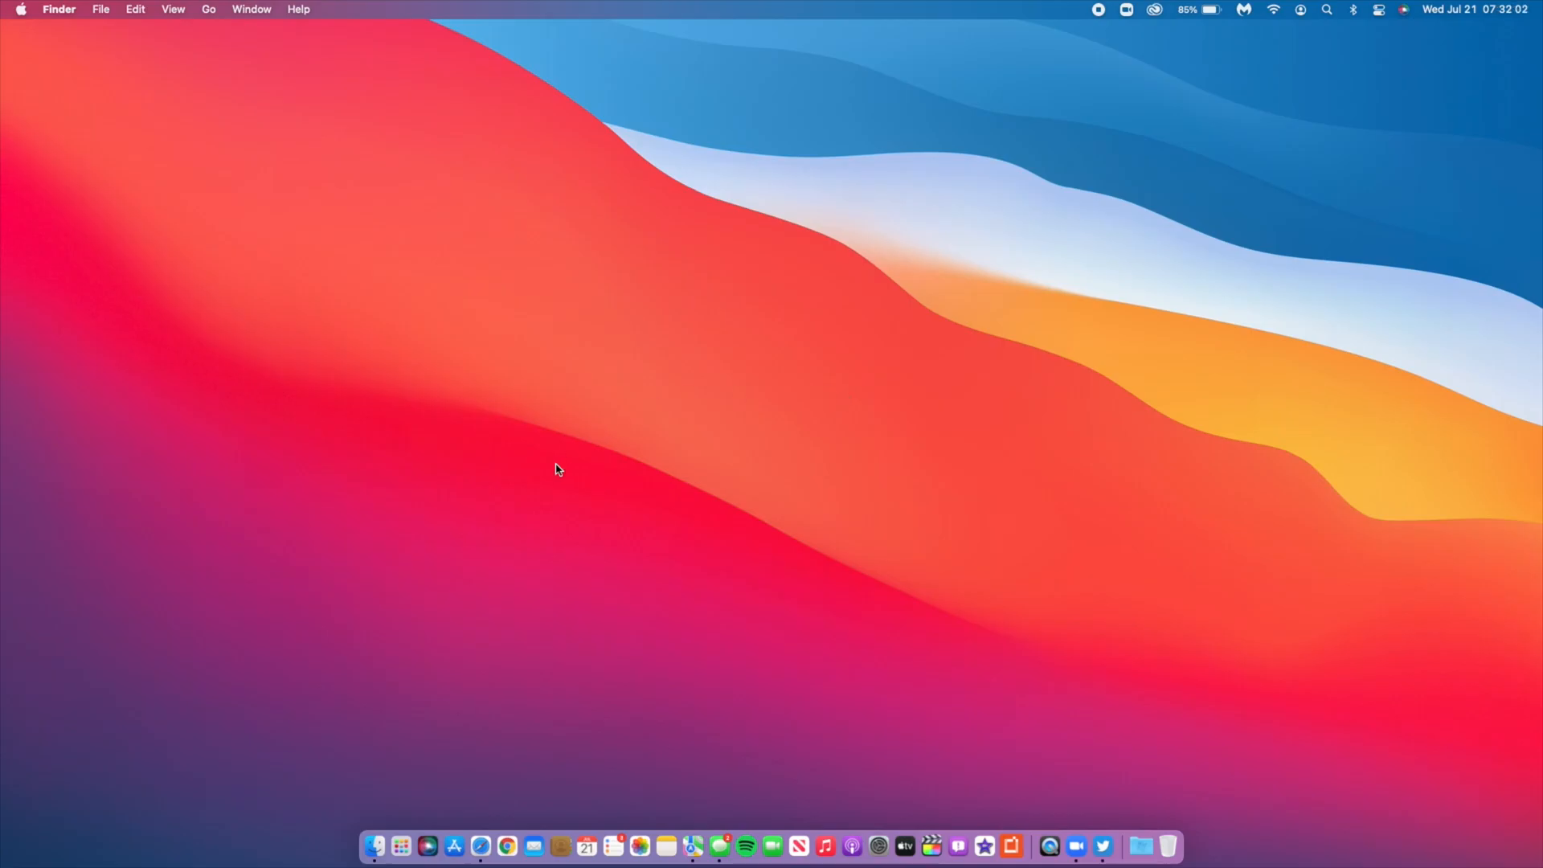
pyautogui.moveTo(564, 406)
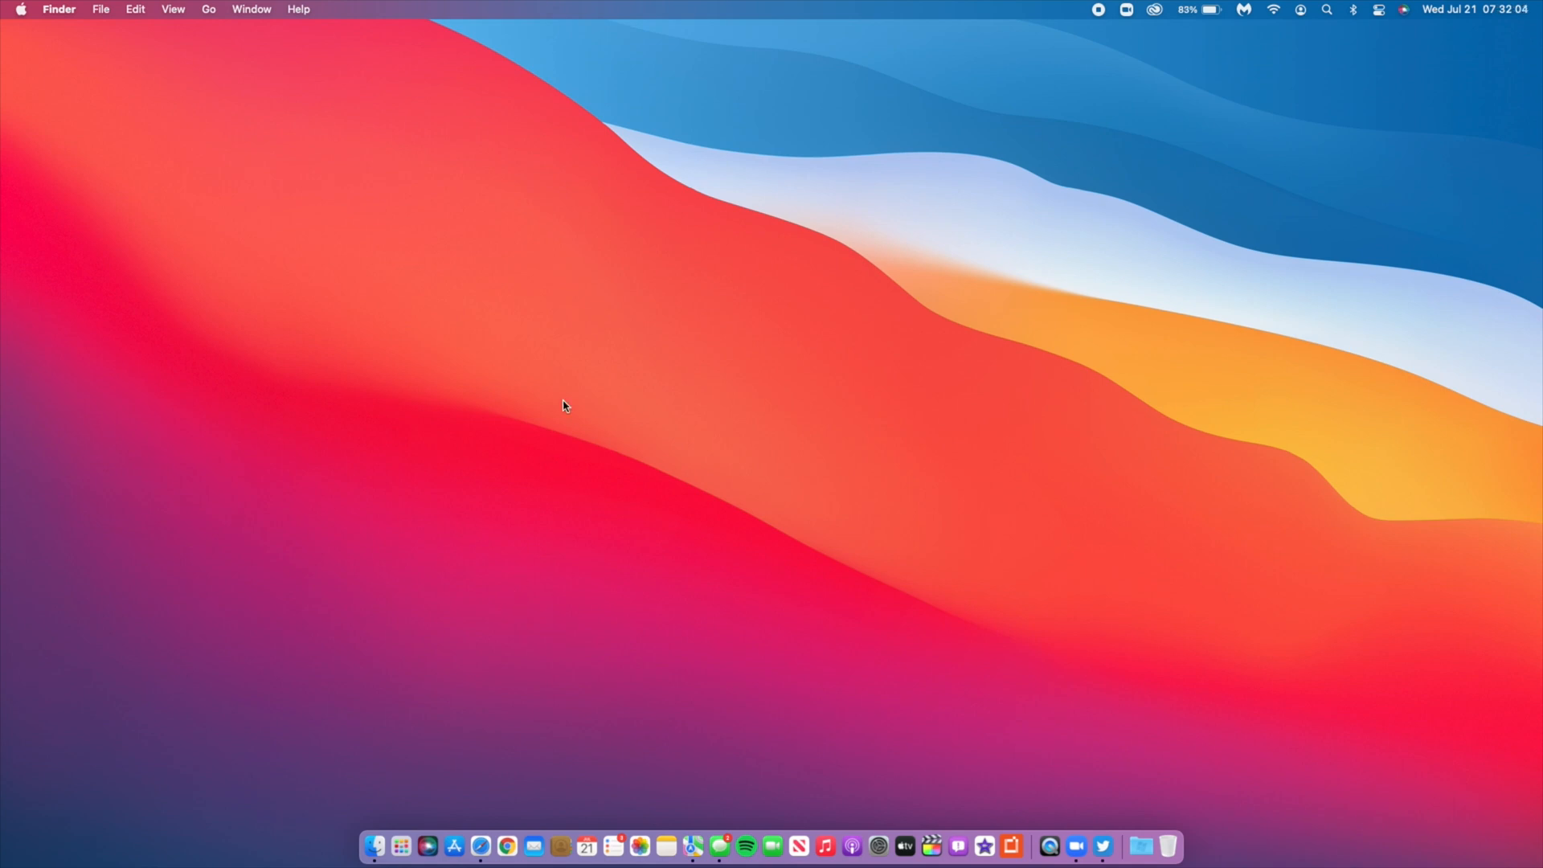
# Launch Safari from the Dock.
pyautogui.click(474, 830)
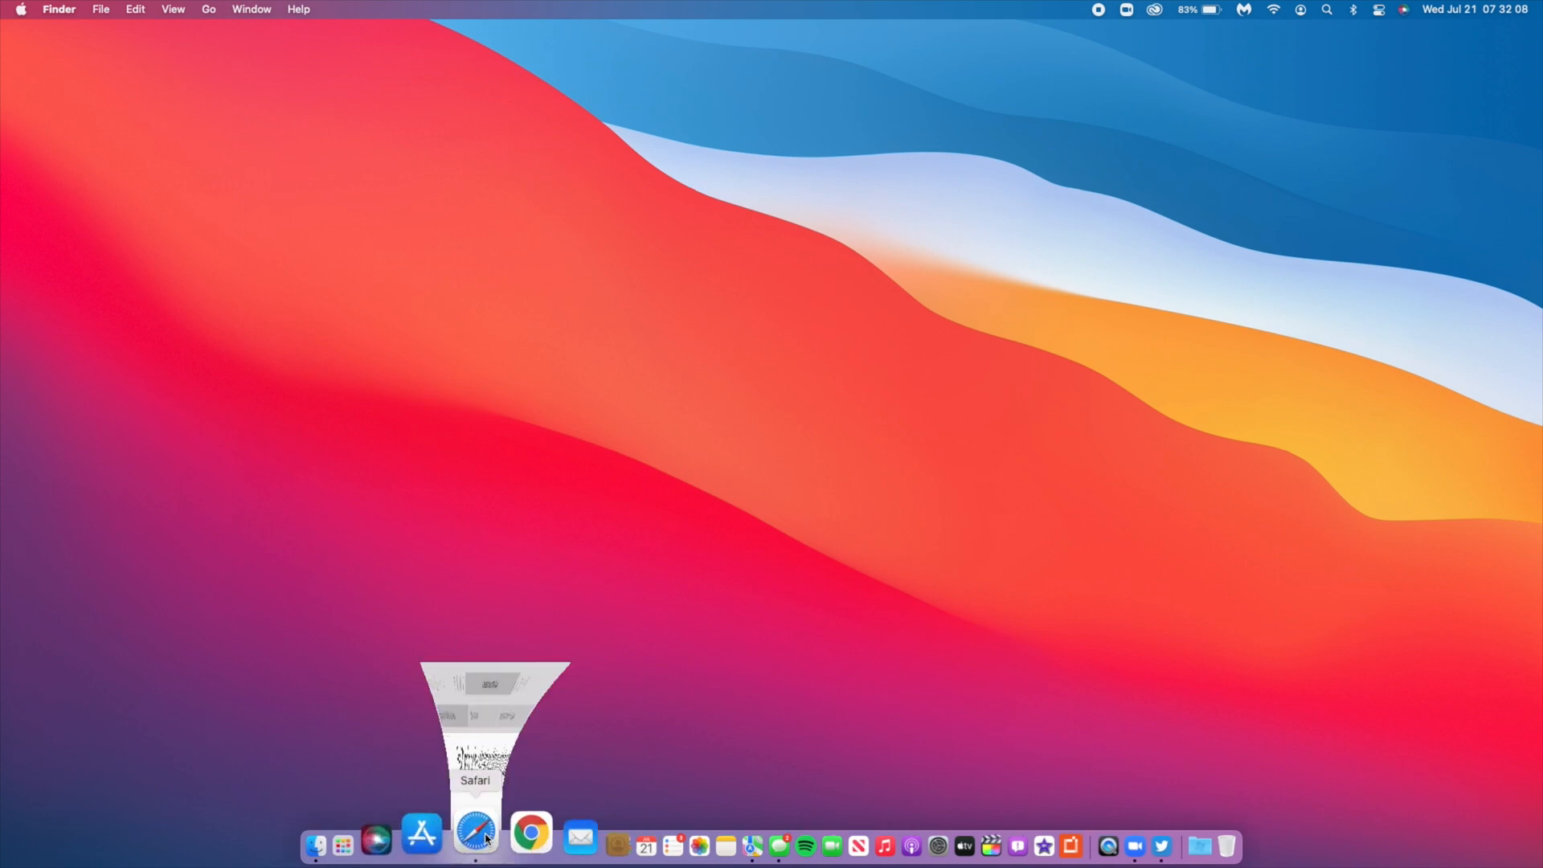
# Scroll the Apple Developer beta downloads page to the macOS Big Sur 11.5 RC entry.
pyautogui.click(474, 833)
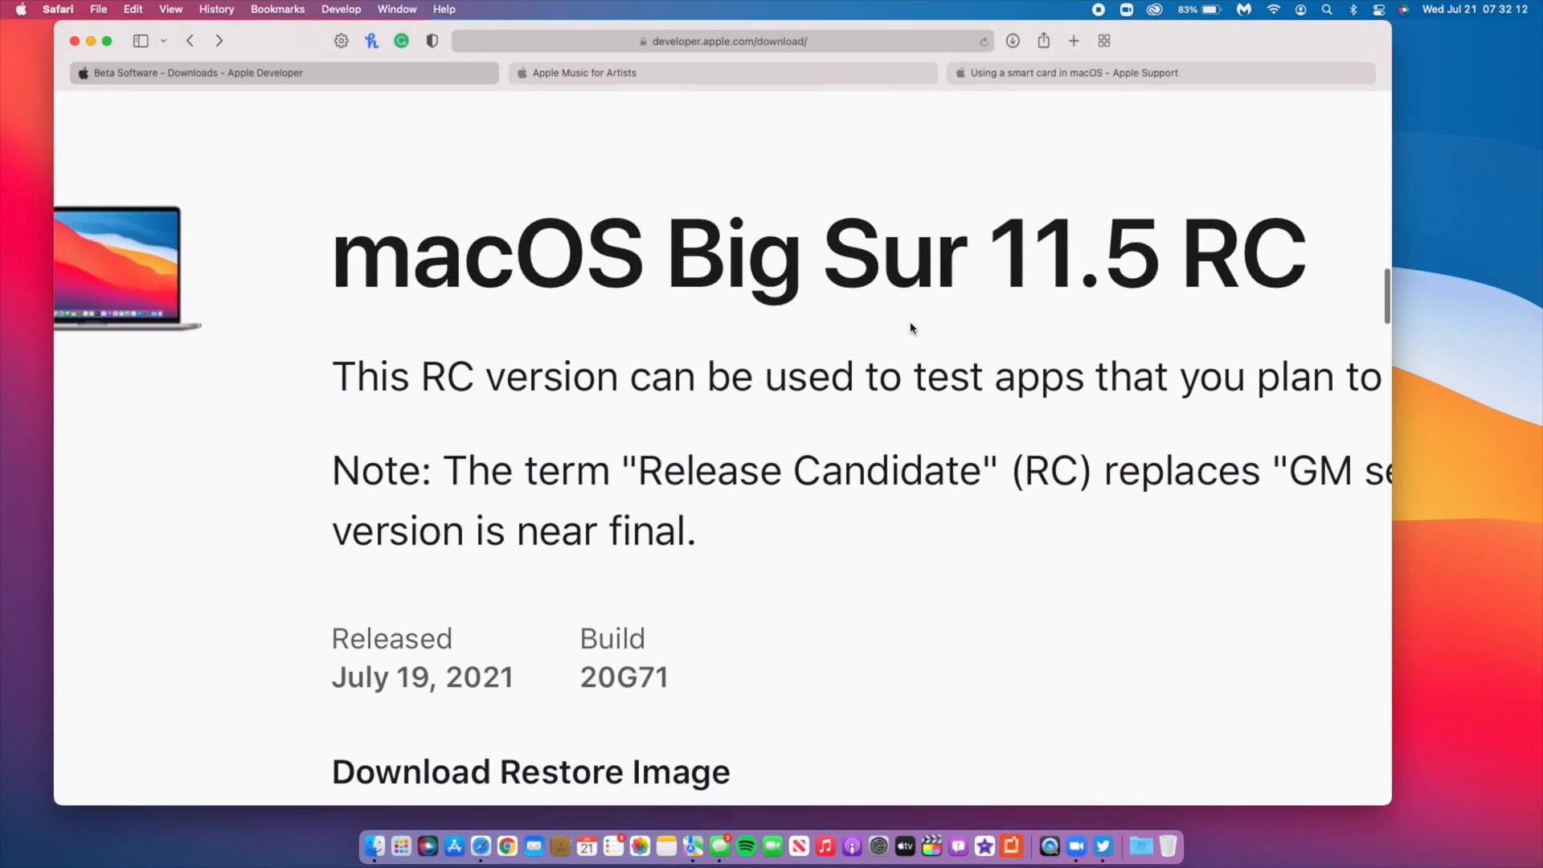
pyautogui.scroll(-3)
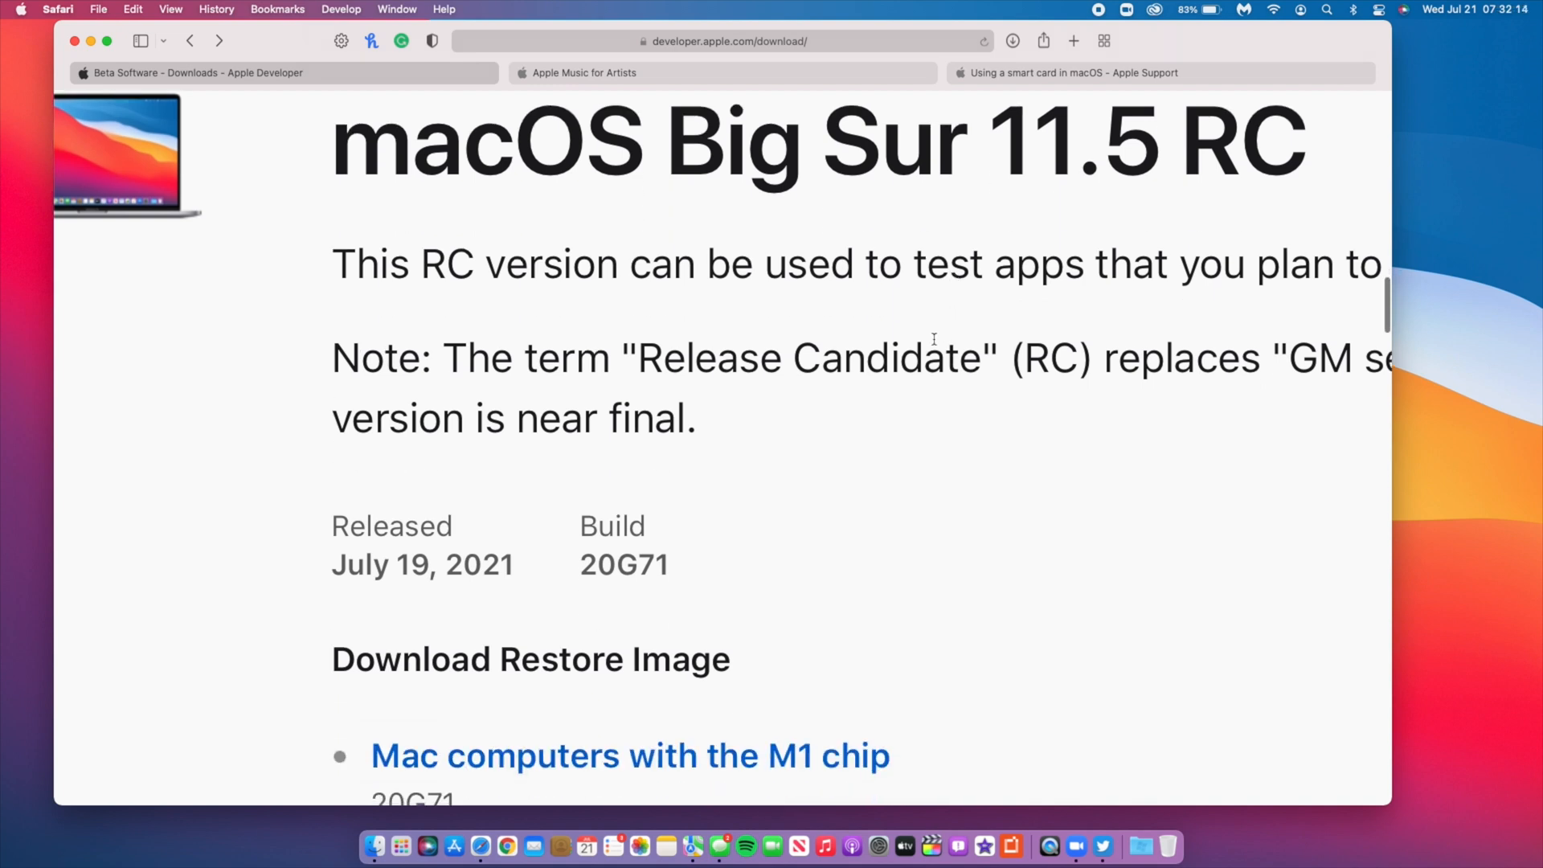
pyautogui.scroll(-3)
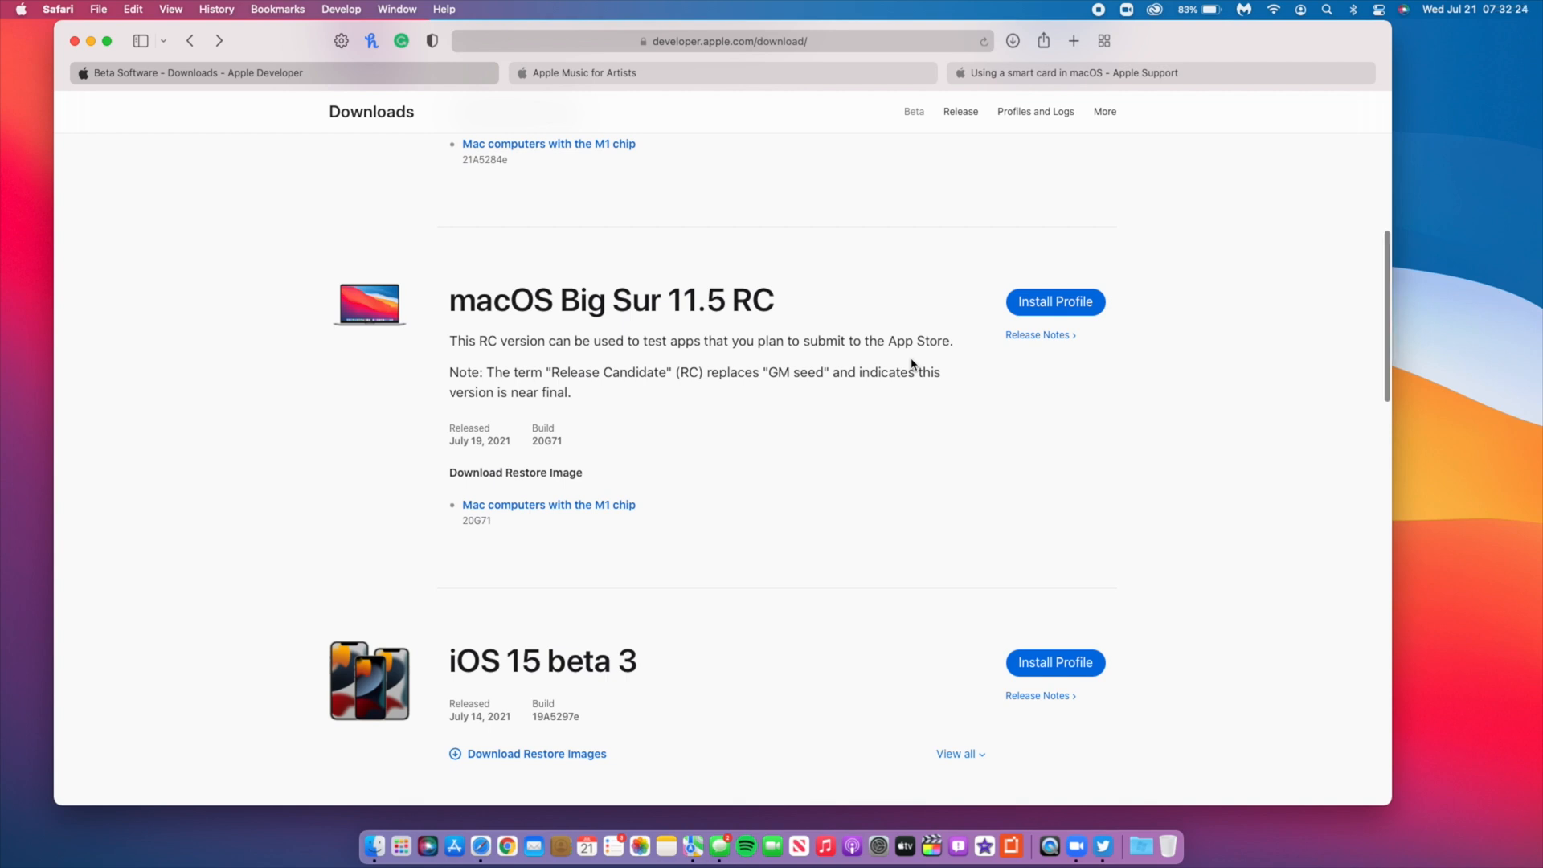
pyautogui.scroll(-3)
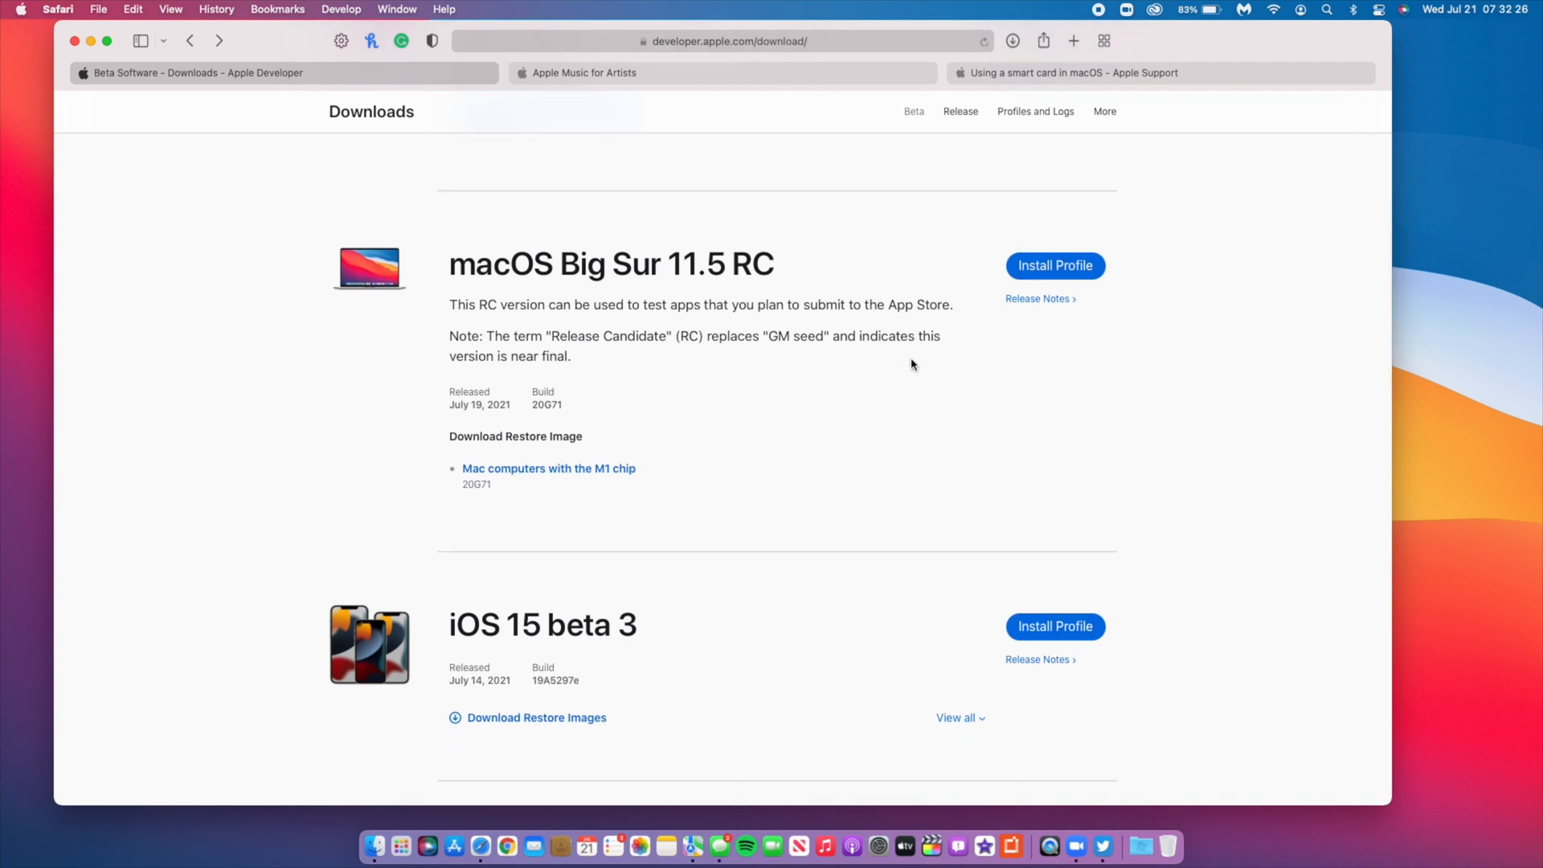
pyautogui.scroll(-3)
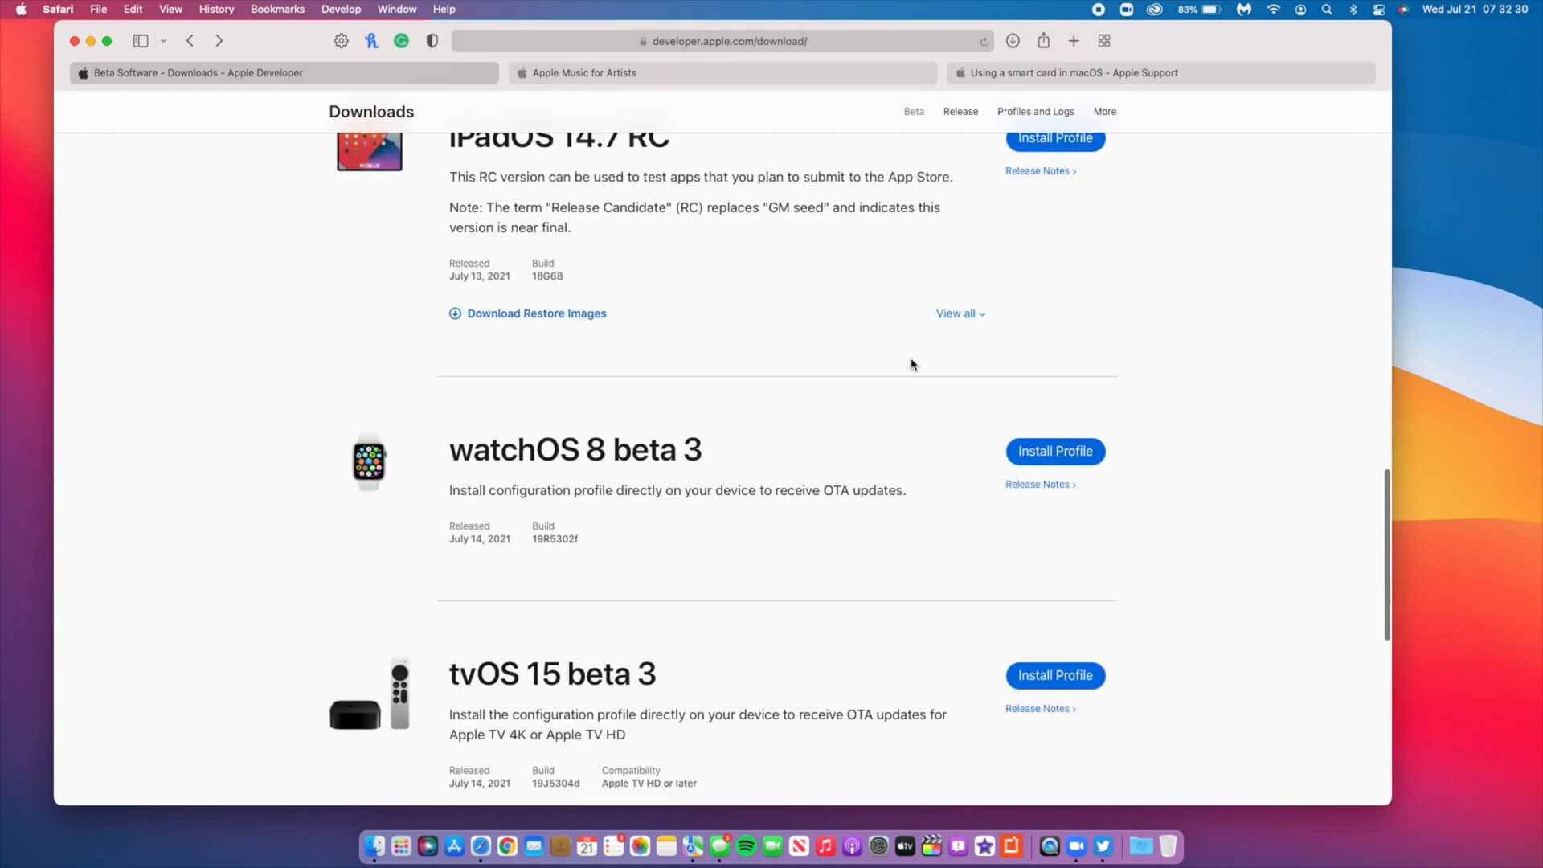
pyautogui.scroll(-3)
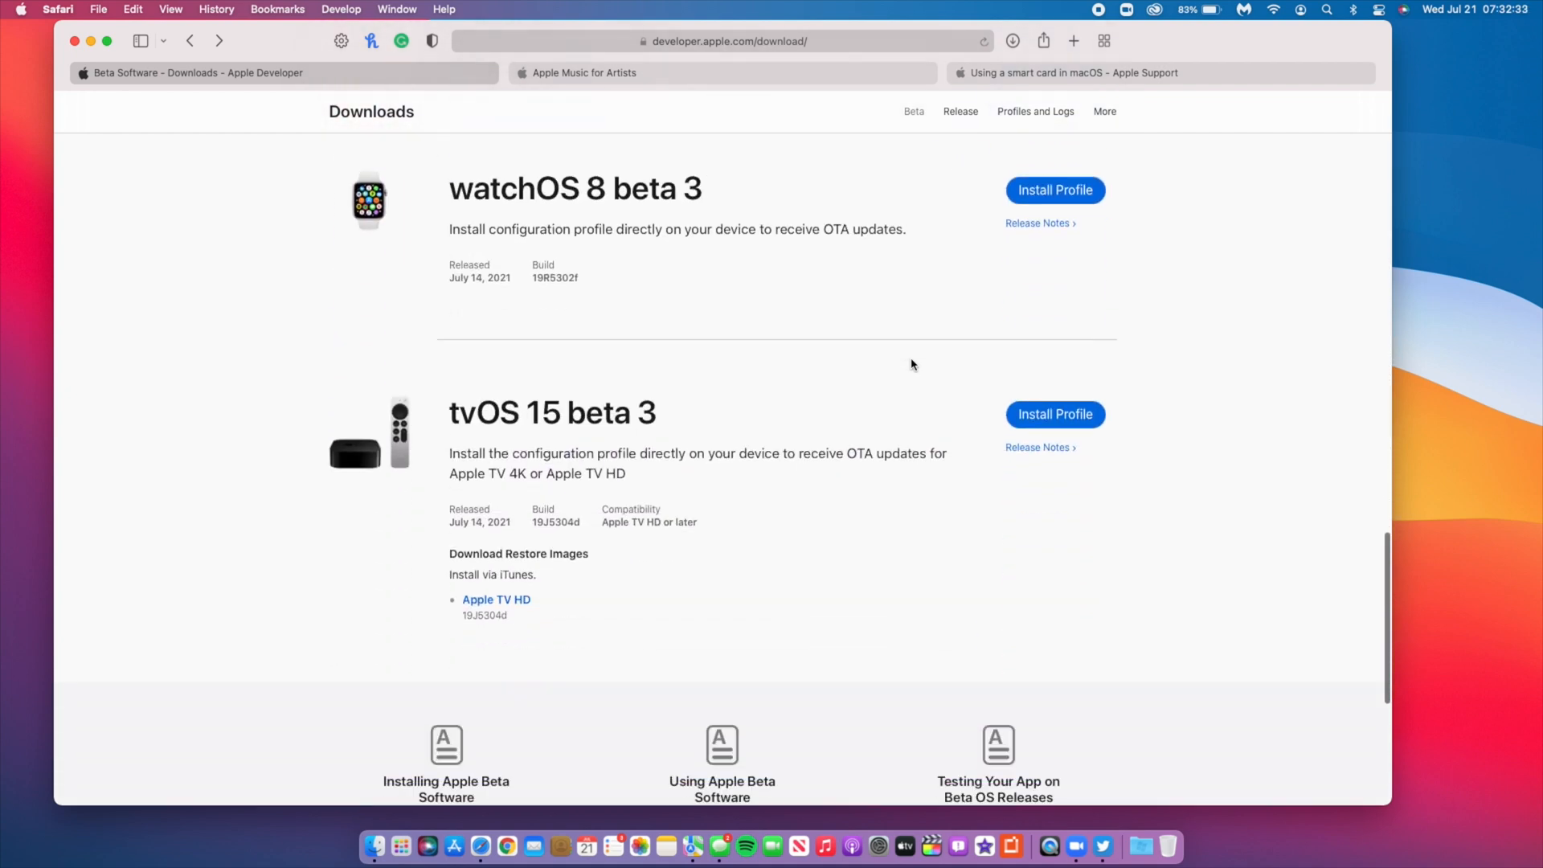
pyautogui.scroll(-3)
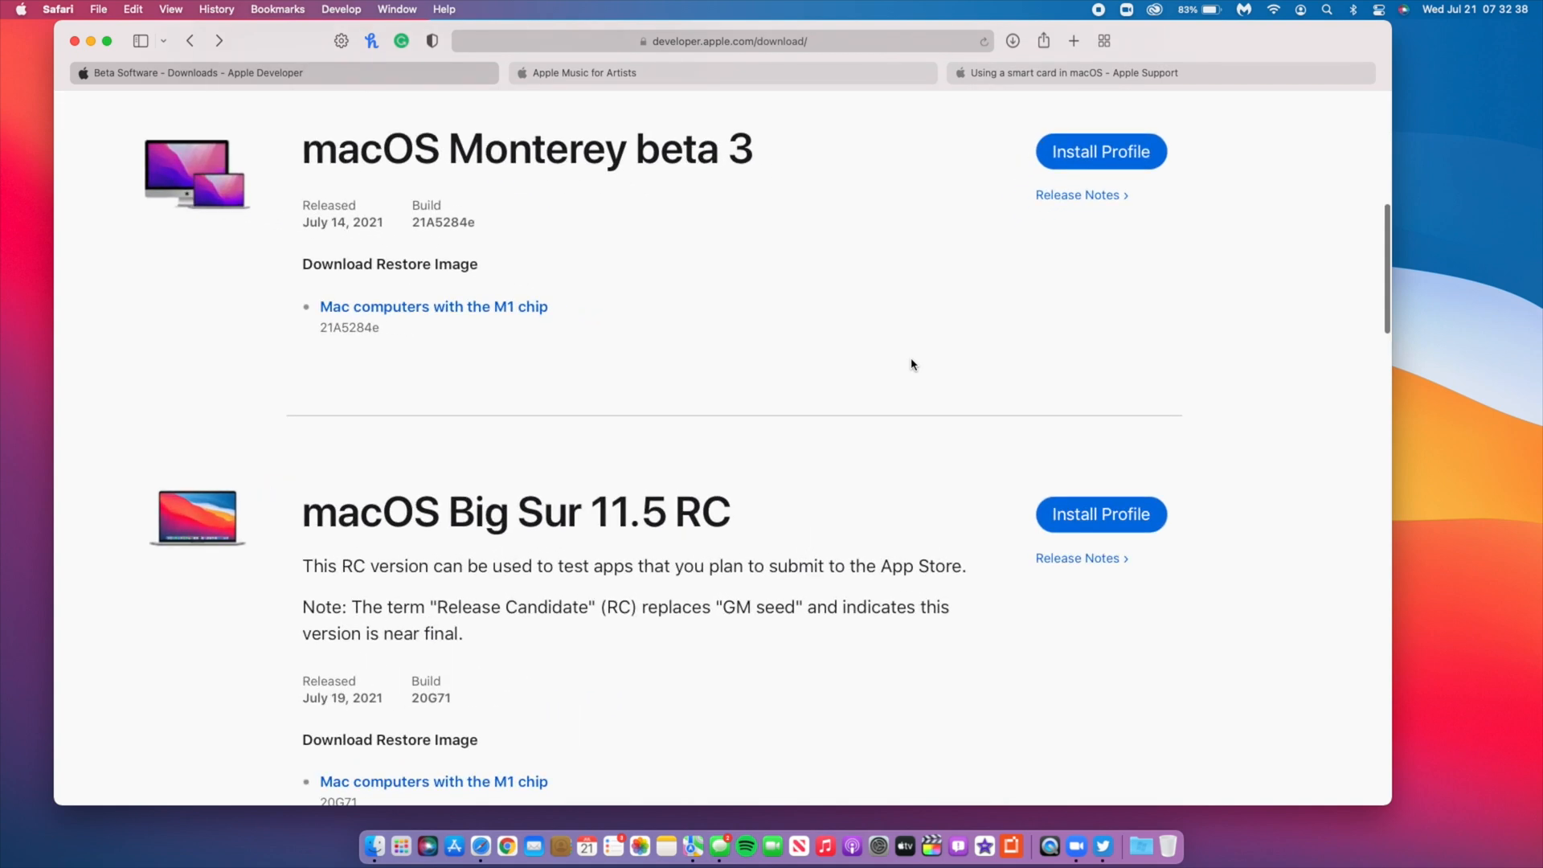
pyautogui.scroll(-3)
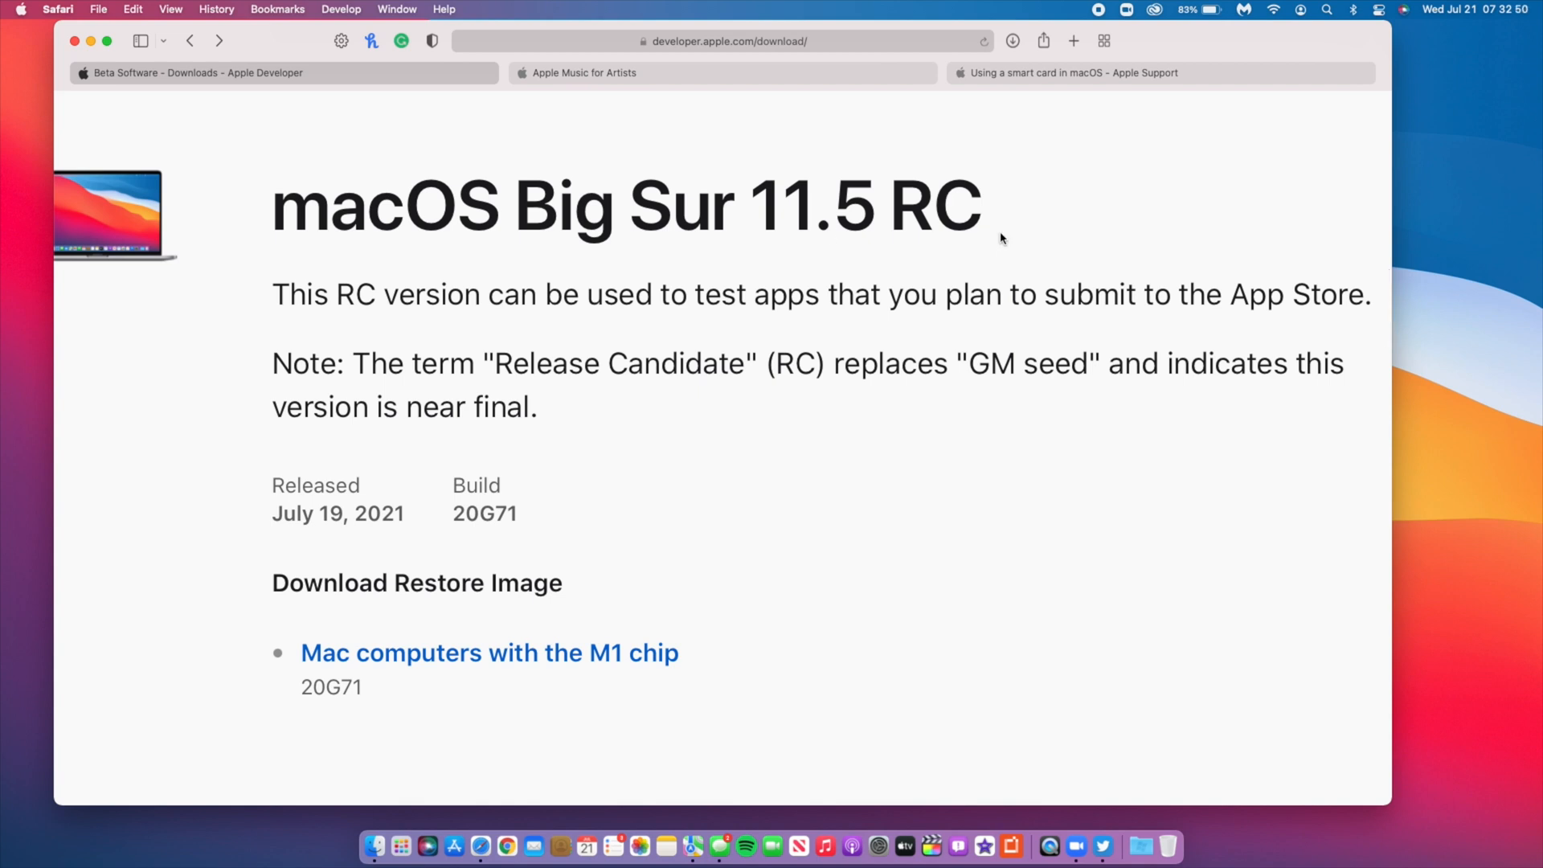
pyautogui.moveTo(1011, 206)
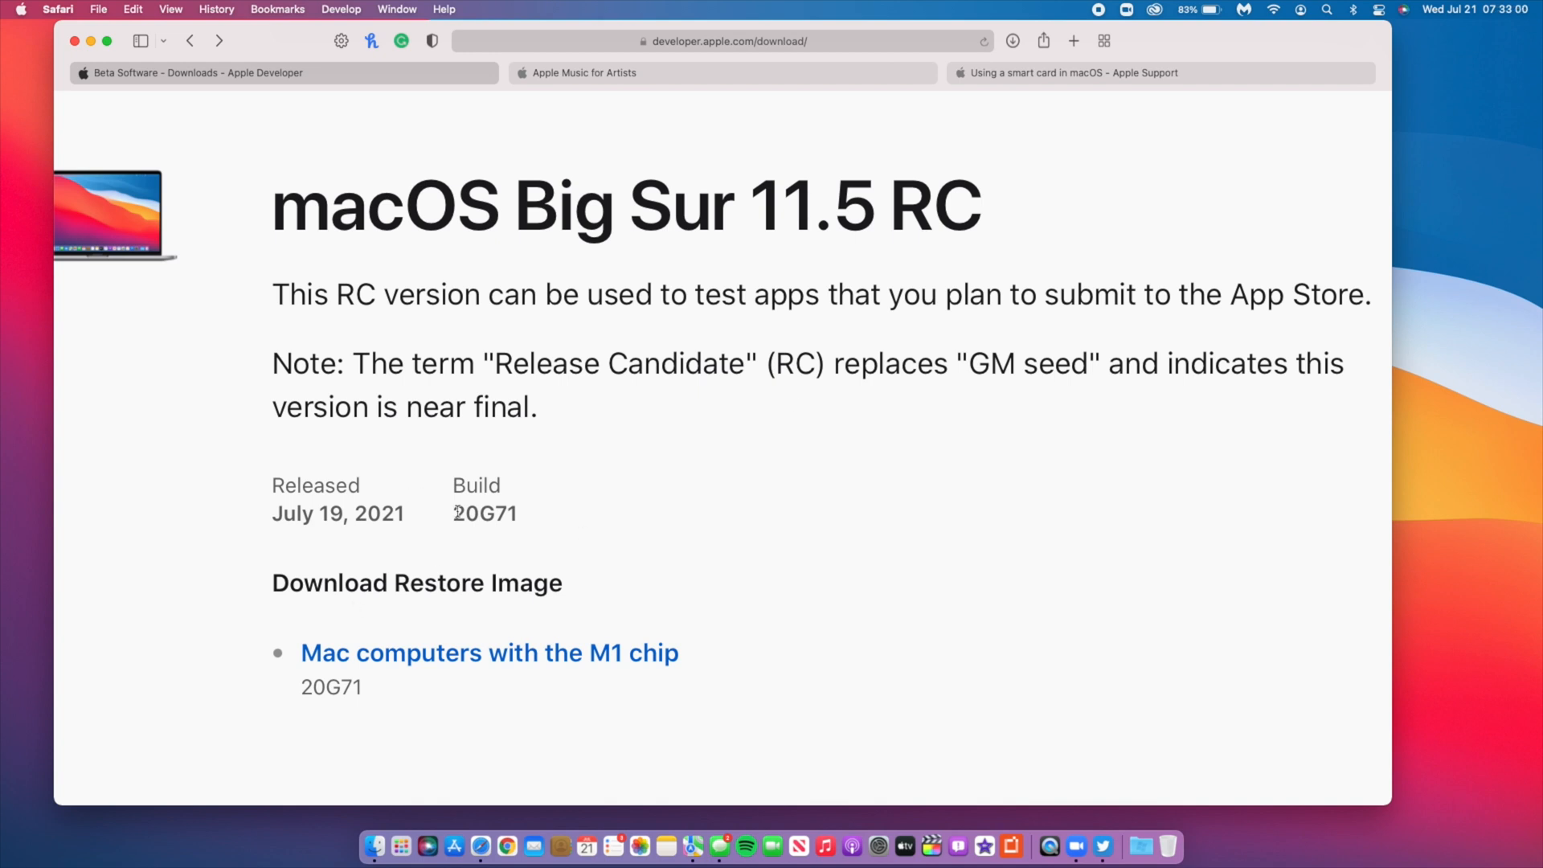
pyautogui.moveTo(531, 526)
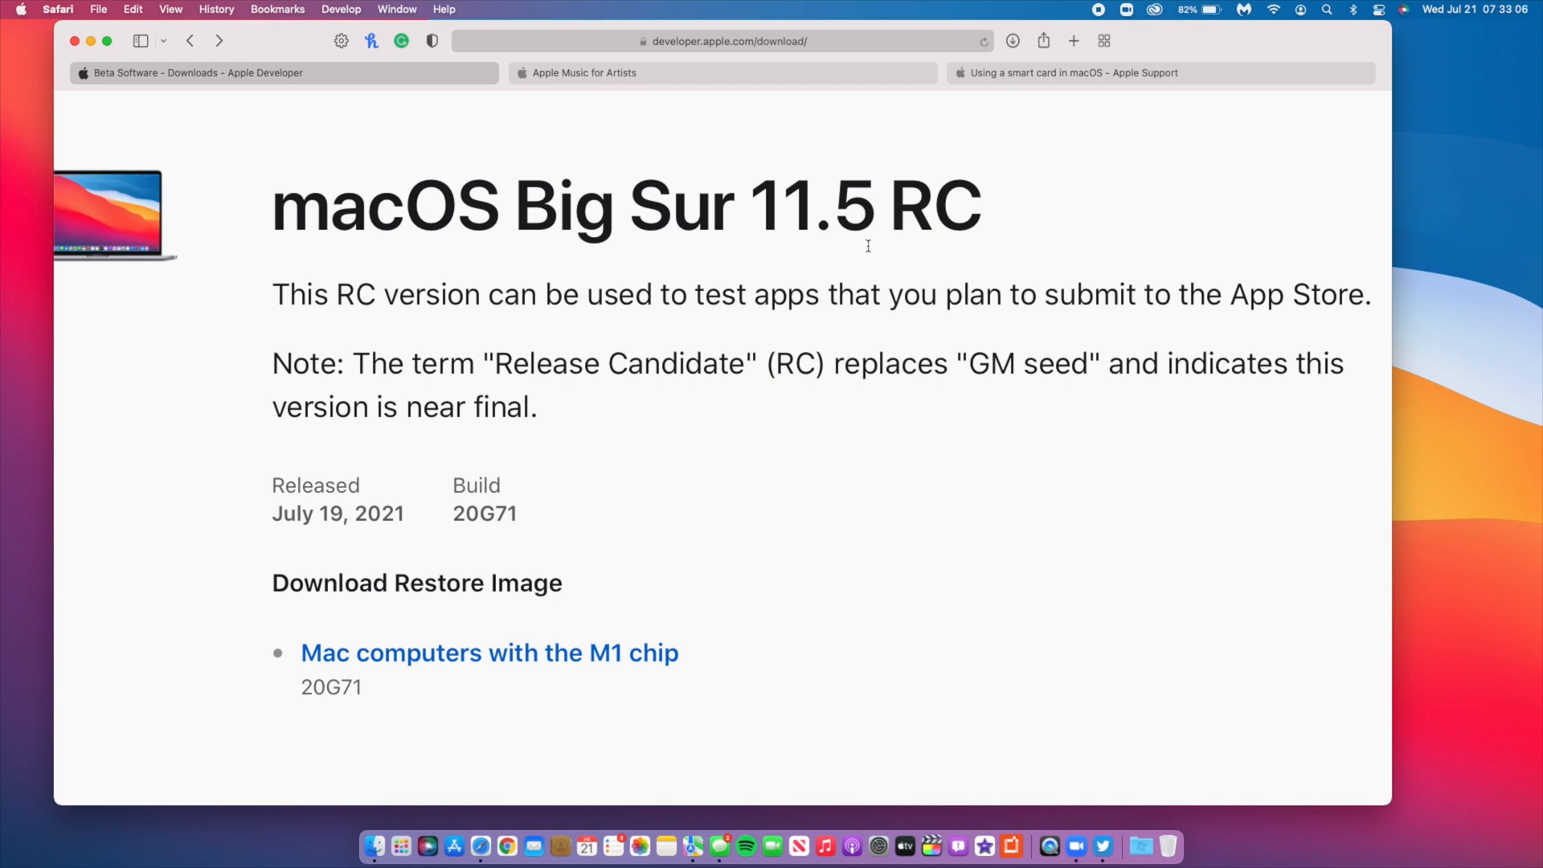
pyautogui.moveTo(501, 532)
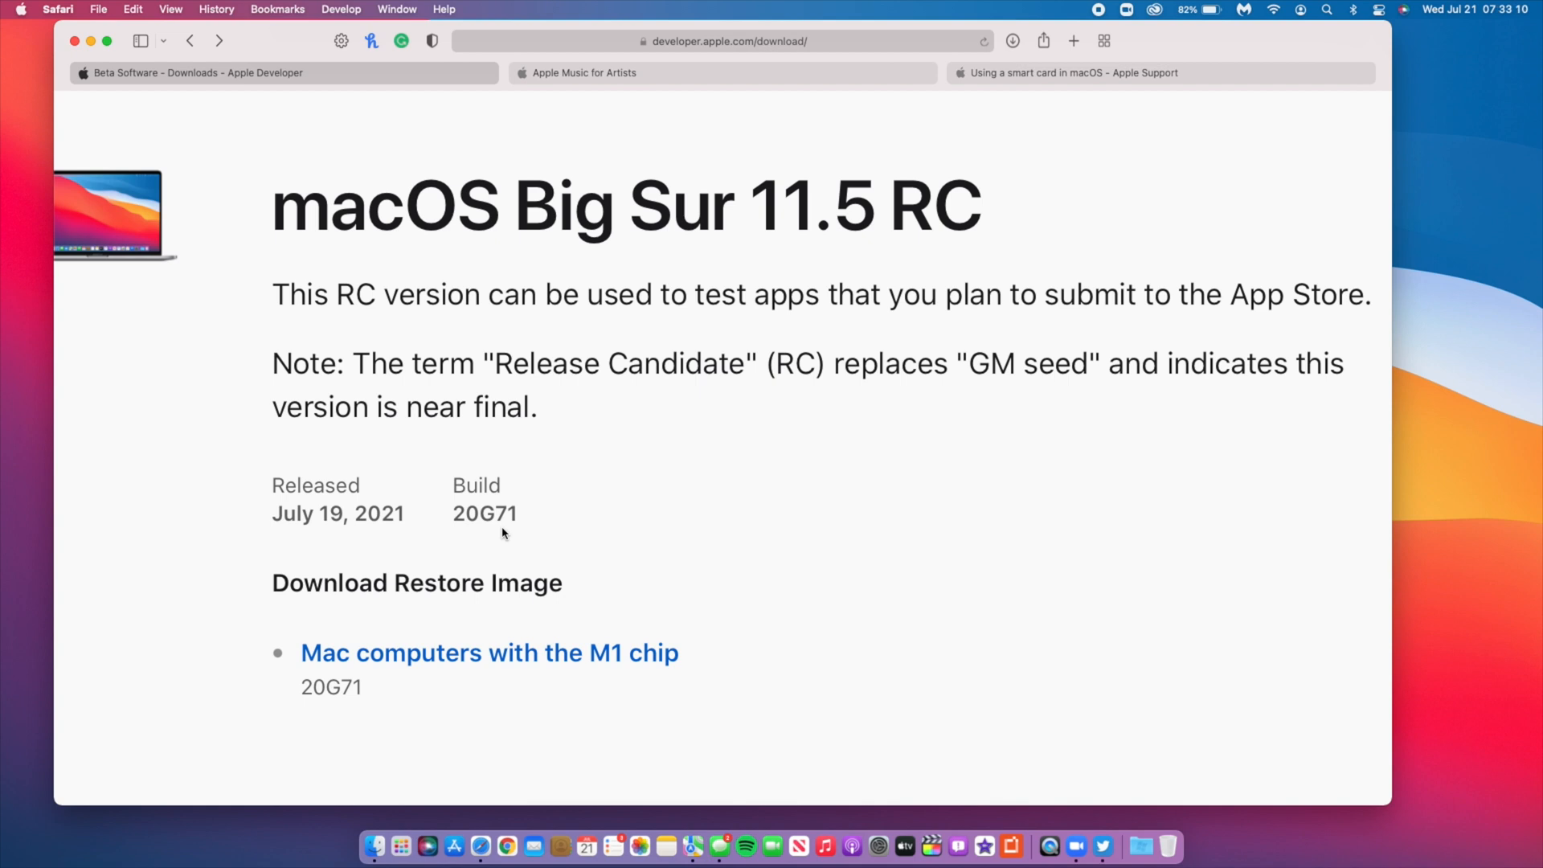
pyautogui.moveTo(465, 535)
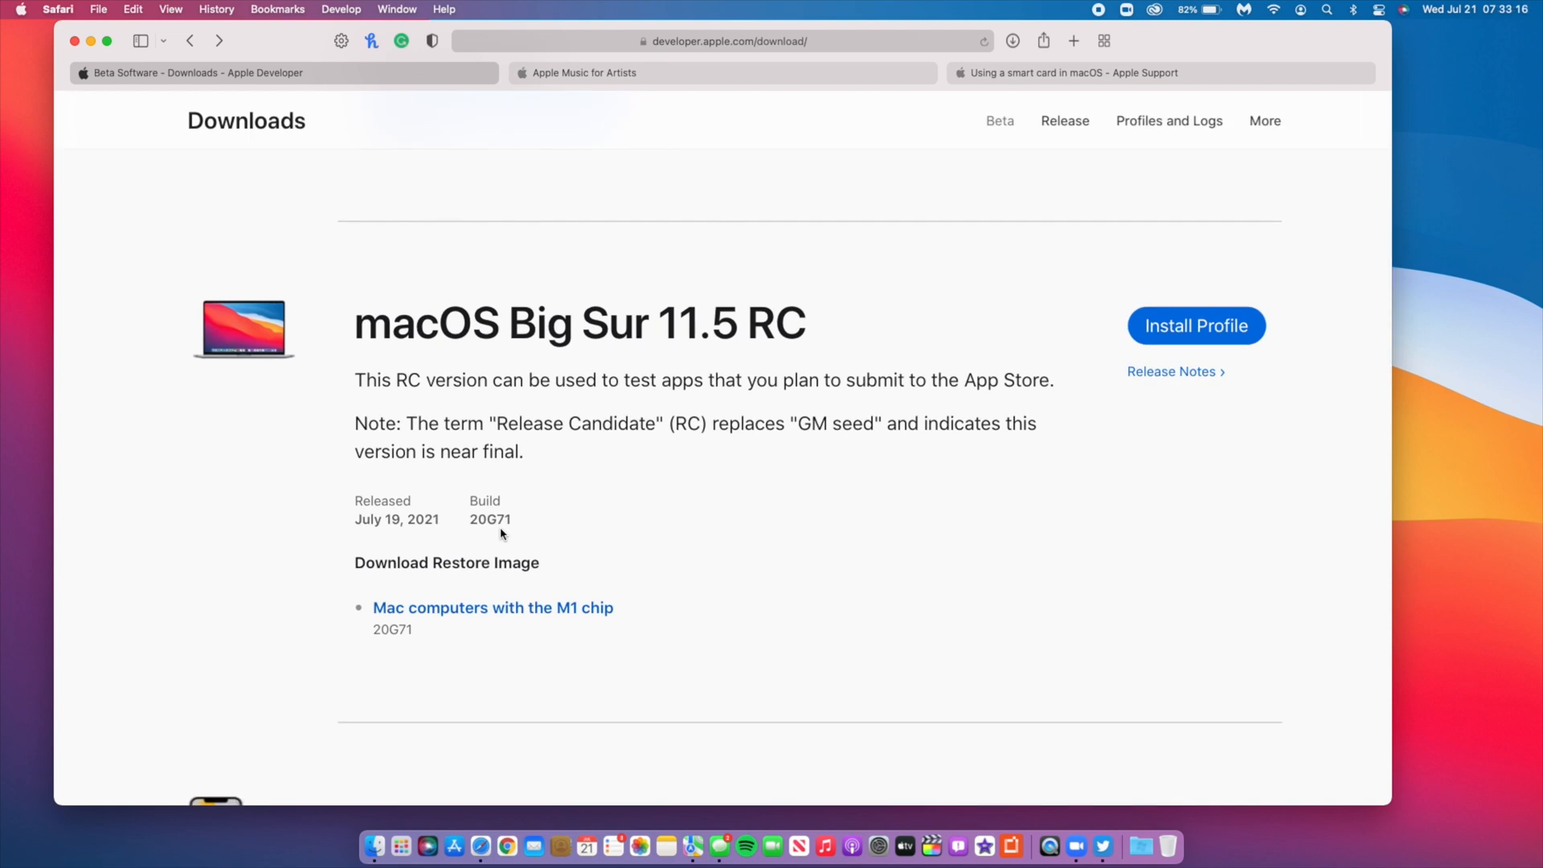
pyautogui.scroll(-3)
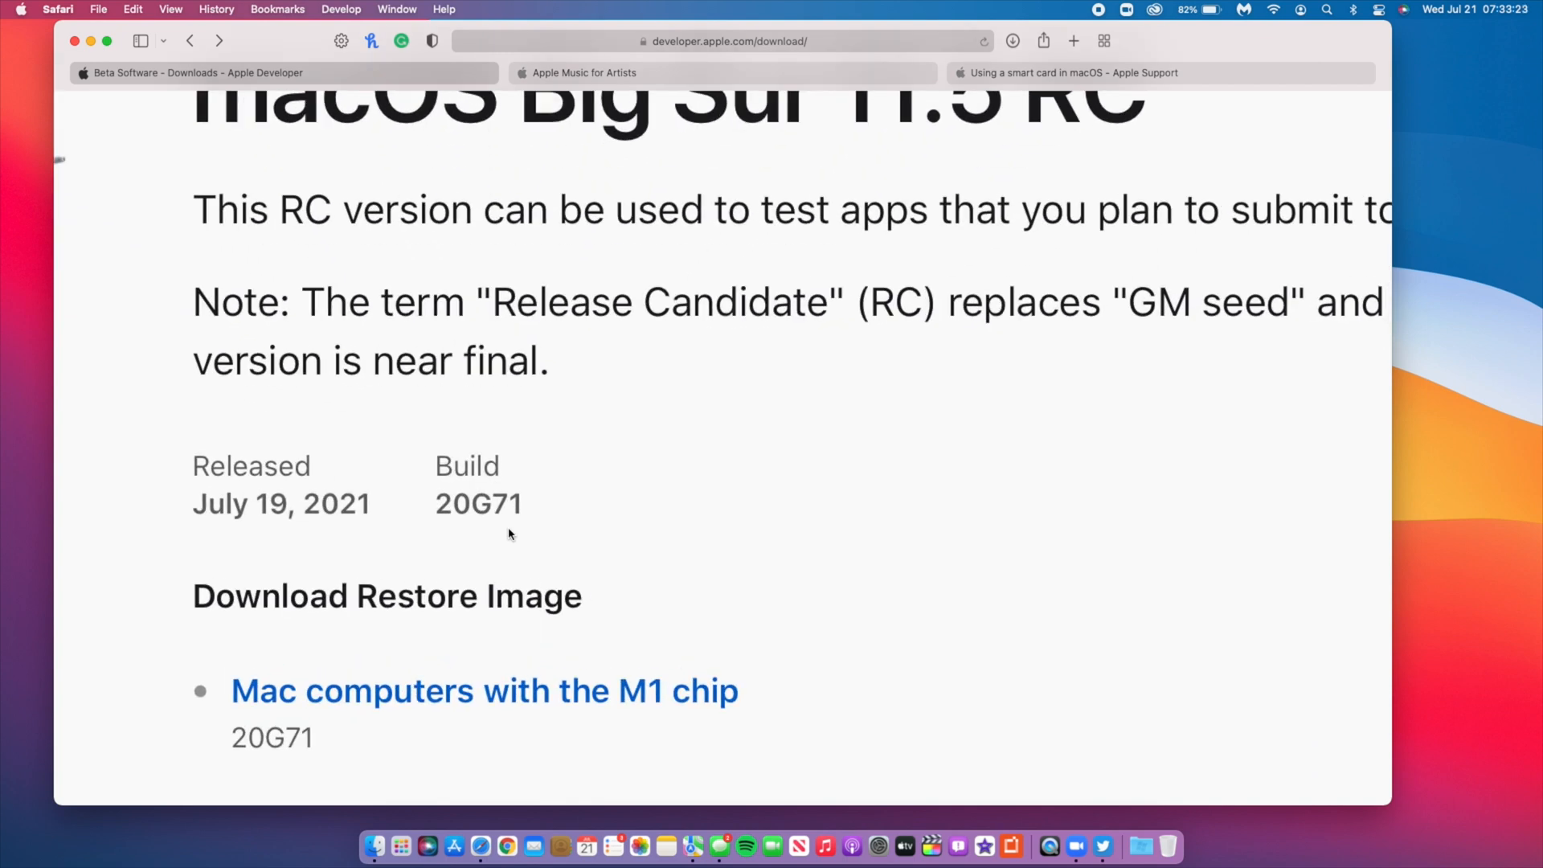
pyautogui.moveTo(170, 106)
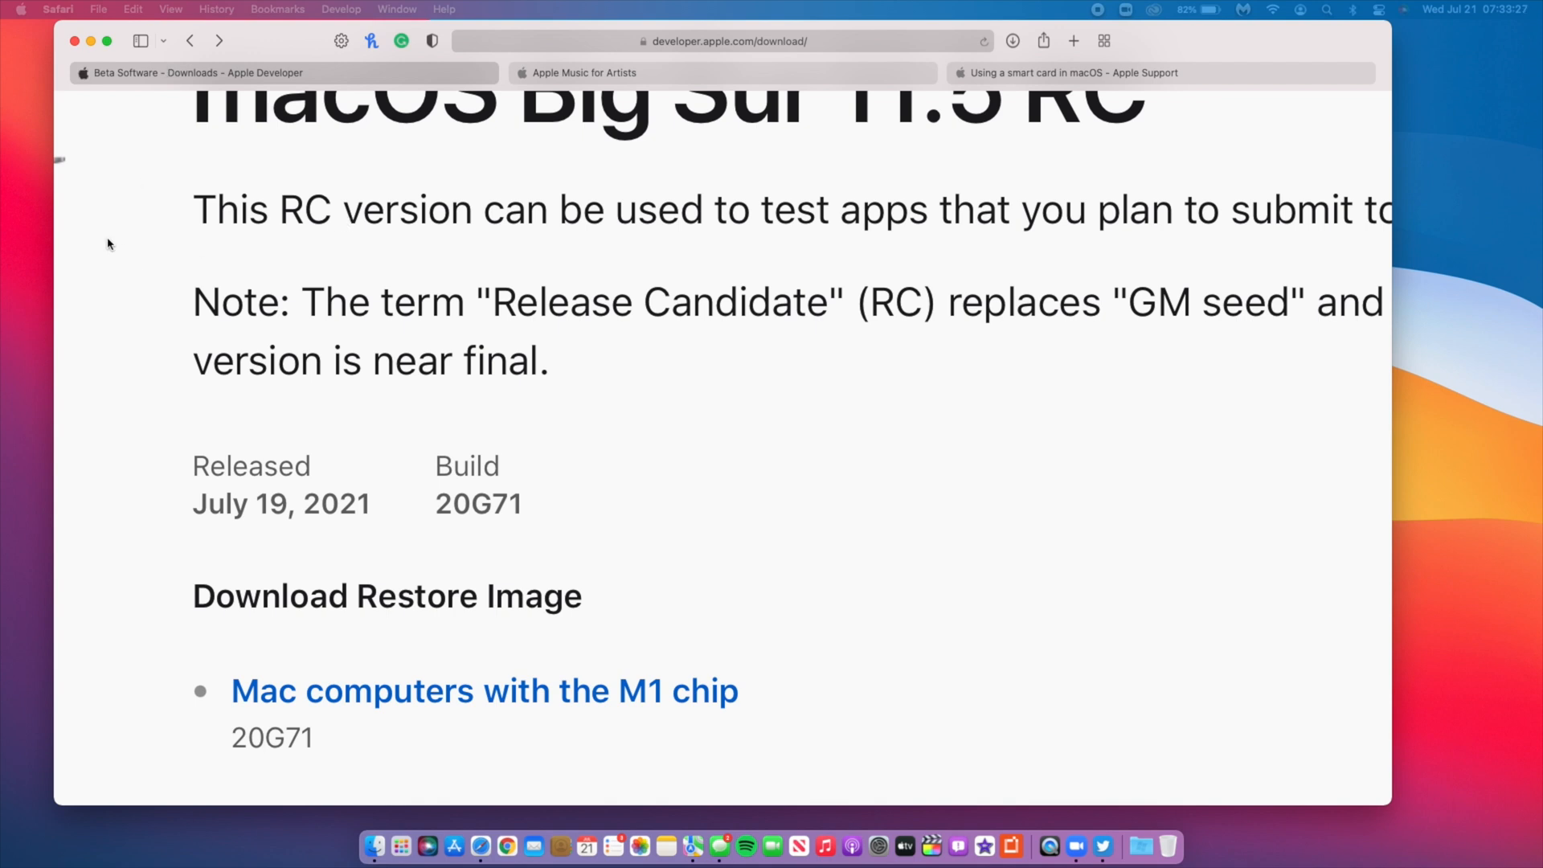
pyautogui.click(1480, 8)
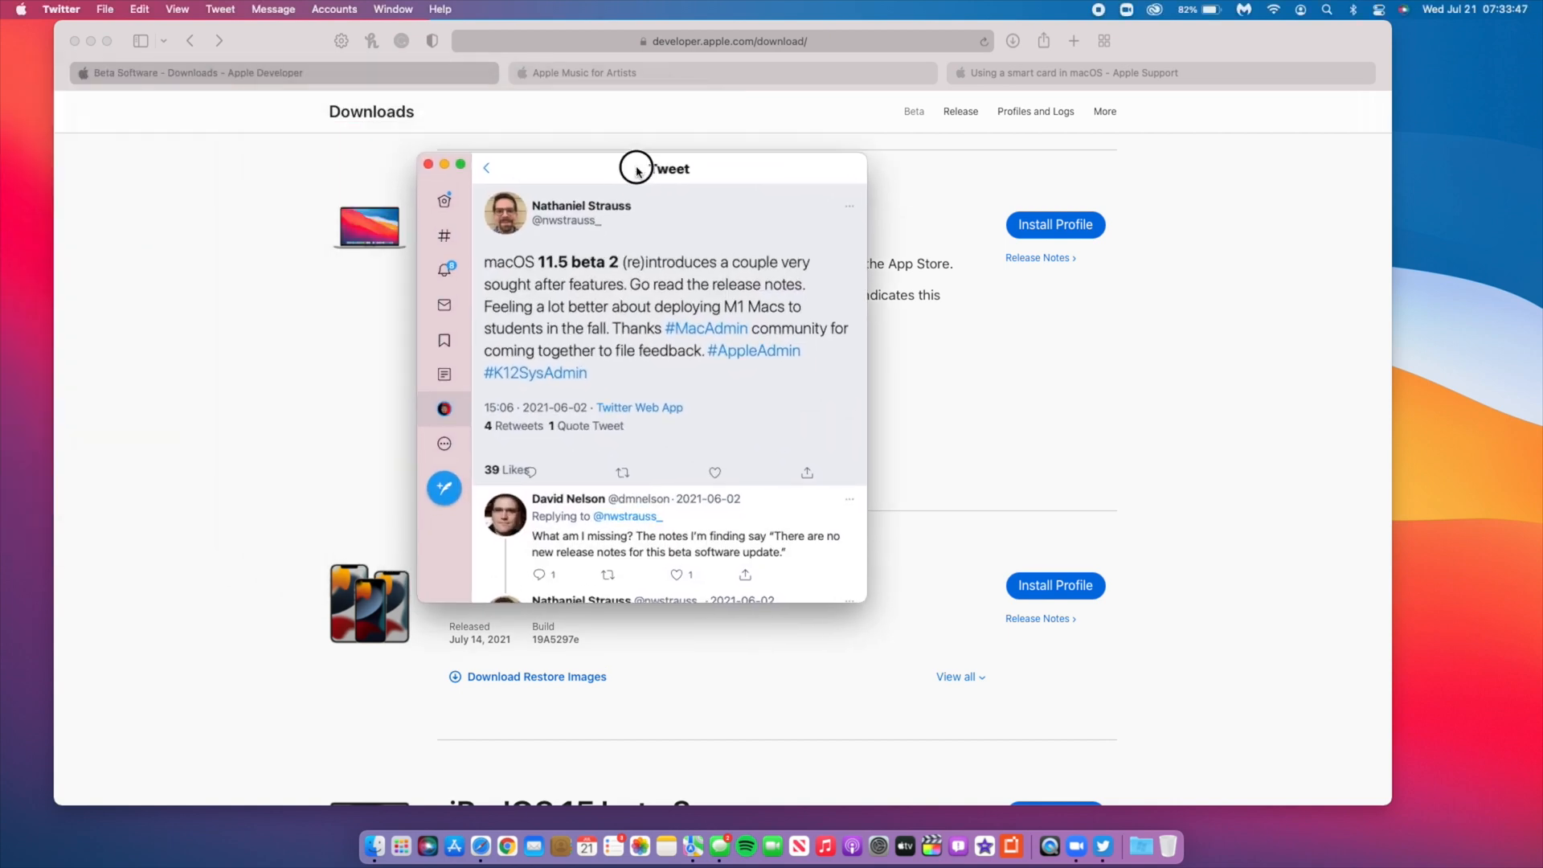
pyautogui.moveTo(637, 167); pyautogui.dragTo(713, 227)
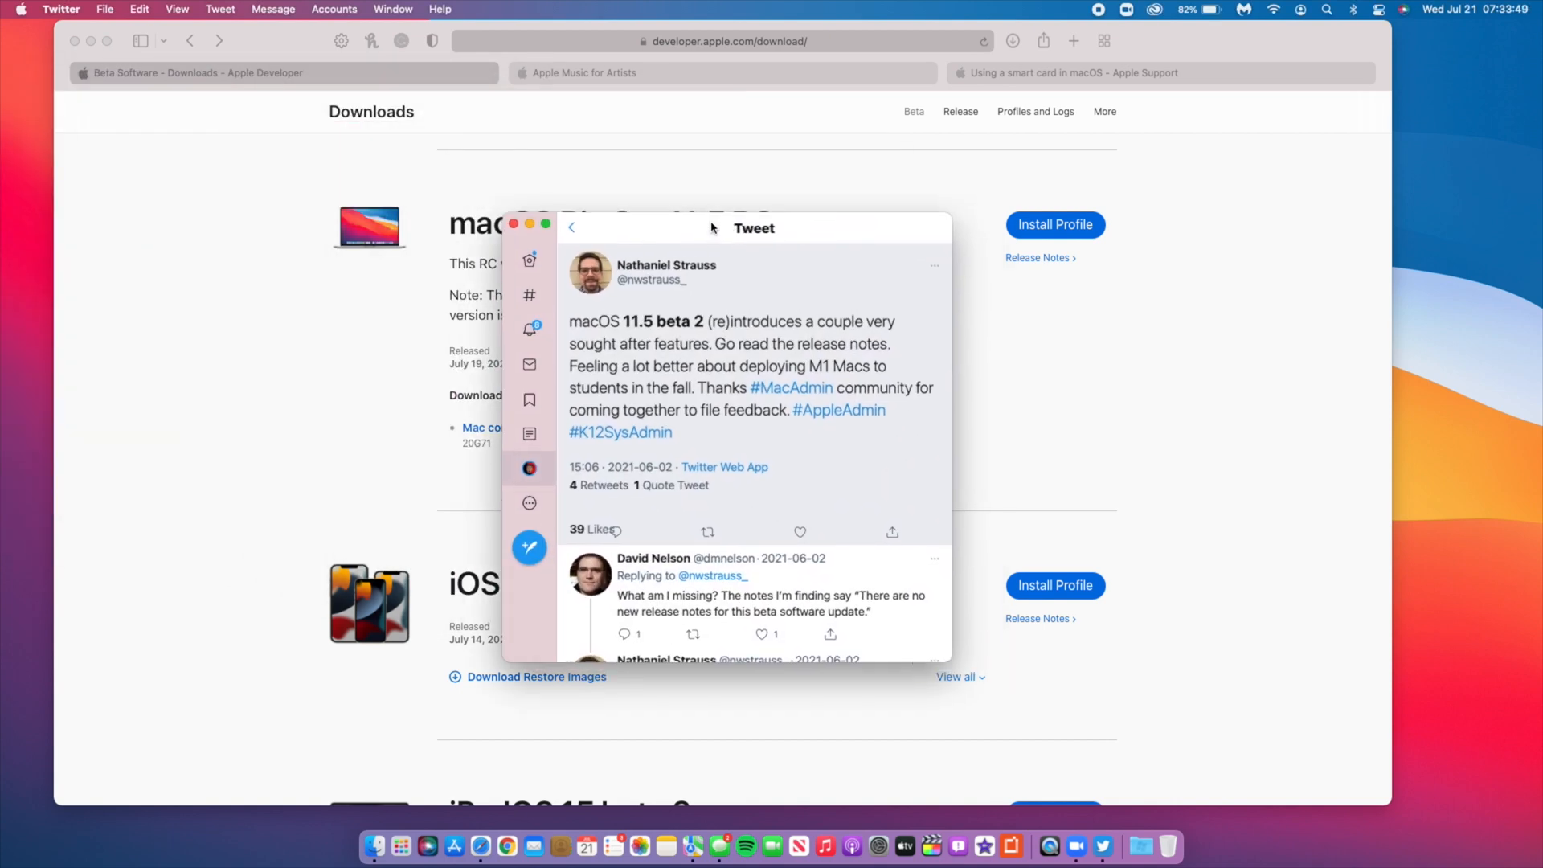
pyautogui.moveTo(660, 378)
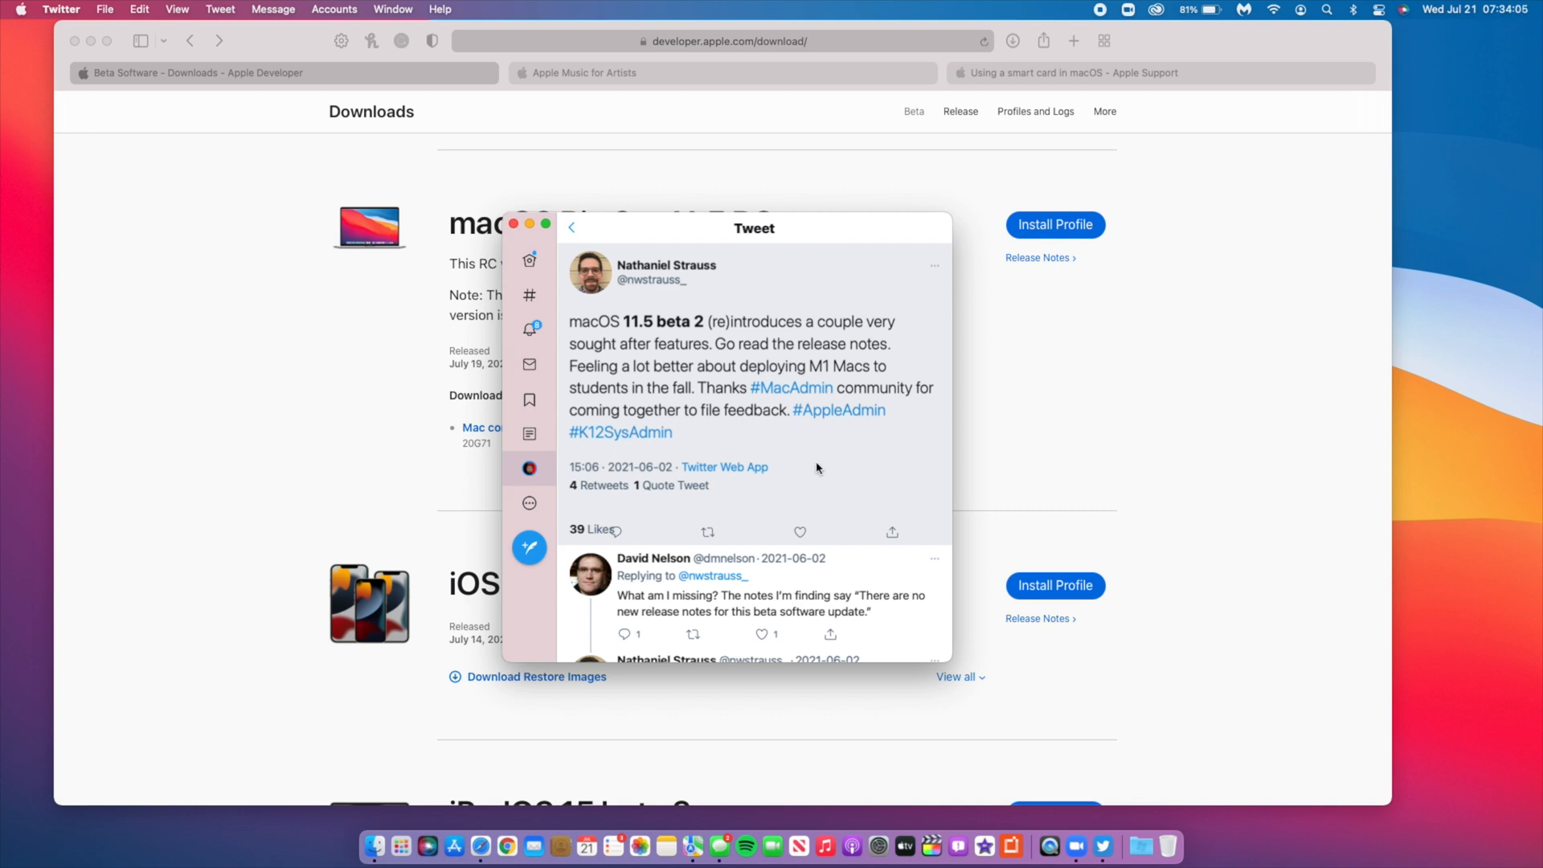
pyautogui.moveTo(867, 504)
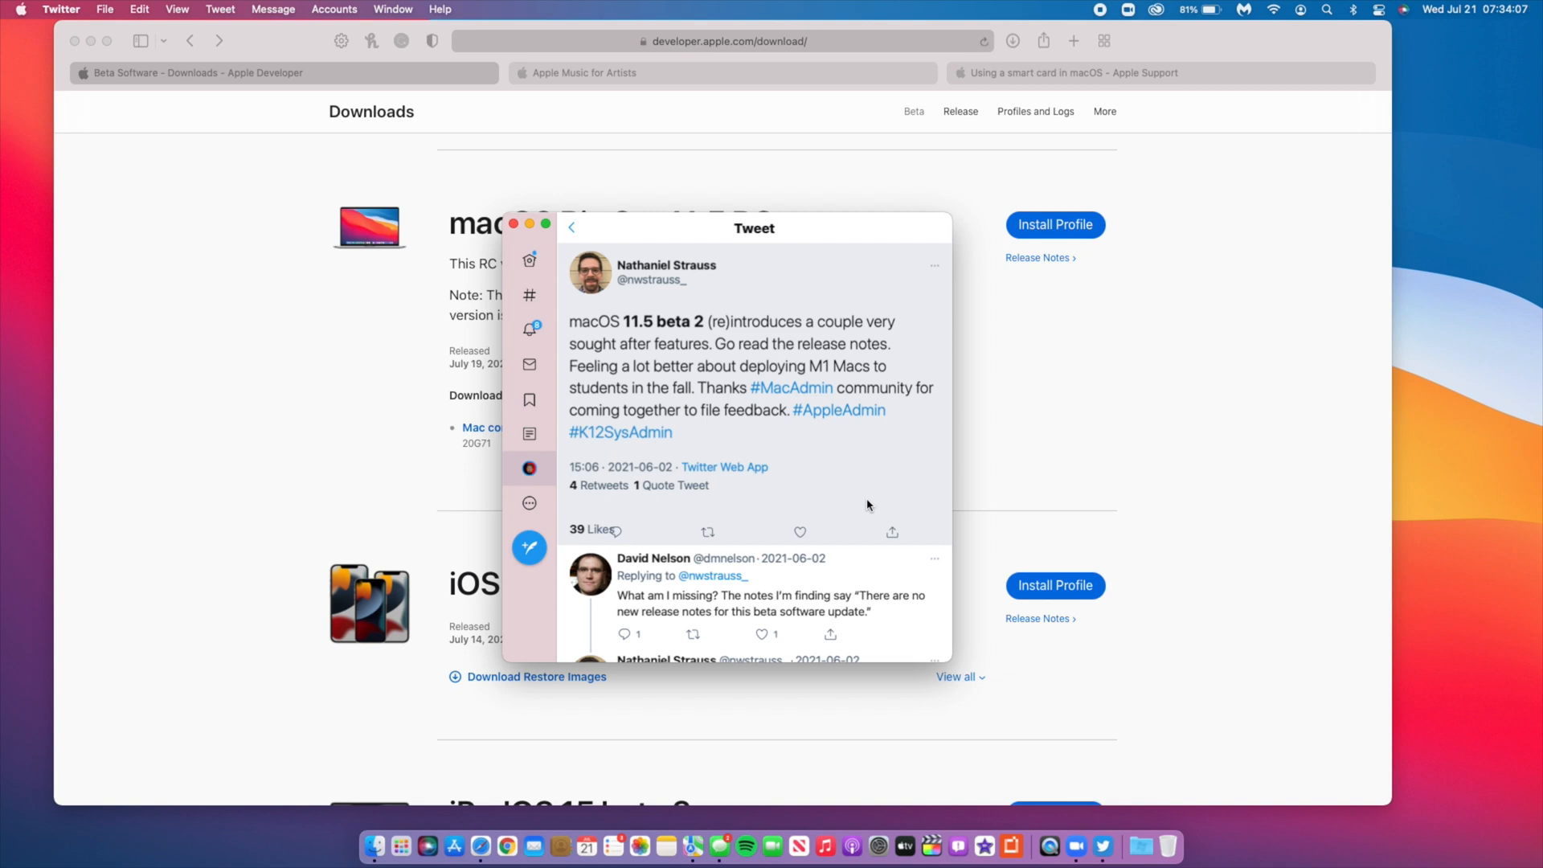
pyautogui.moveTo(776, 286)
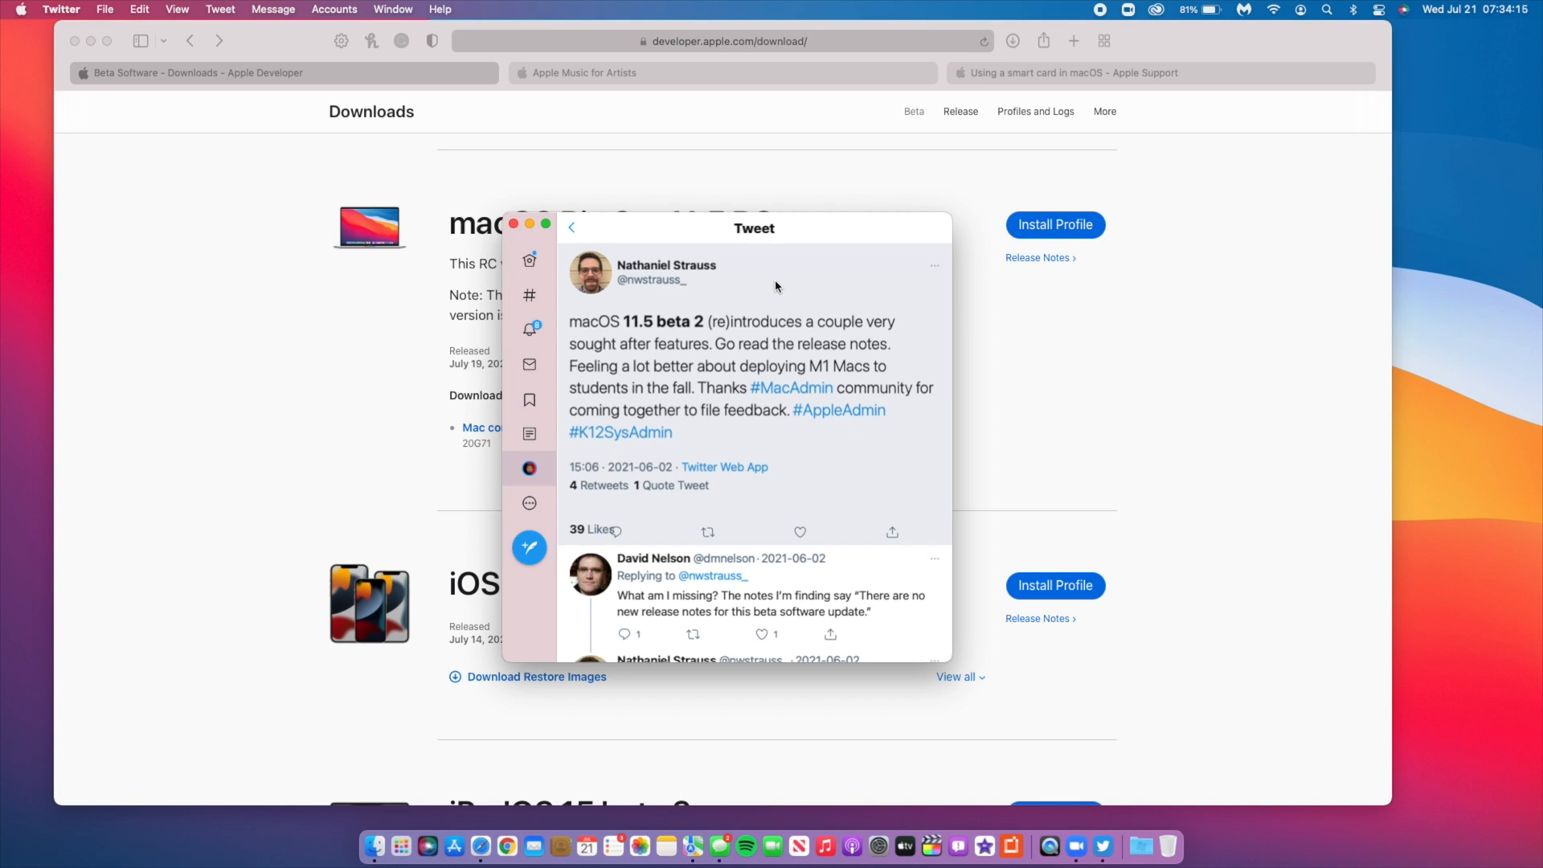
pyautogui.scroll(-3)
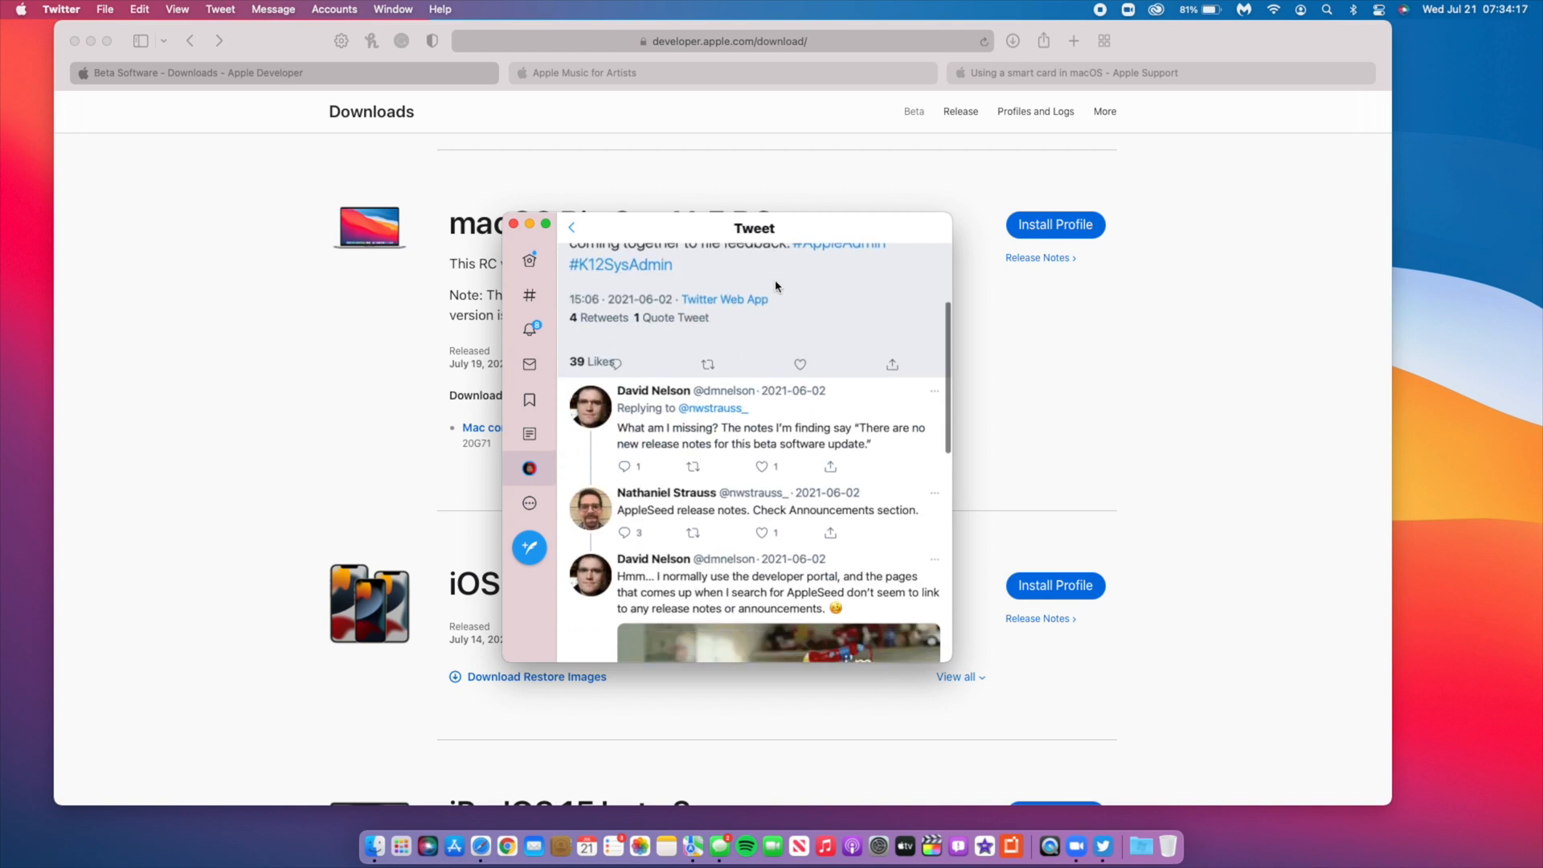
pyautogui.scroll(-3)
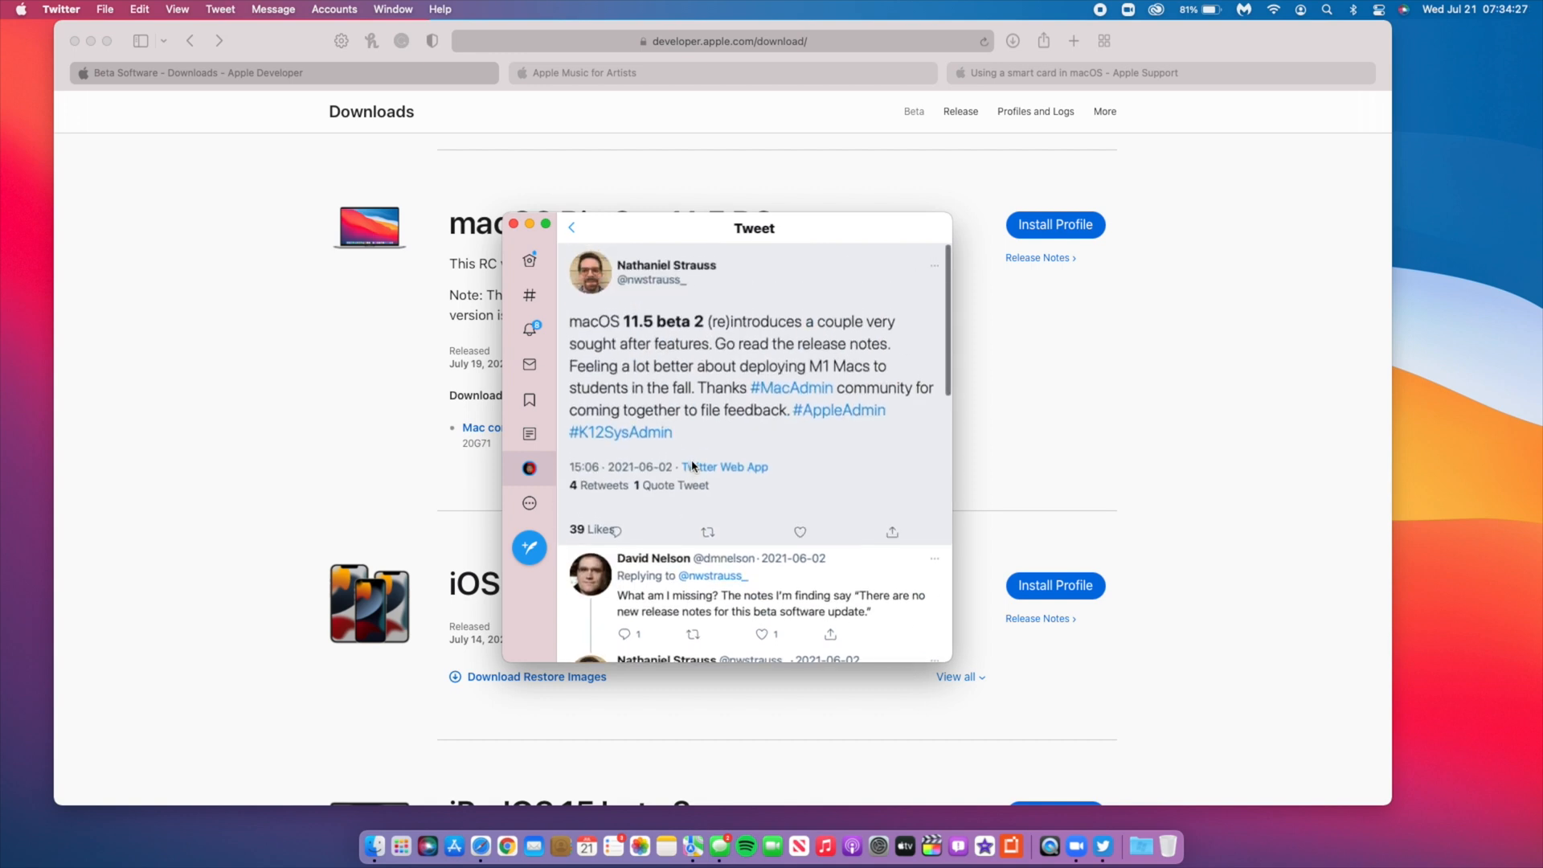
pyautogui.scroll(-3)
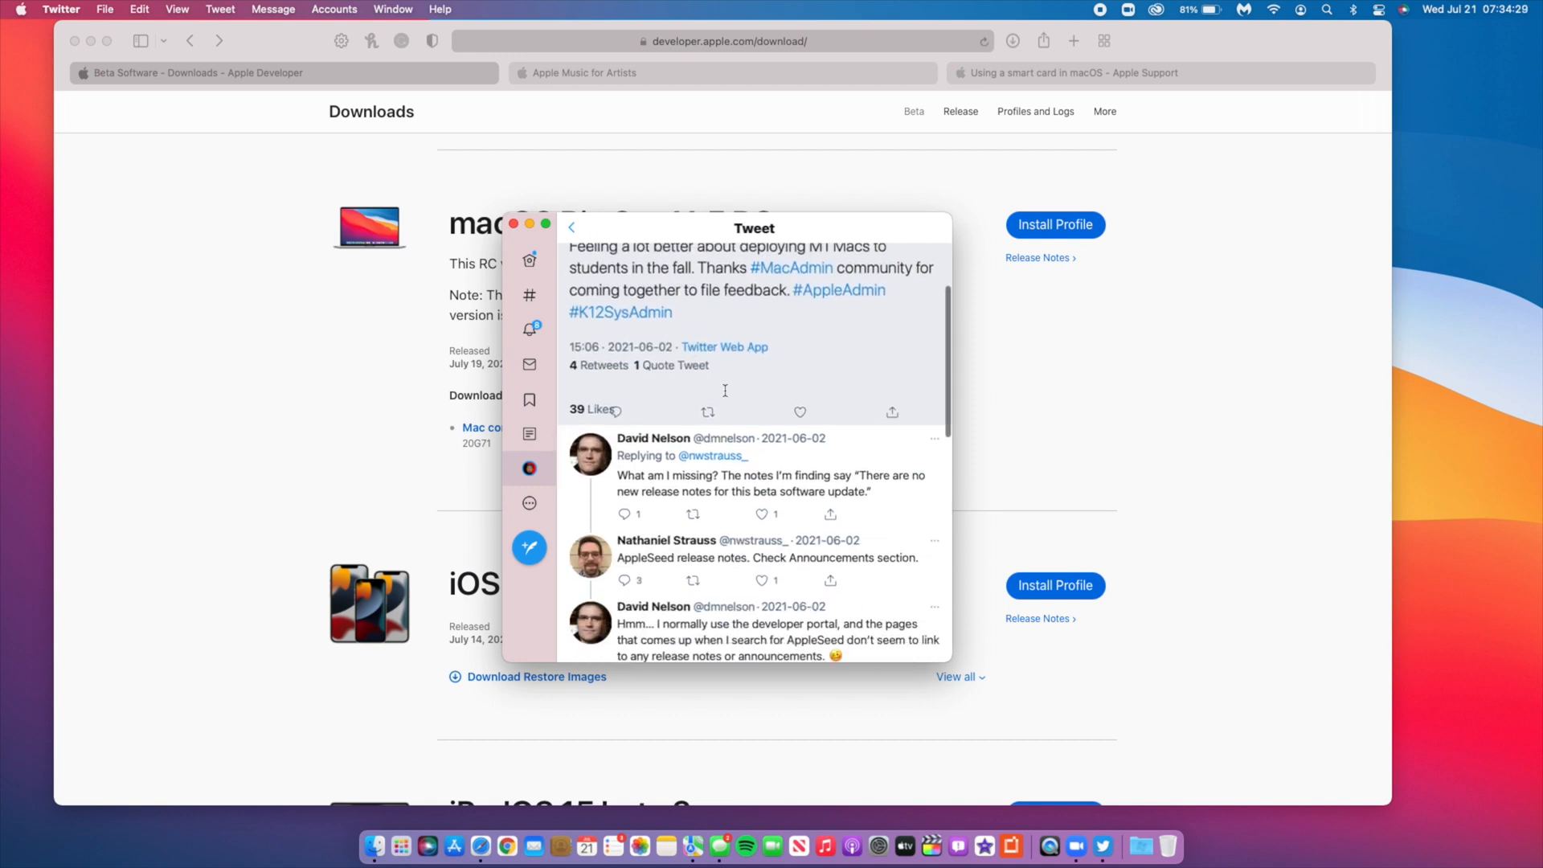
pyautogui.scroll(-3)
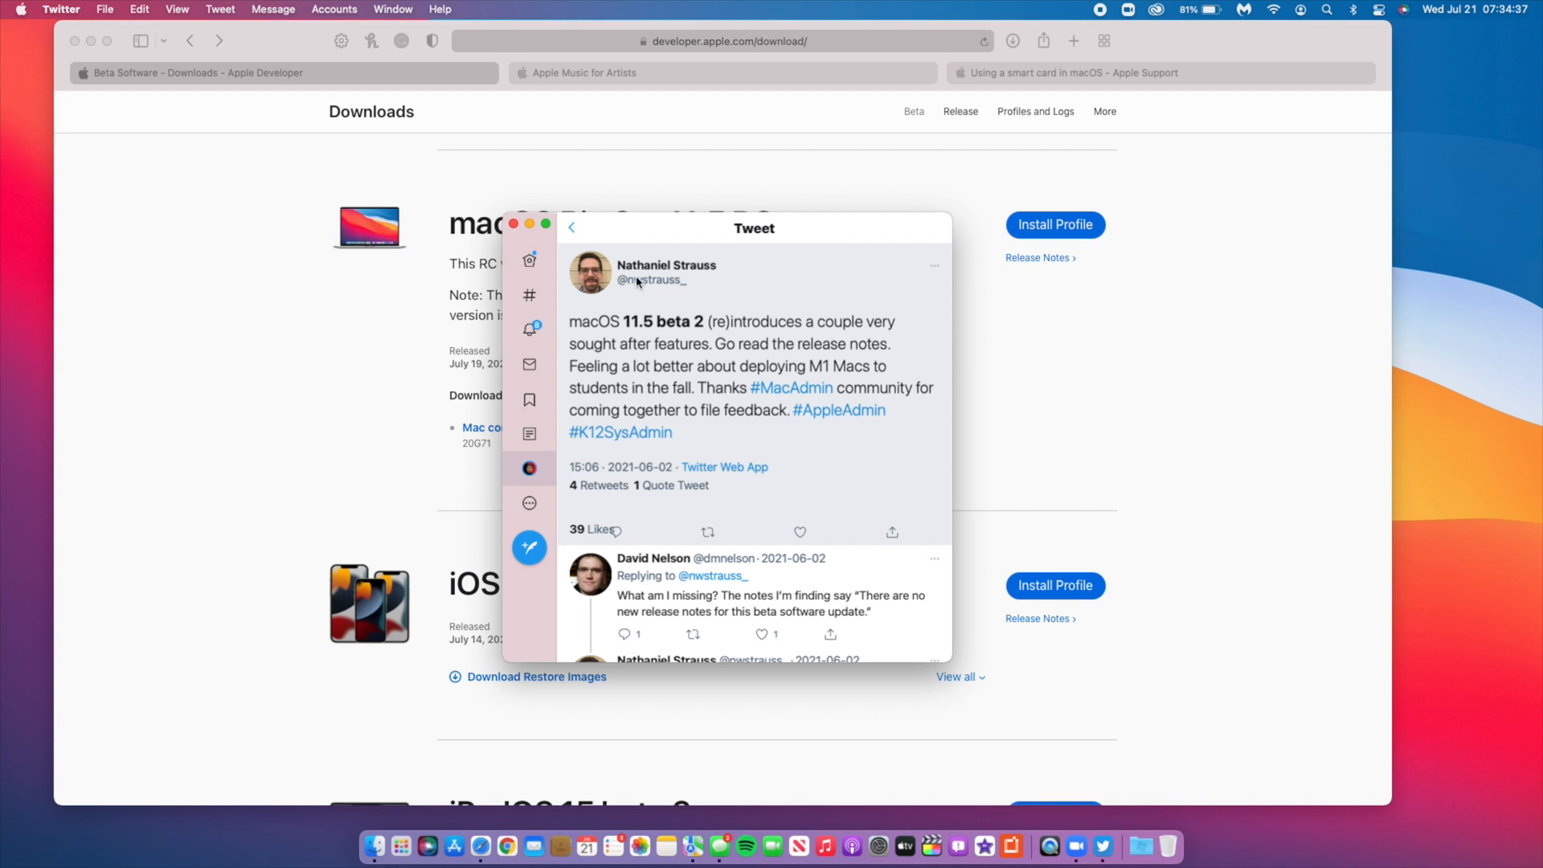
pyautogui.moveTo(538, 237)
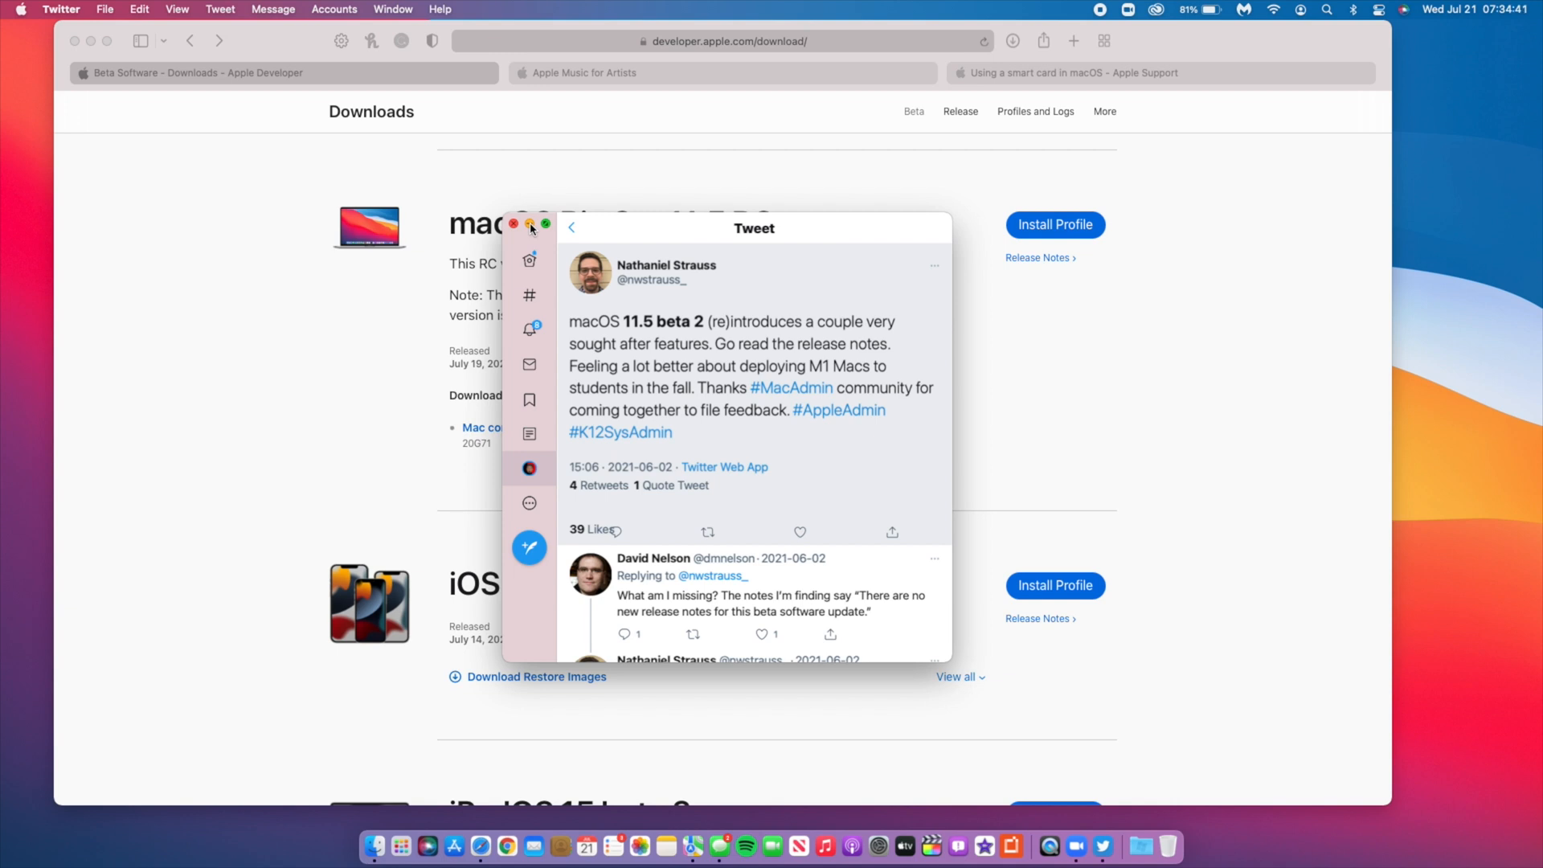
# Close the tweet, browse the Apple Music for Artists tab, and show Control Center.
pyautogui.click(513, 224)
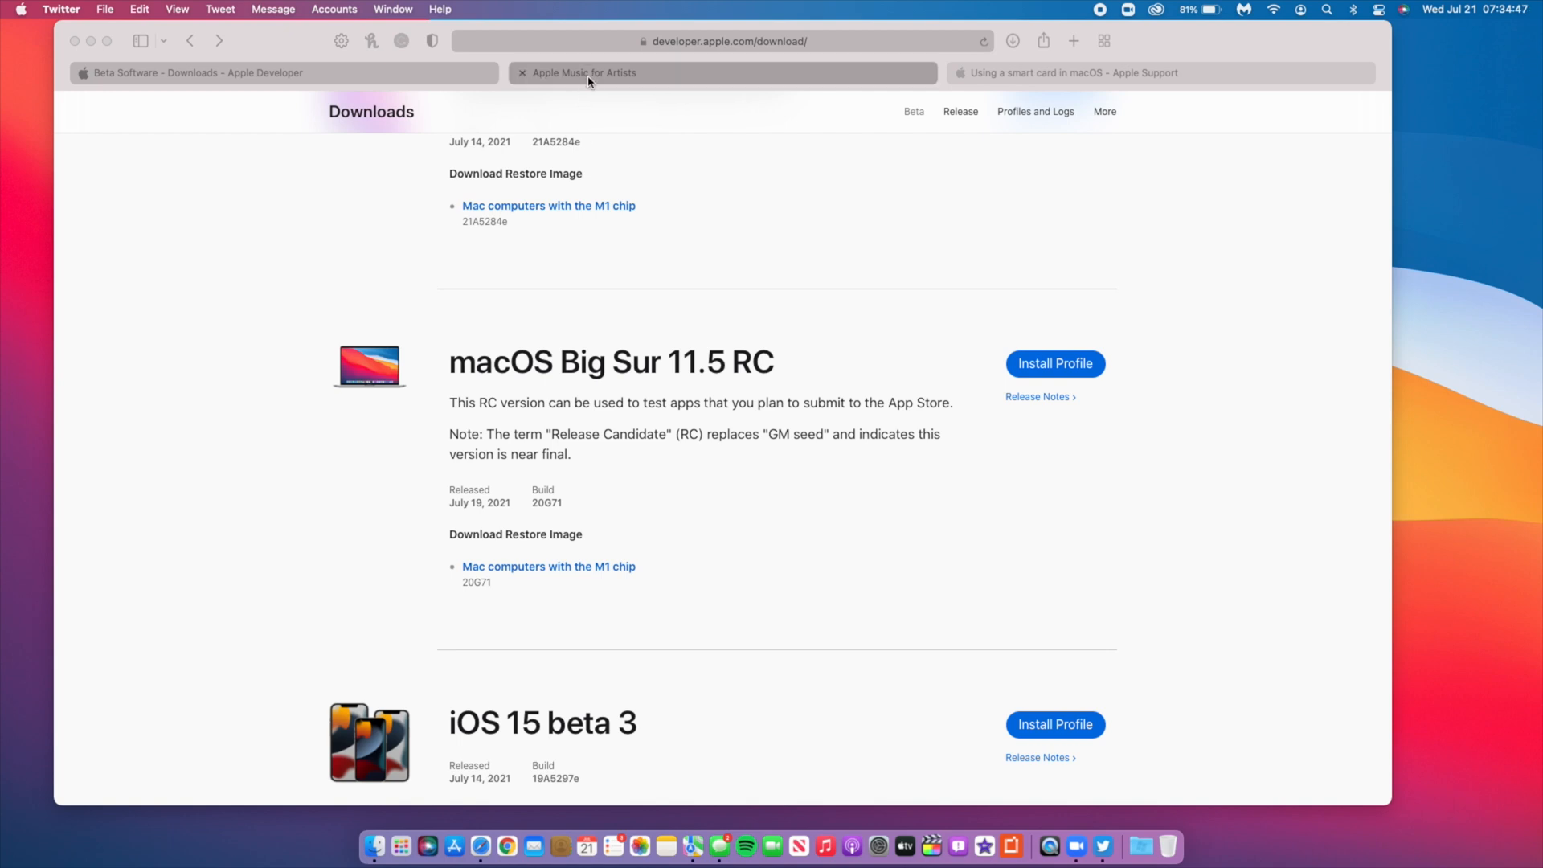
pyautogui.click(722, 71)
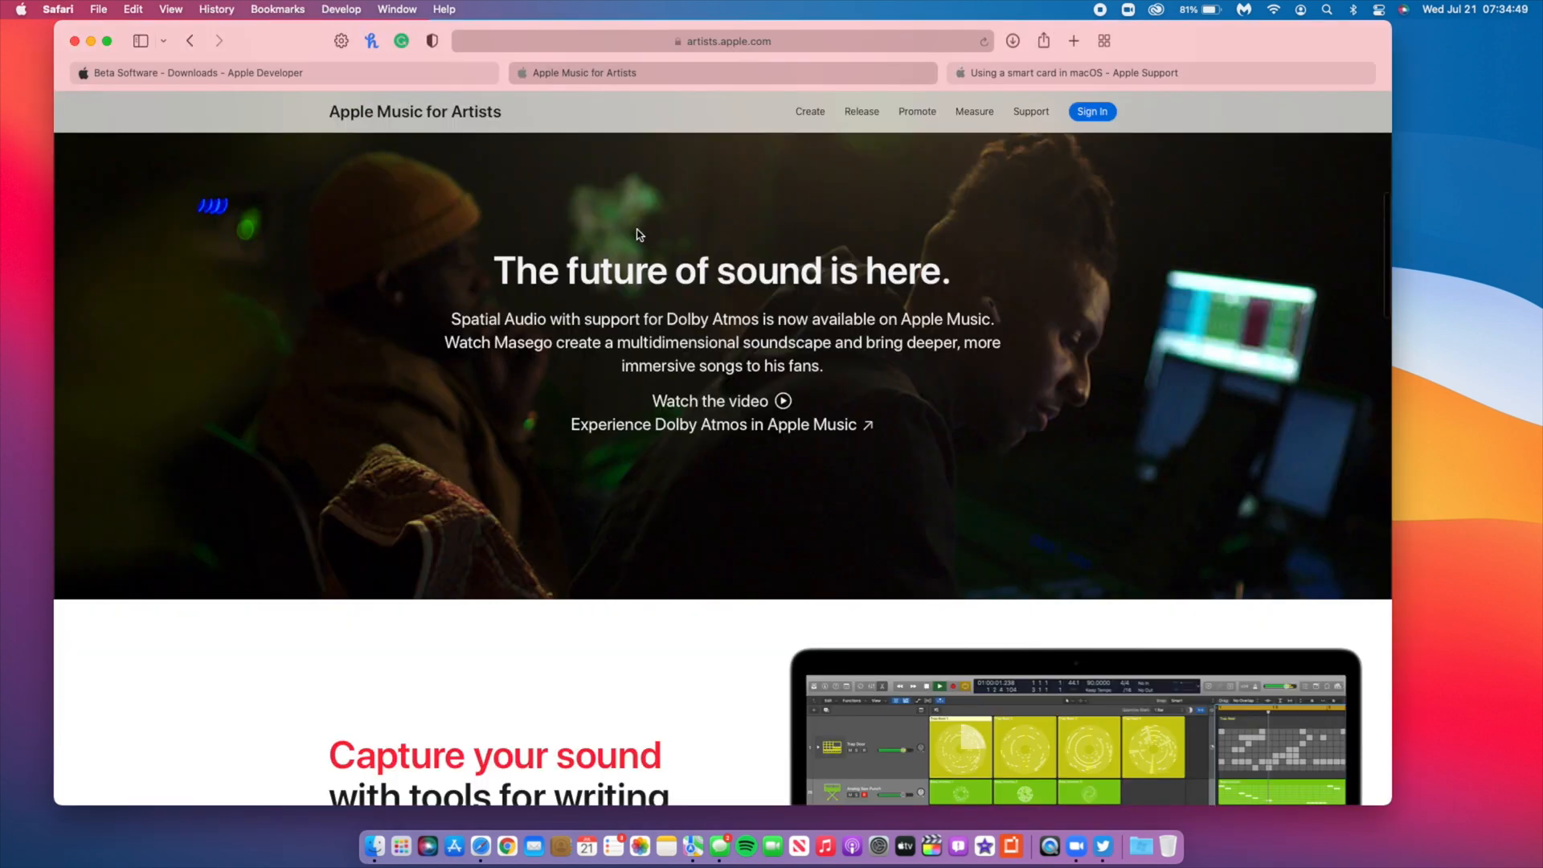
pyautogui.scroll(-3)
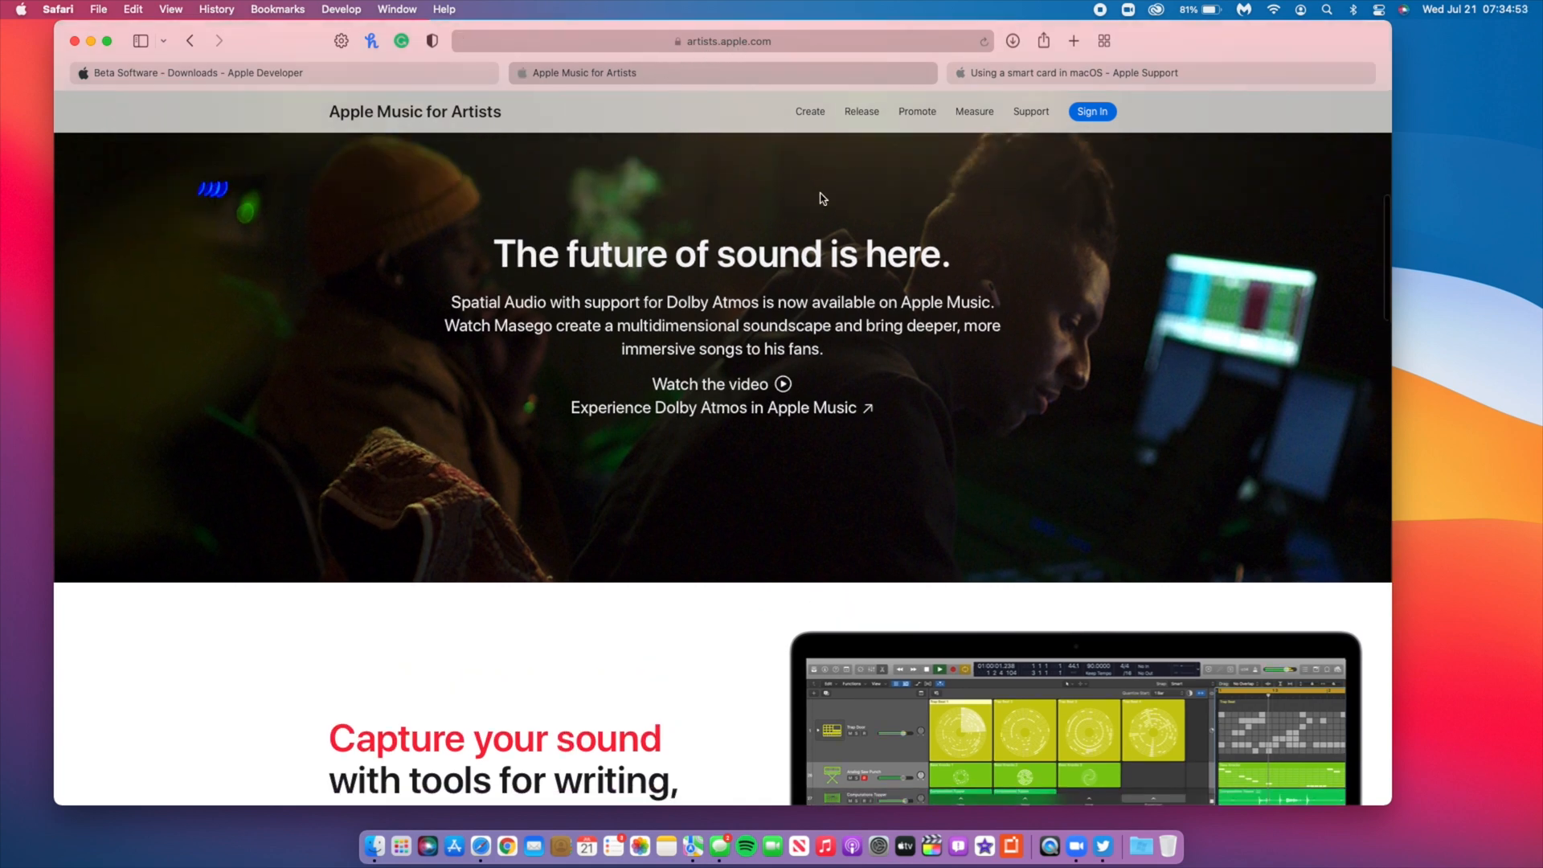
pyautogui.scroll(-3)
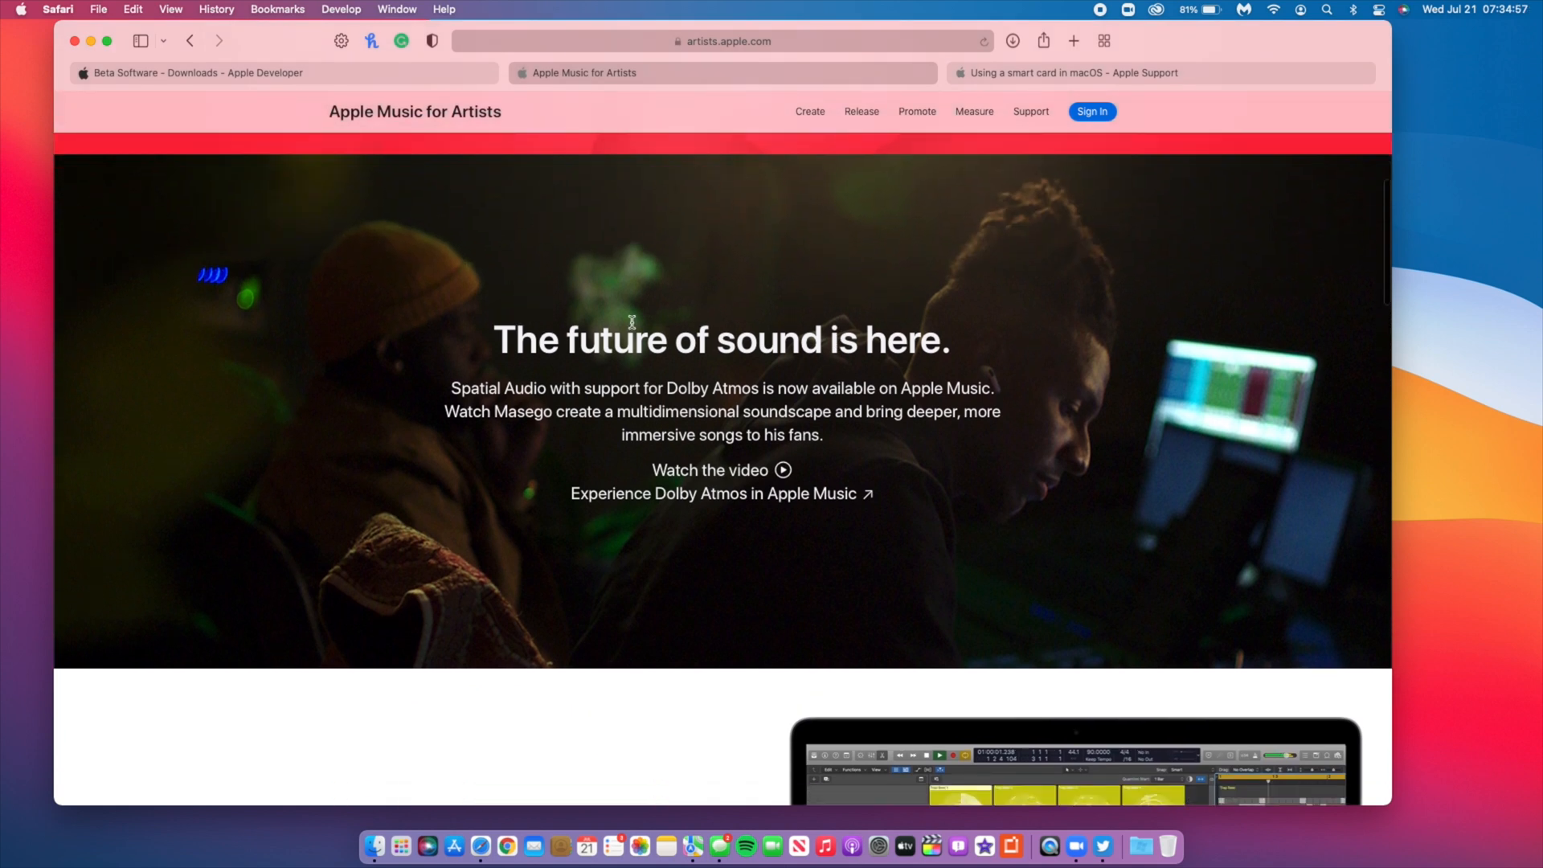
pyautogui.moveTo(610, 404)
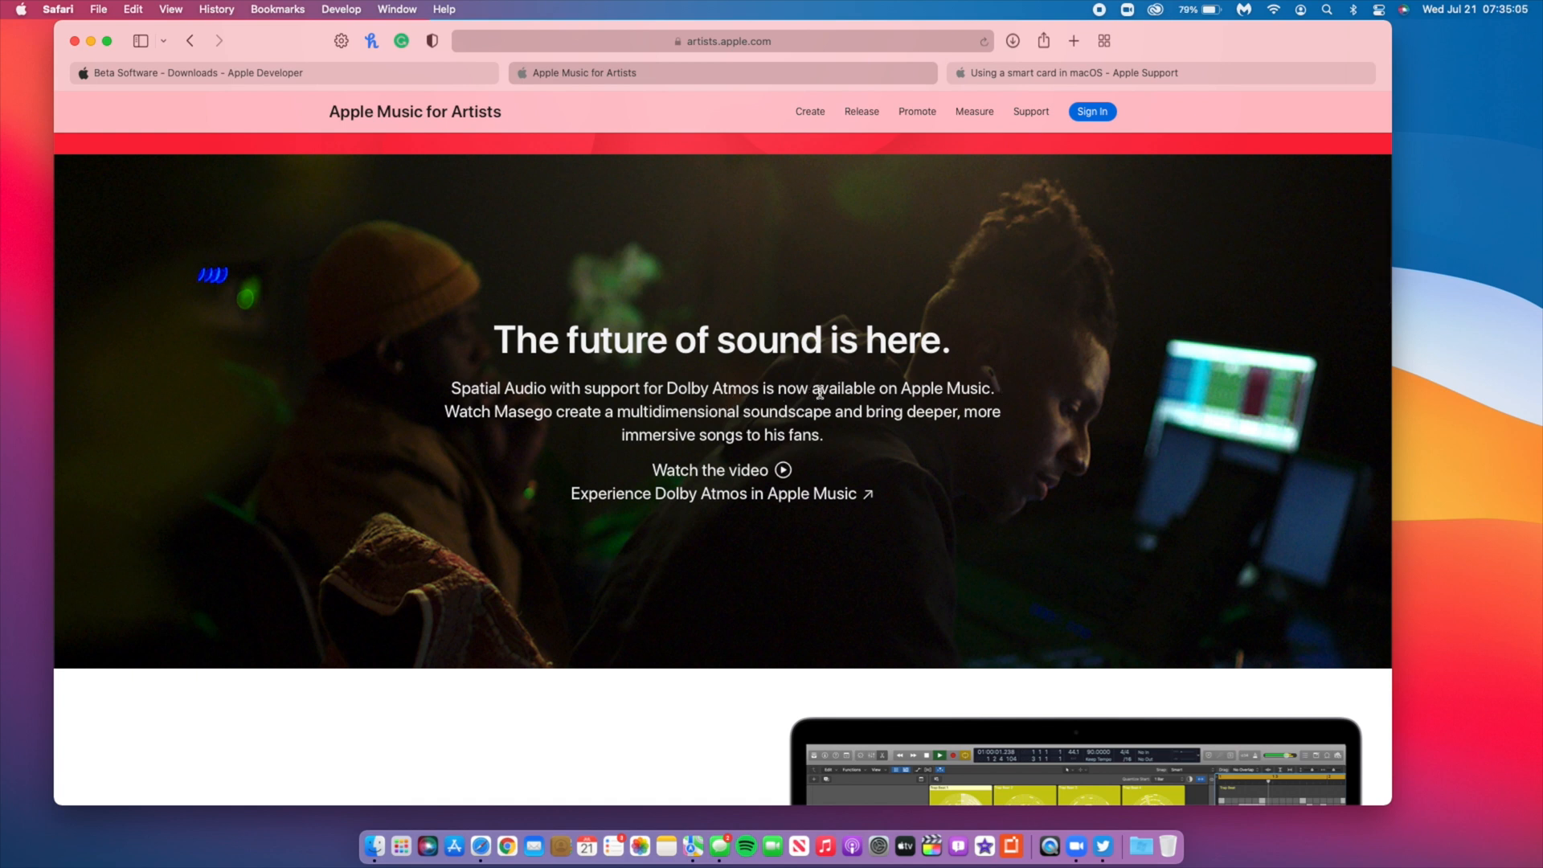
pyautogui.scroll(-3)
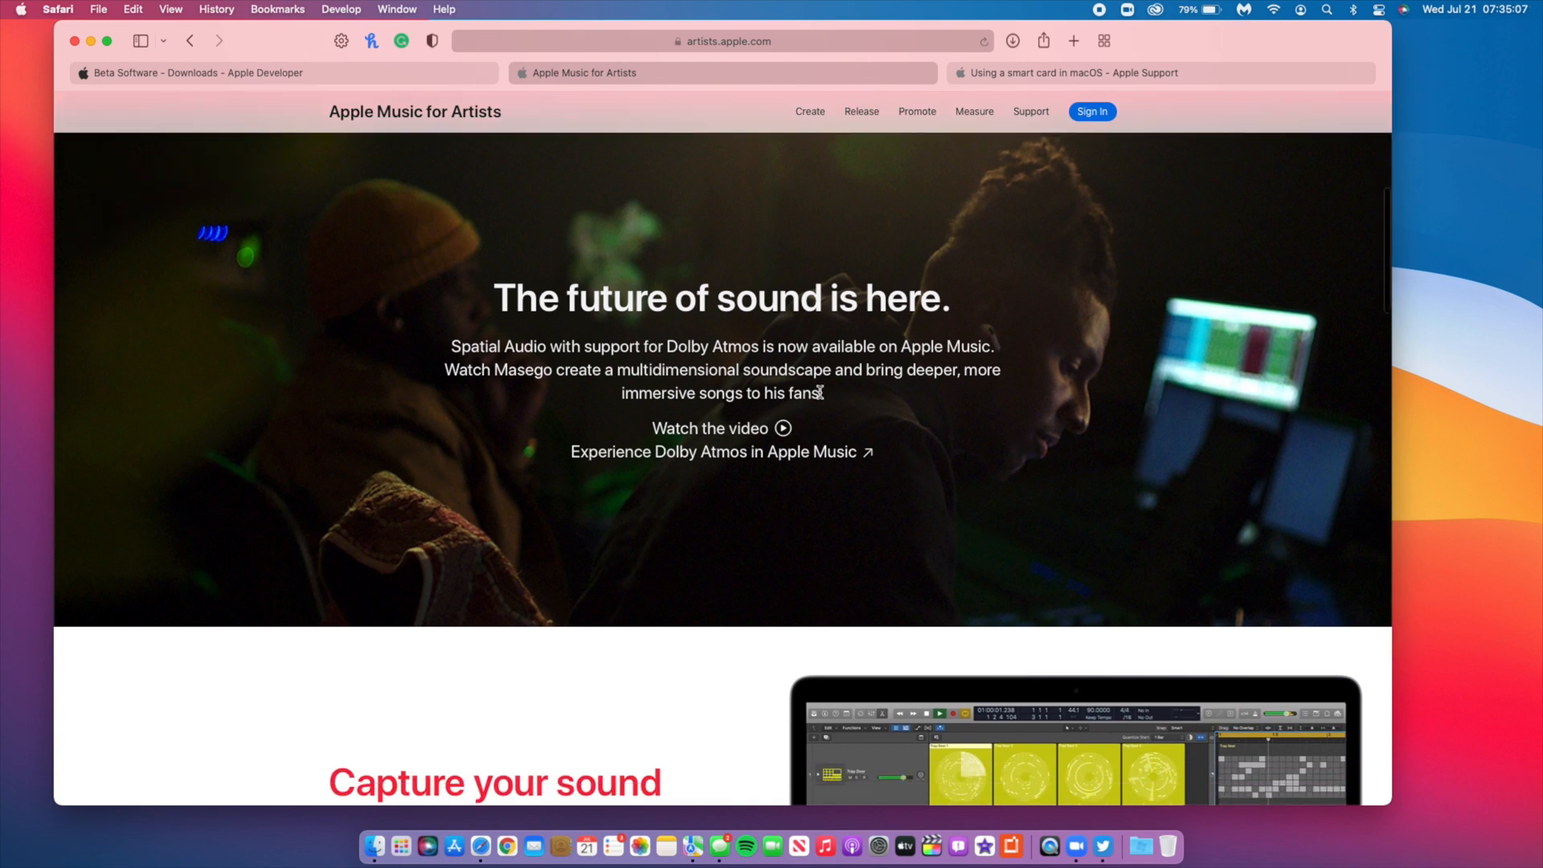
pyautogui.moveTo(871, 507)
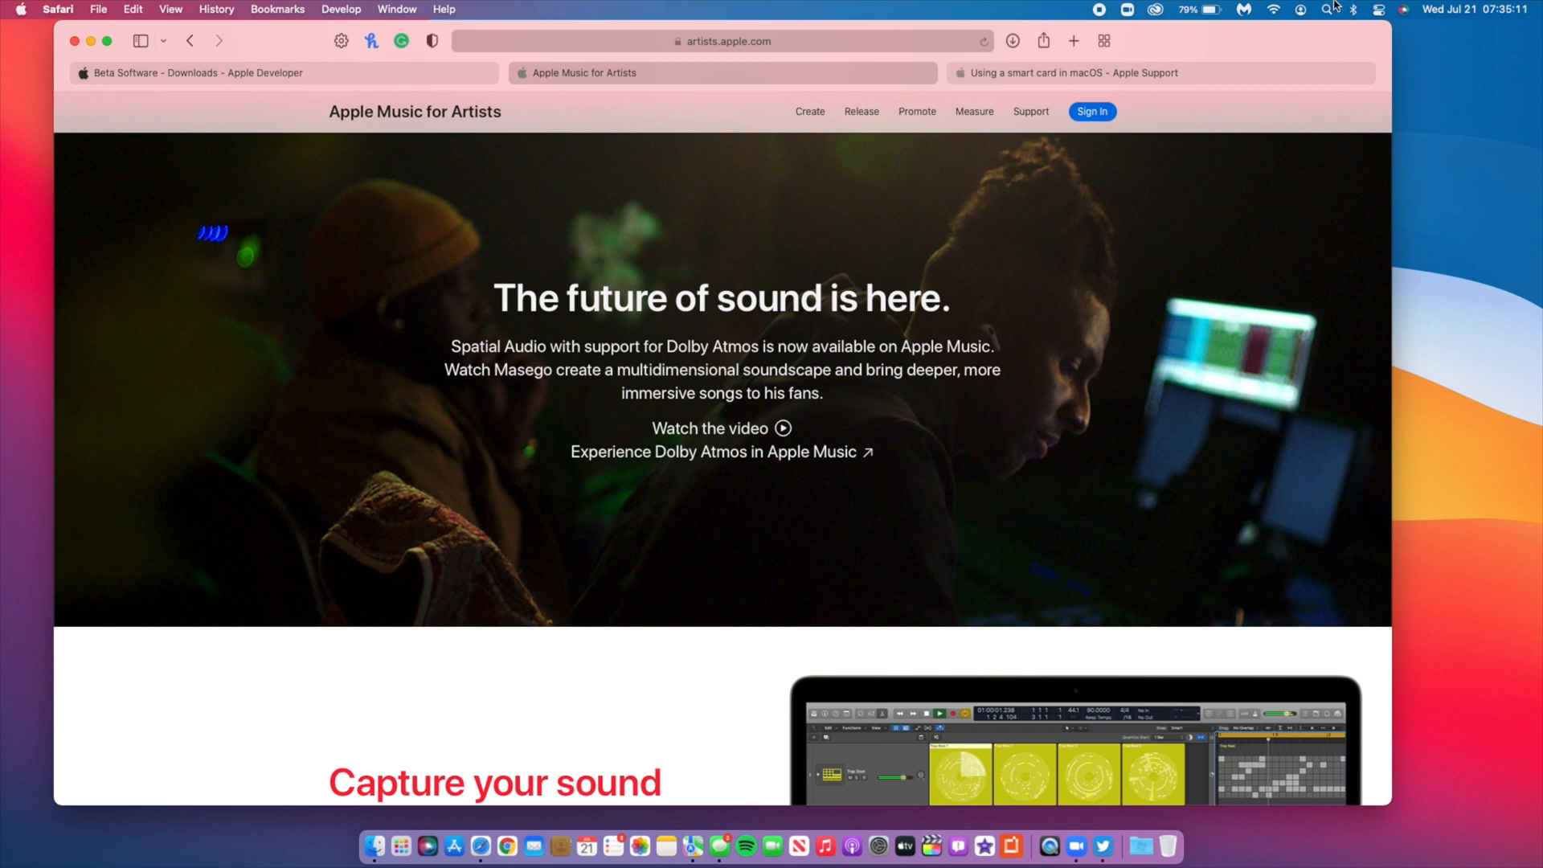
pyautogui.click(1376, 8)
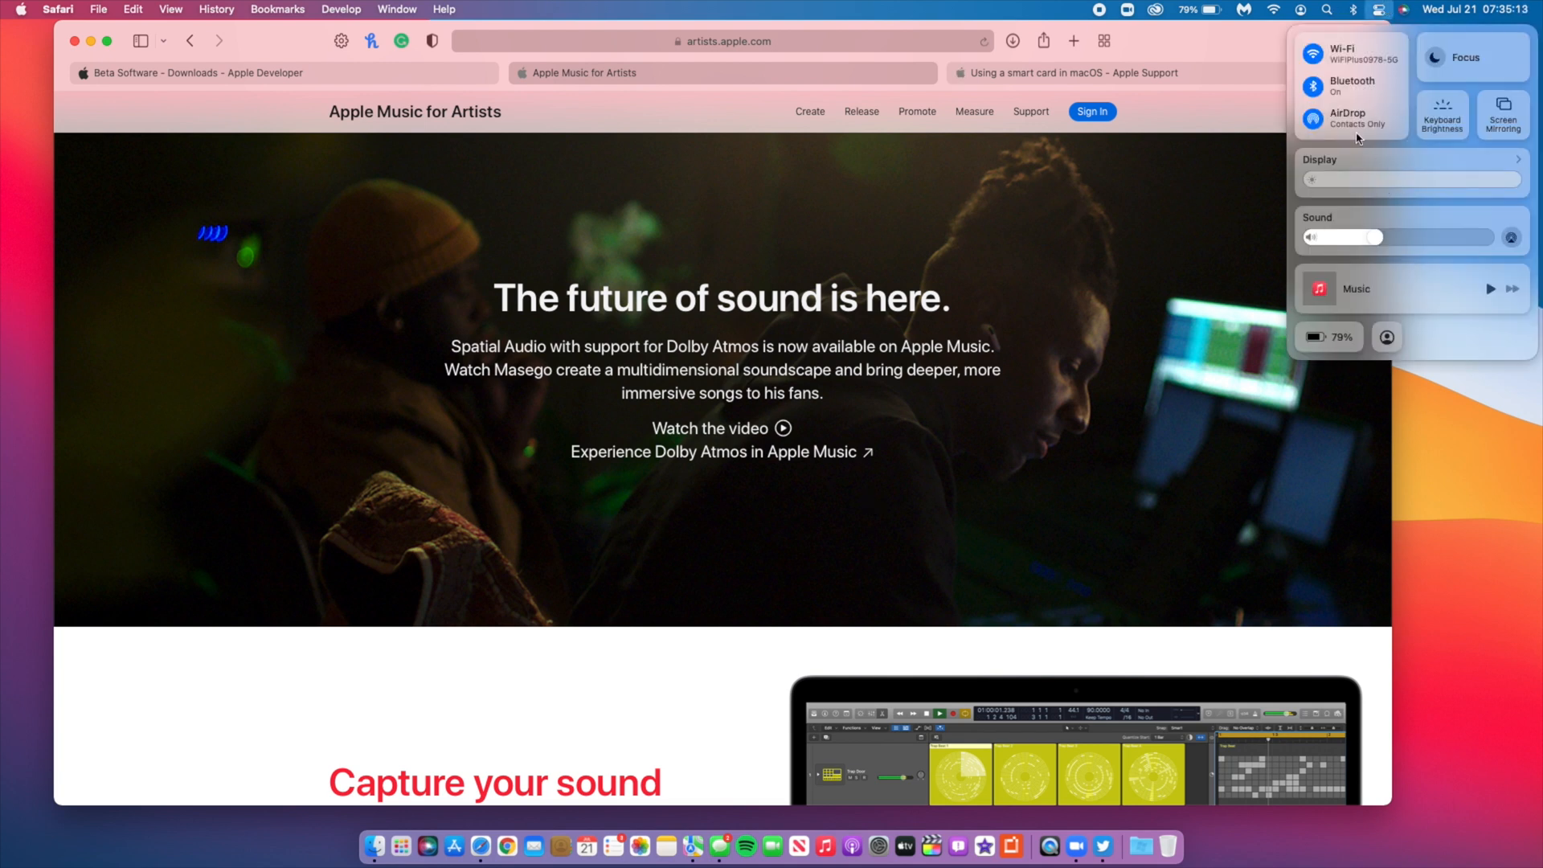
pyautogui.moveTo(978, 402)
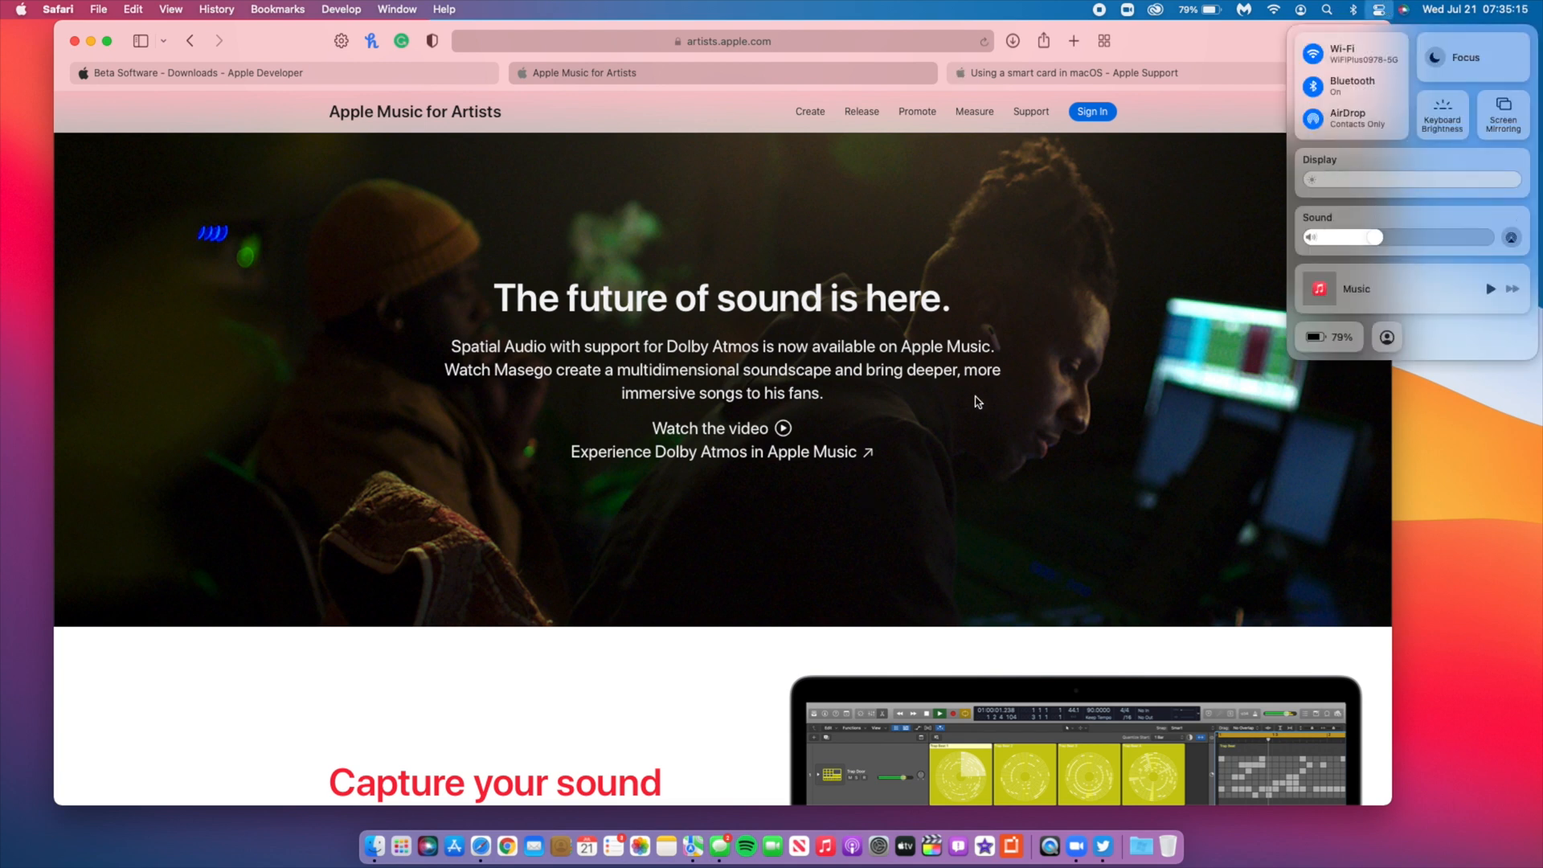
pyautogui.moveTo(742, 329)
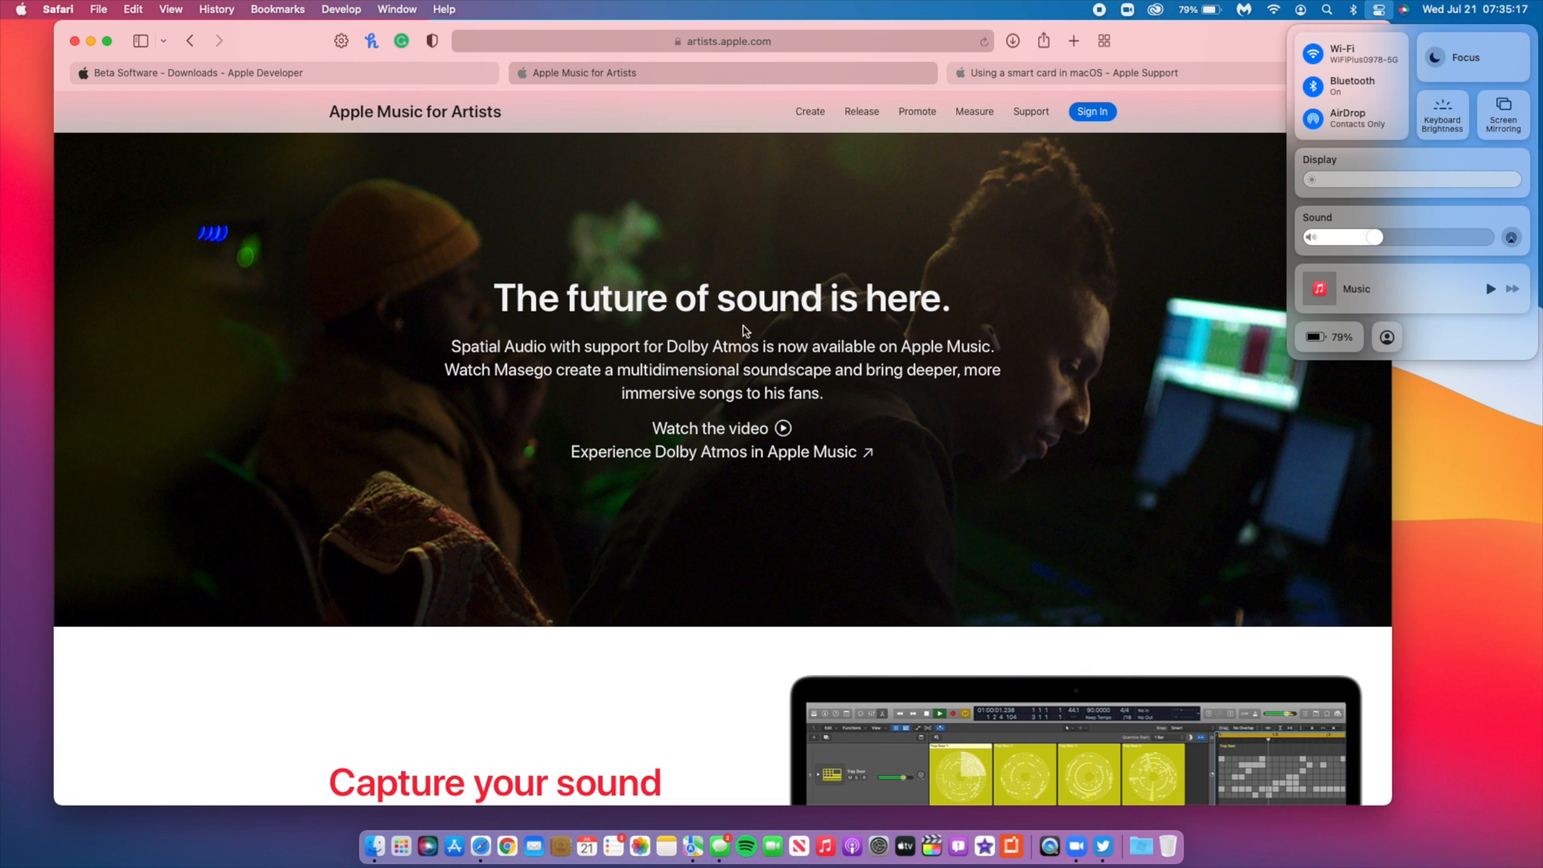
# Open Launchpad from the Dock to see all installed apps.
pyautogui.click(398, 846)
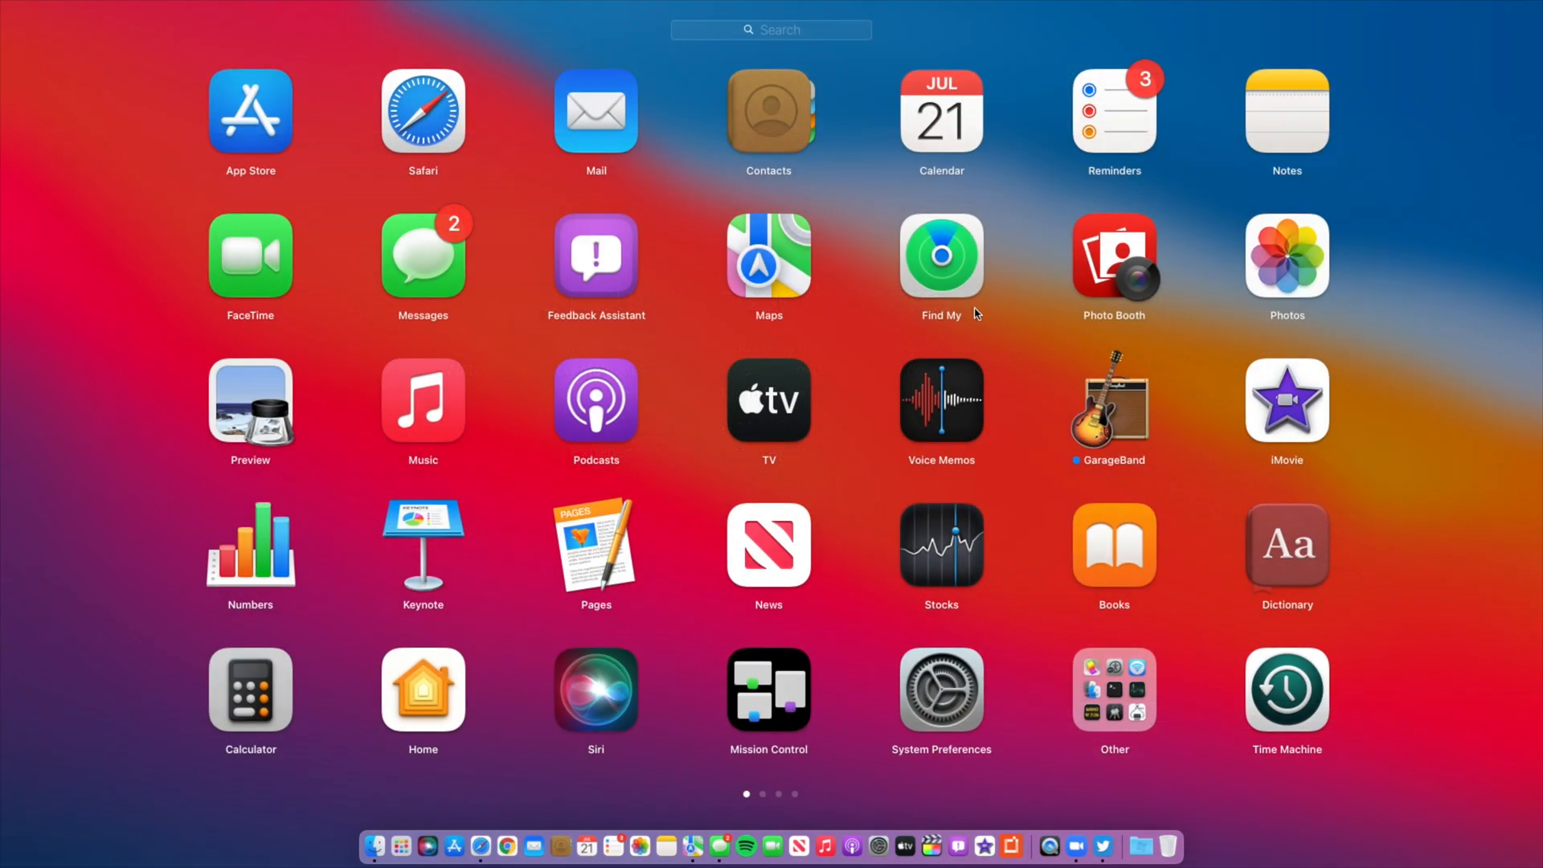
pyautogui.moveTo(995, 214)
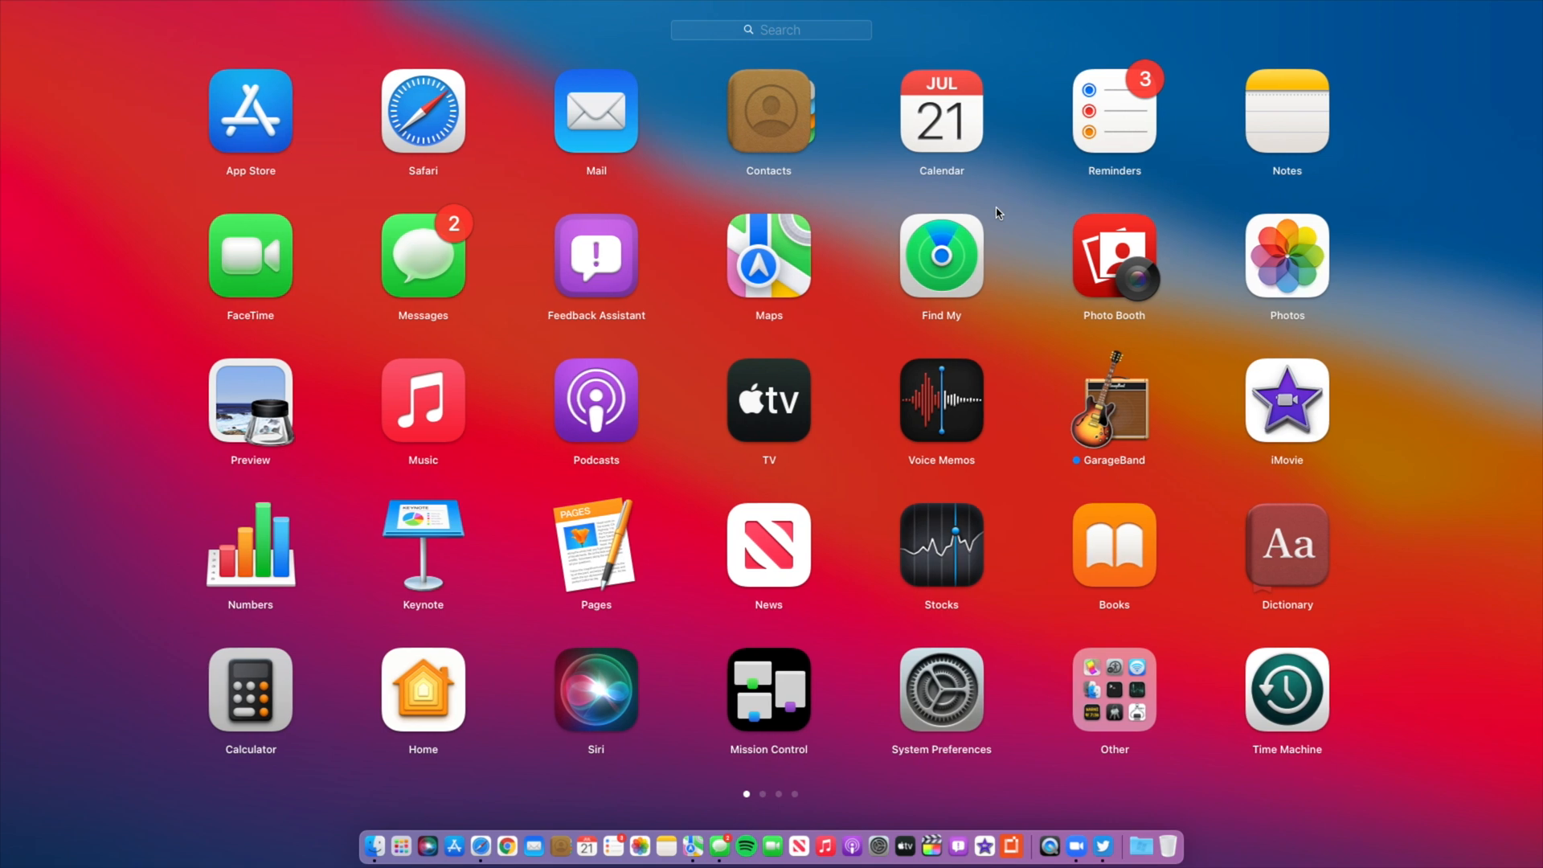
pyautogui.moveTo(422, 684)
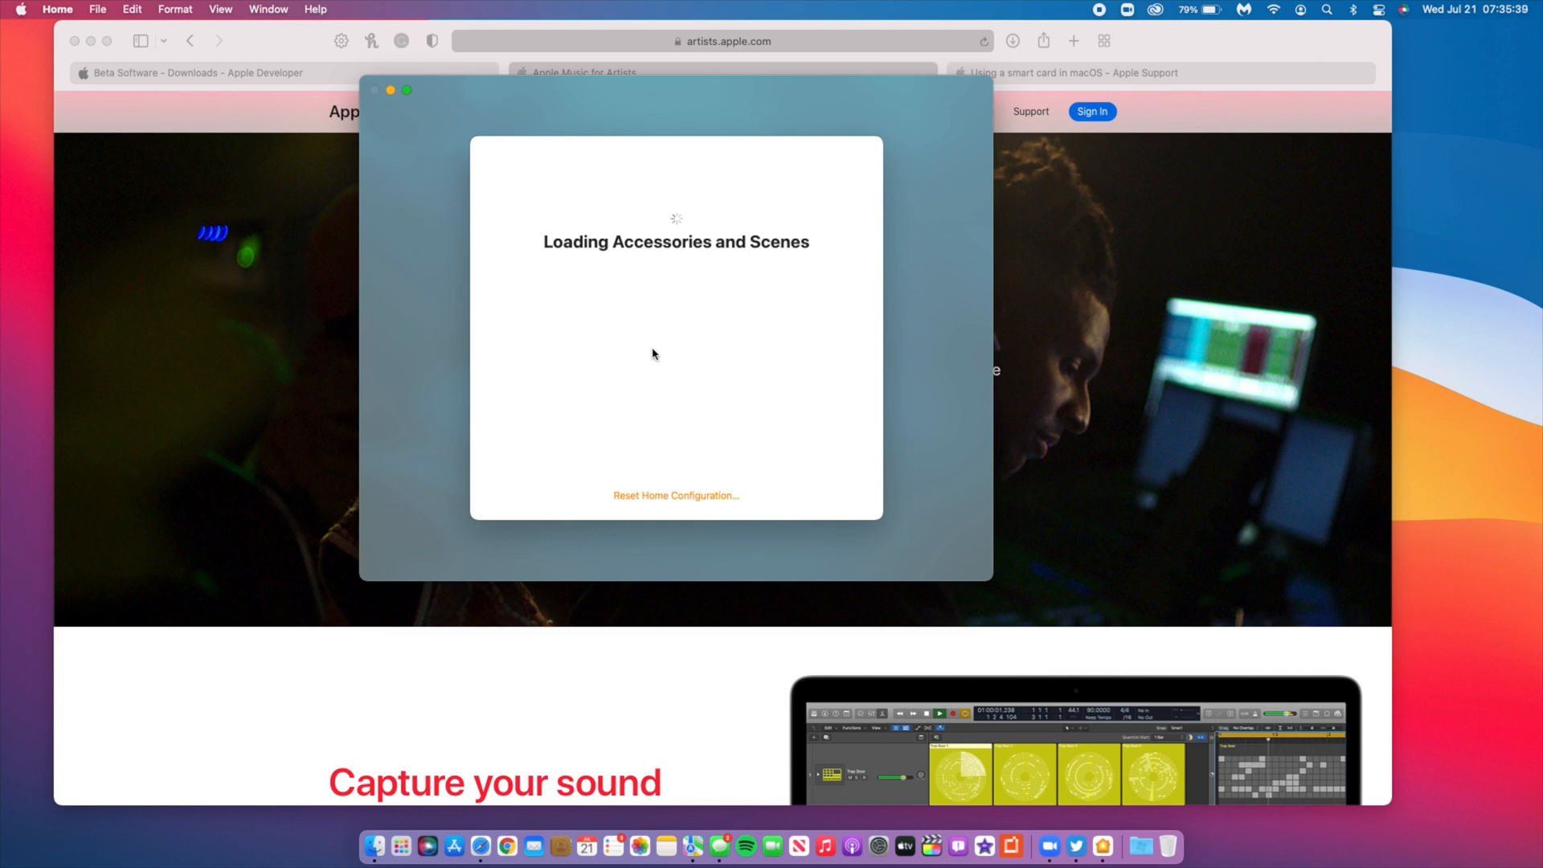
pyautogui.moveTo(603, 425)
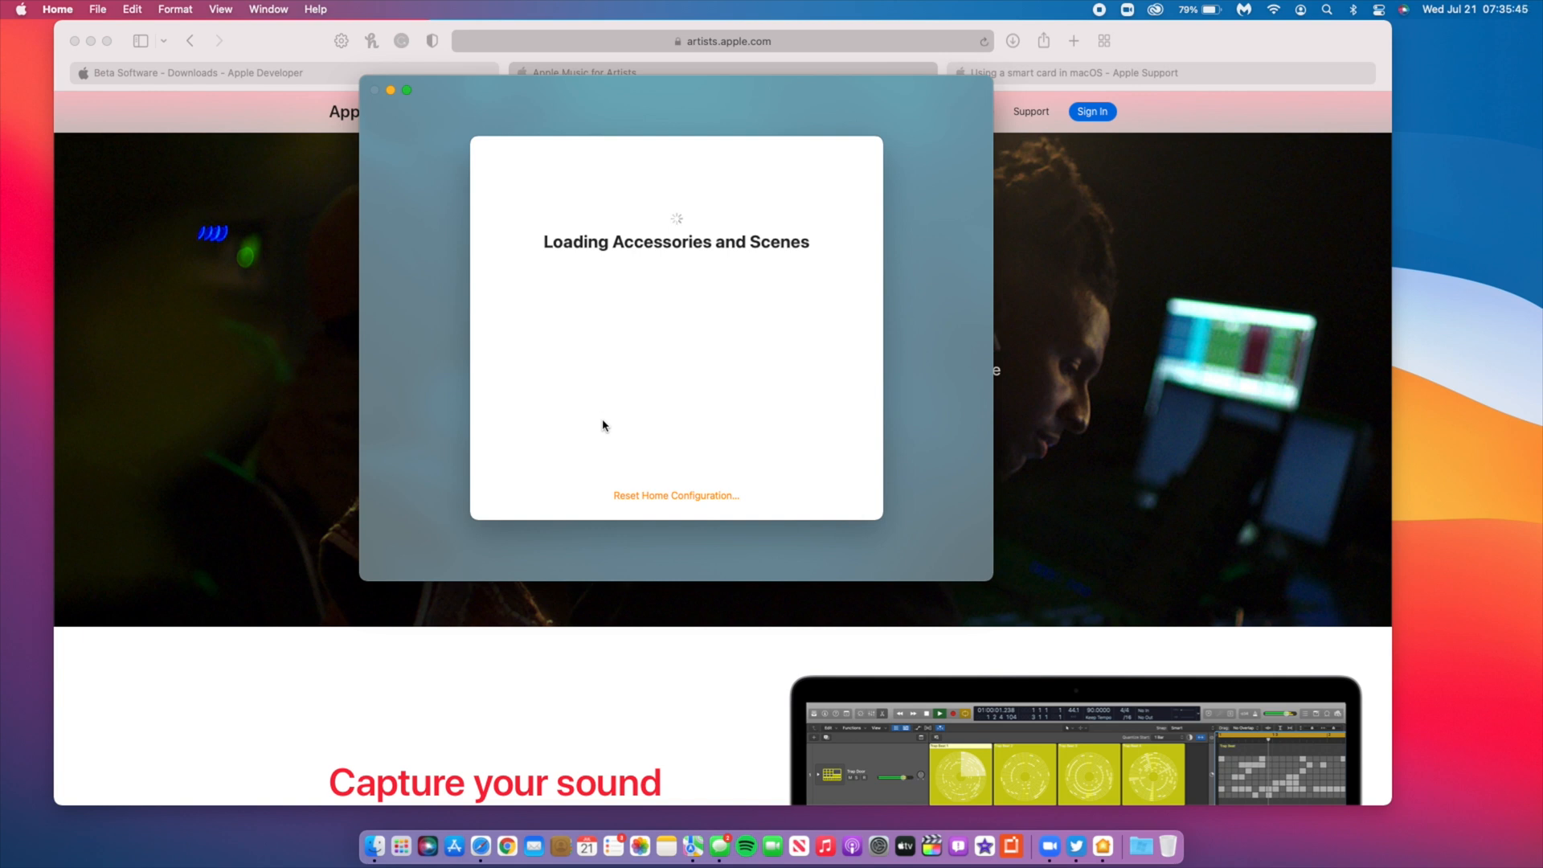
pyautogui.moveTo(675, 491)
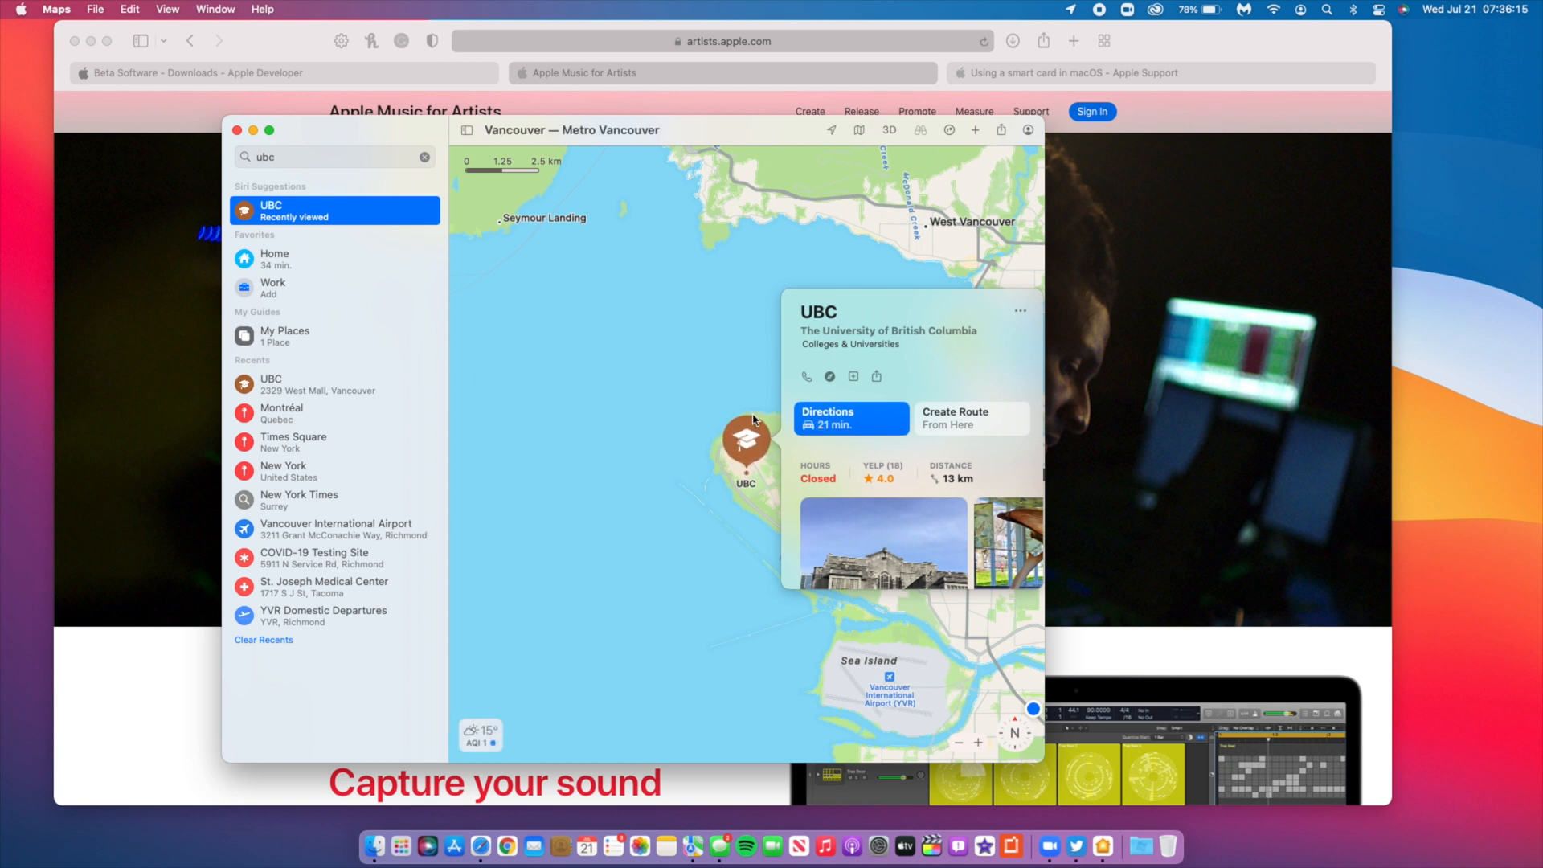
pyautogui.moveTo(864, 325)
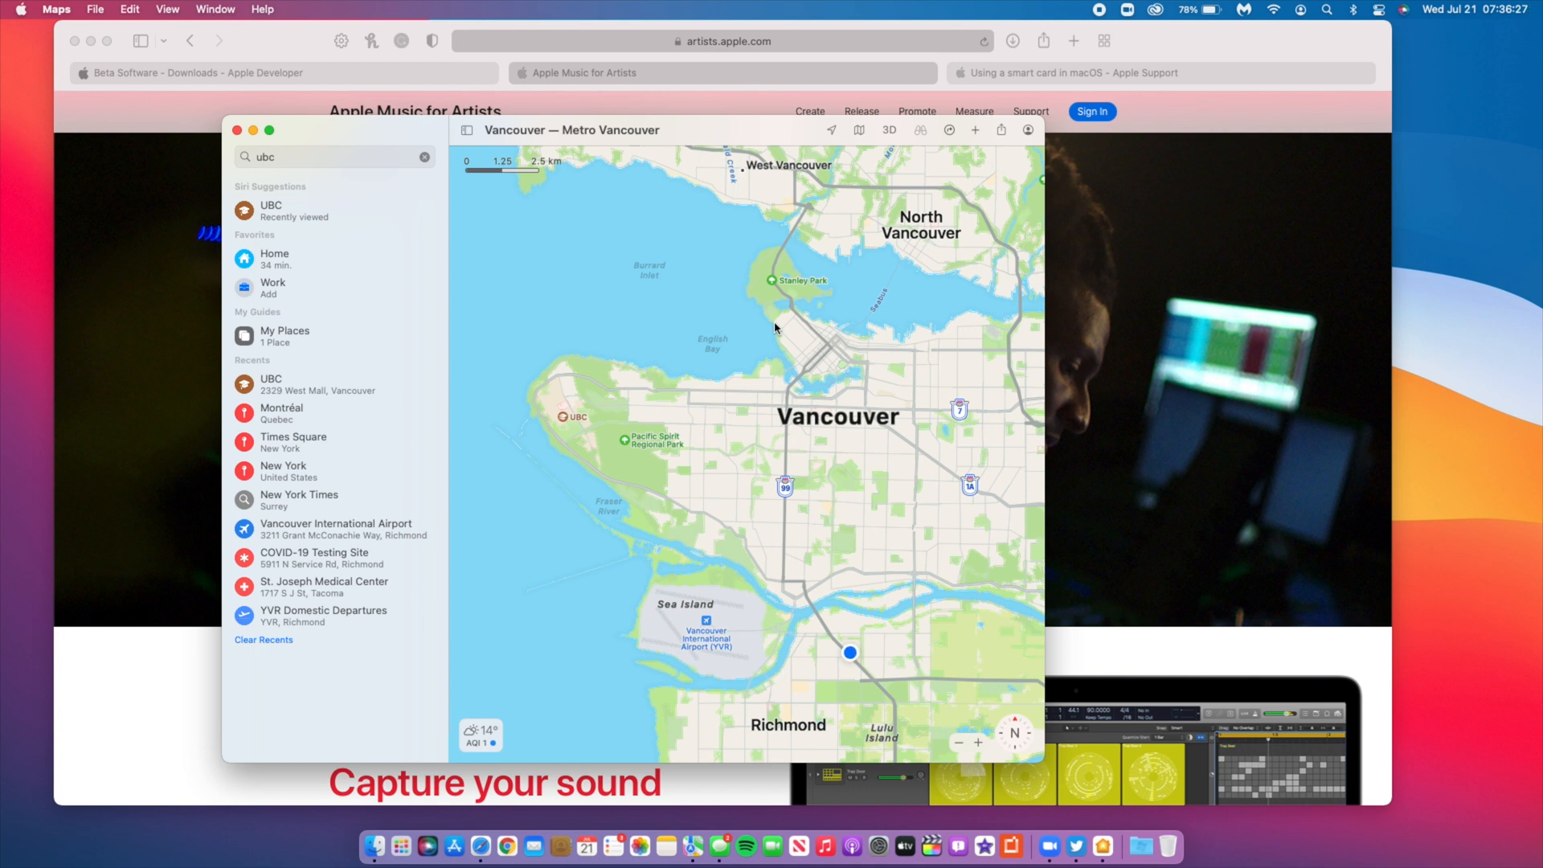
pyautogui.moveTo(607, 538)
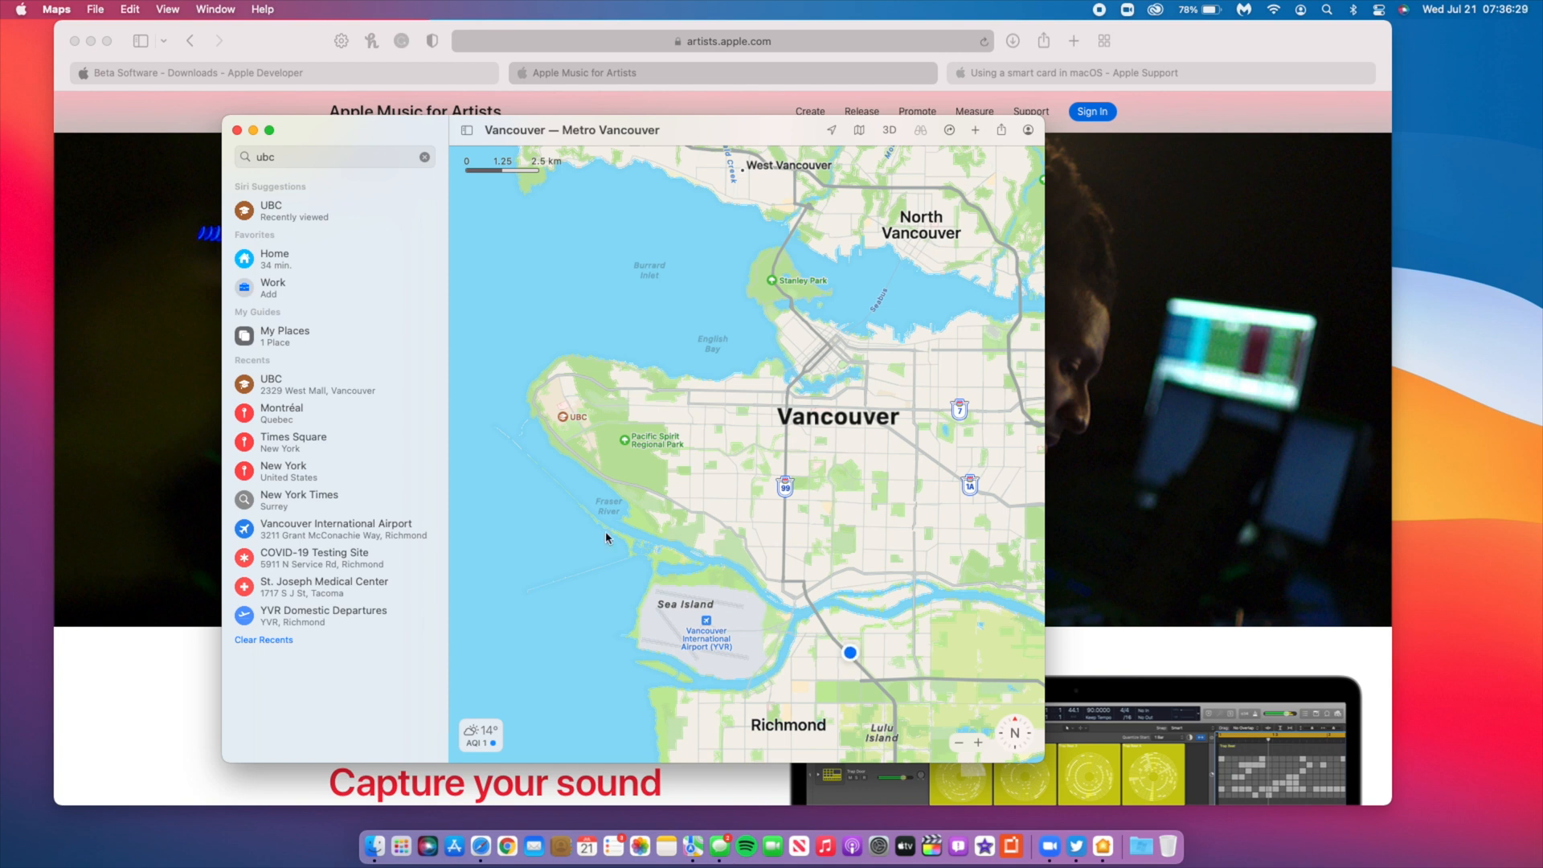
pyautogui.moveTo(622, 417)
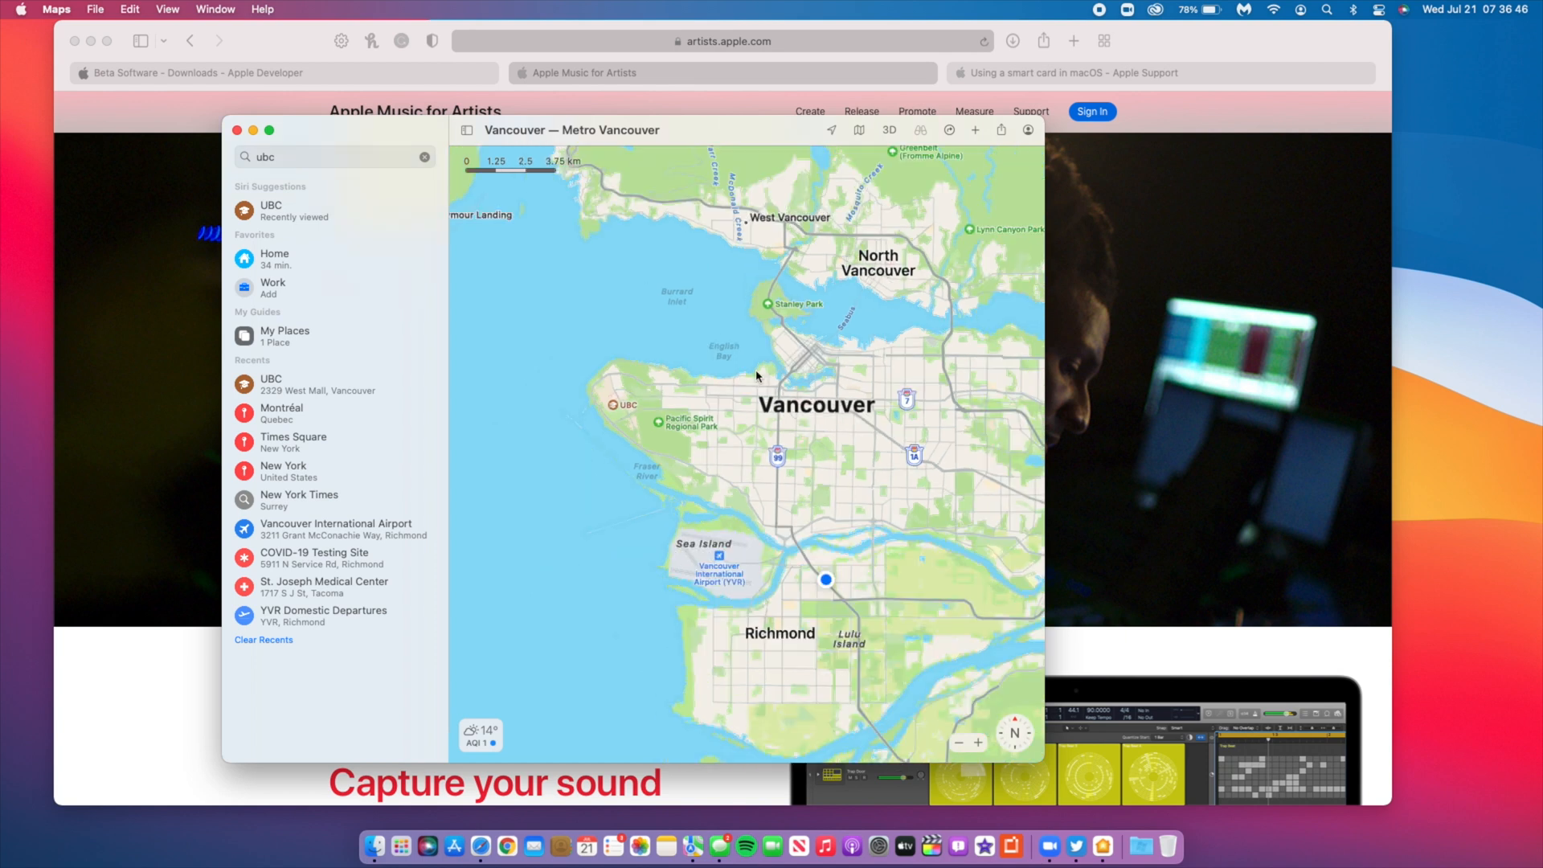
# Zoom out over Vancouver, view the location's Share options, and put Maps away.
pyautogui.scroll(-3)
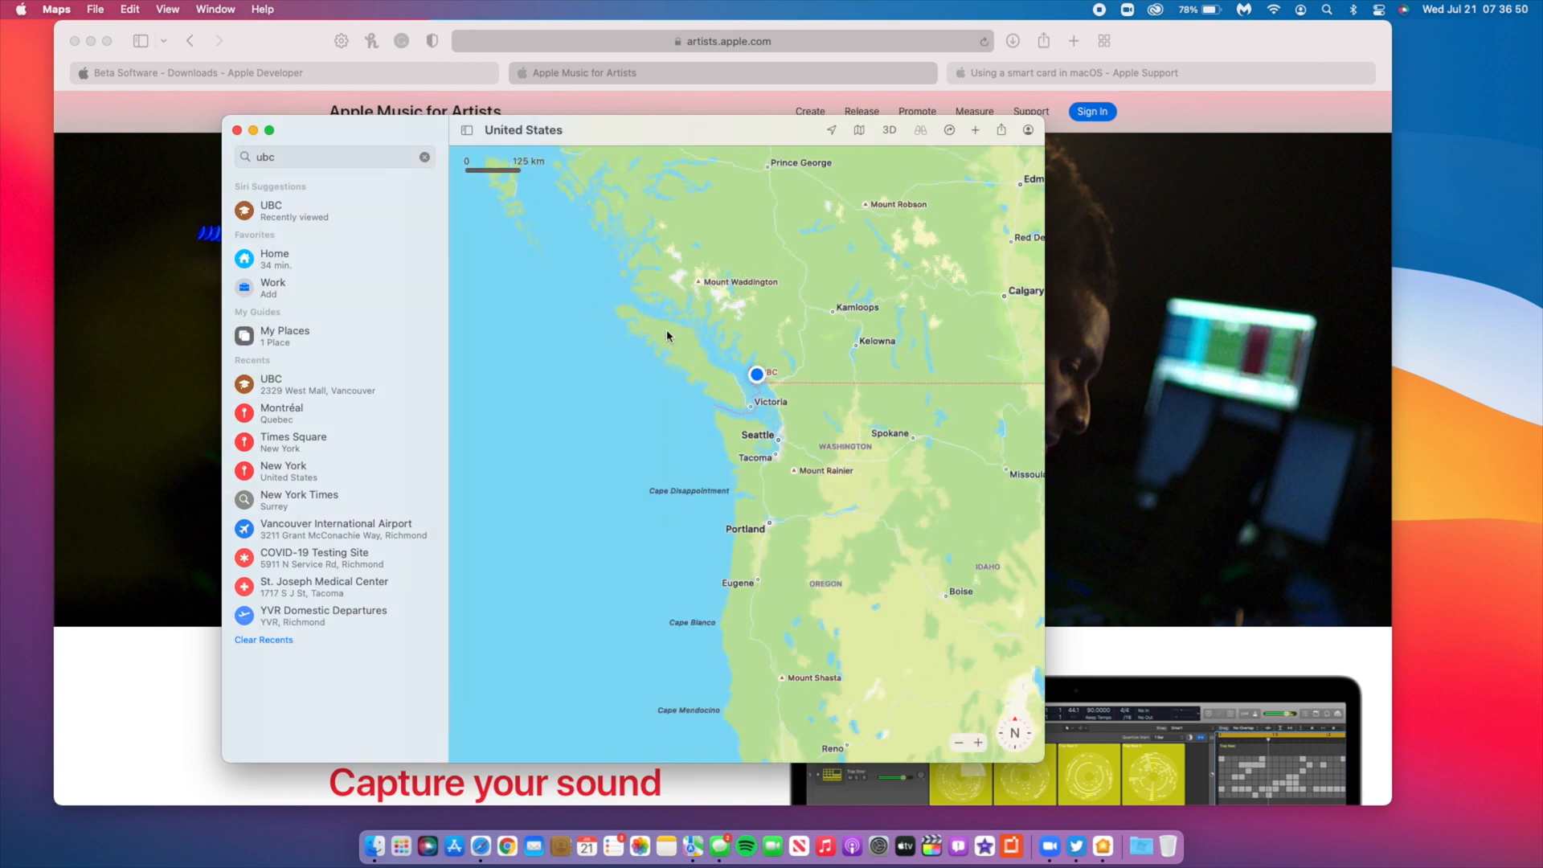
pyautogui.rightClick(758, 373)
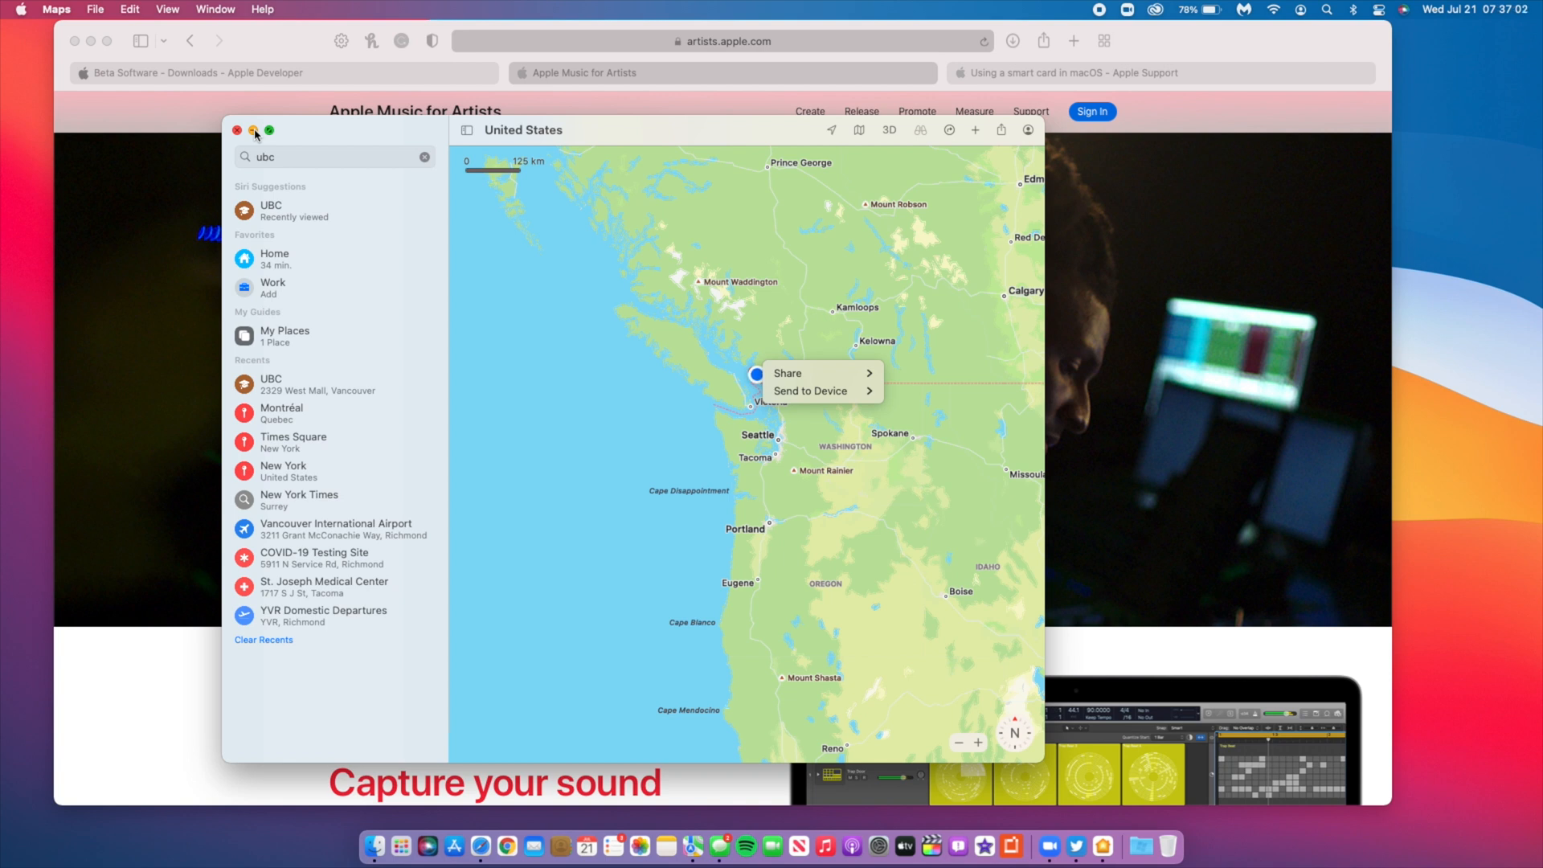
pyautogui.click(237, 130)
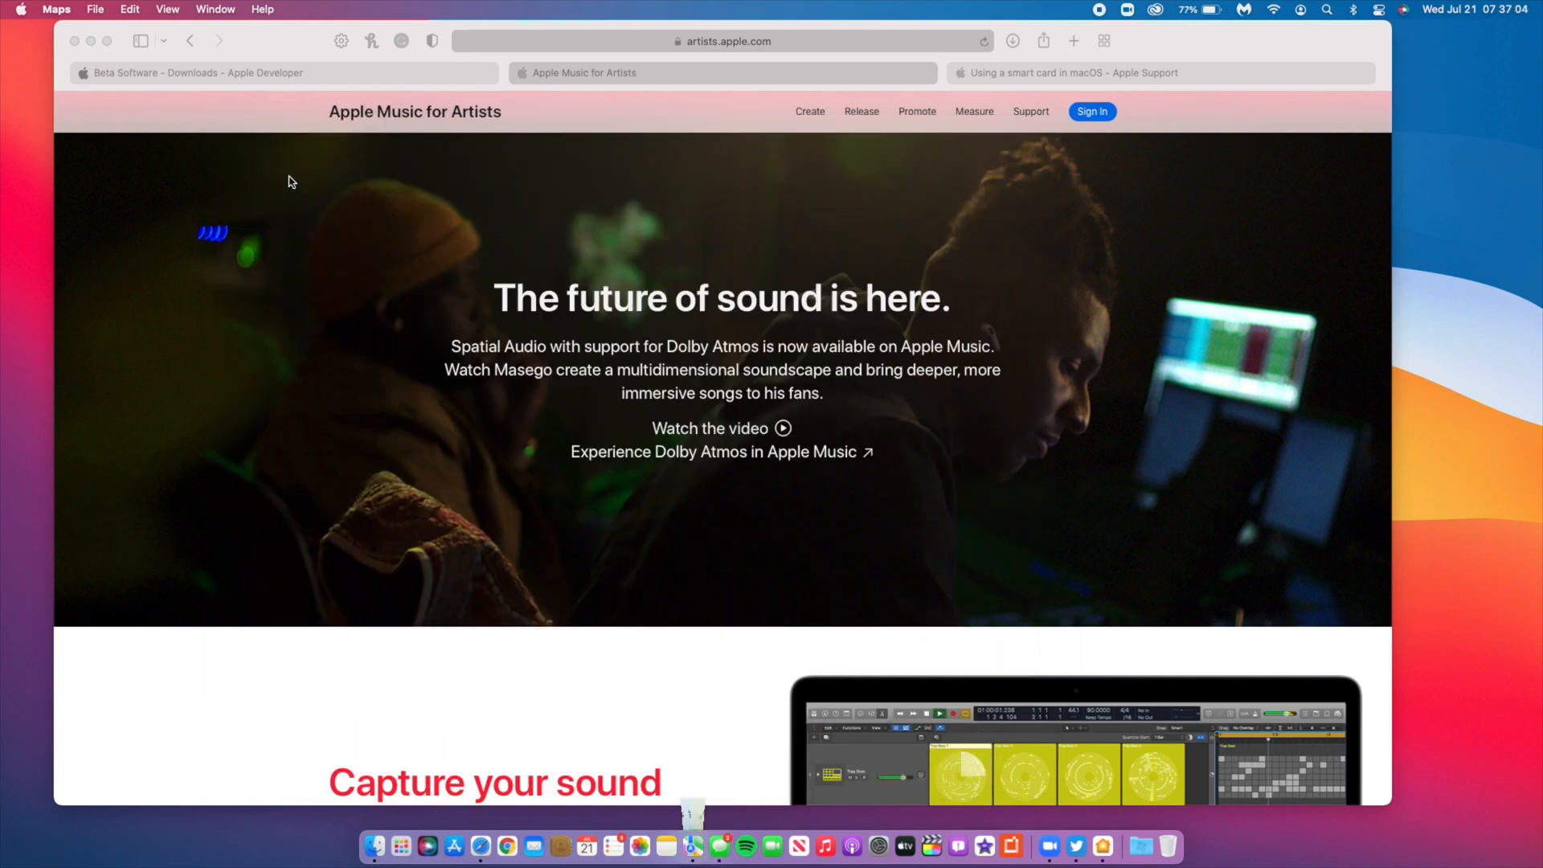
pyautogui.moveTo(566, 613)
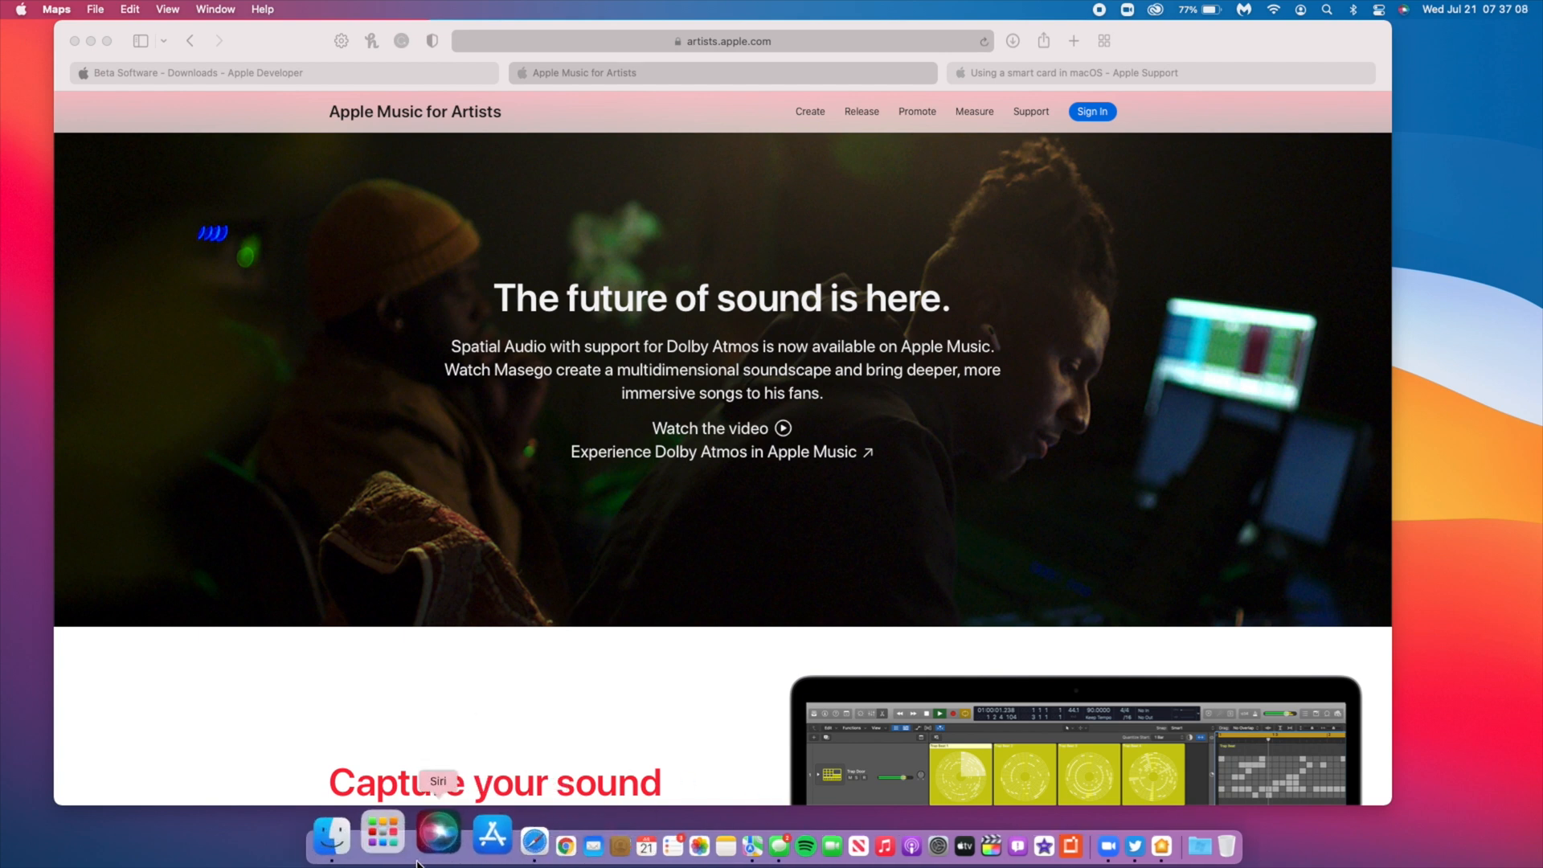
pyautogui.click(382, 845)
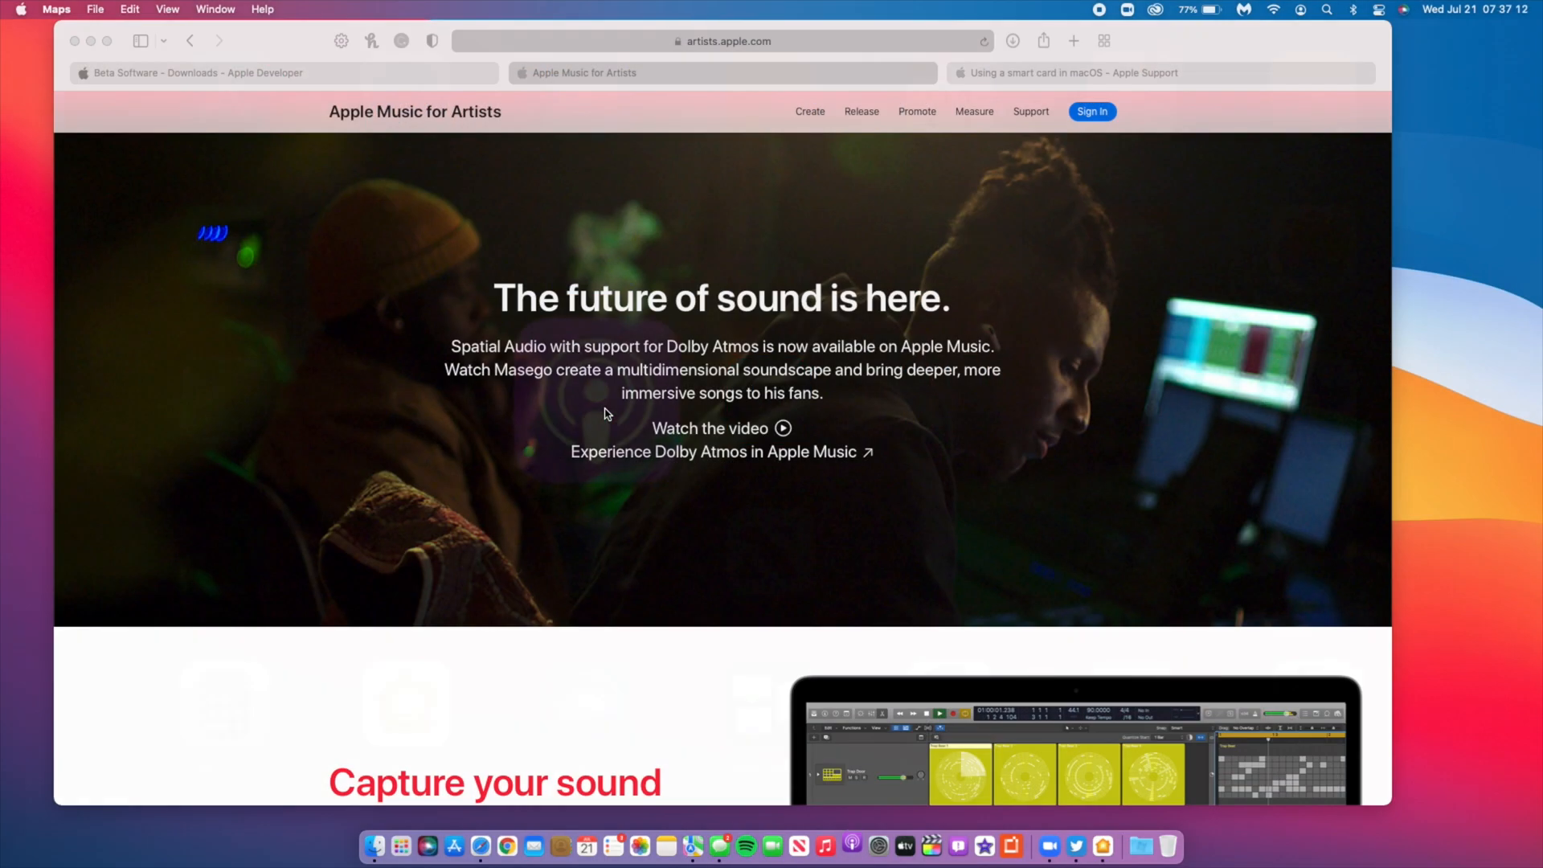
# Launch Podcasts and move through Shows, Saved and Downloaded to the Browse page.
pyautogui.click(851, 846)
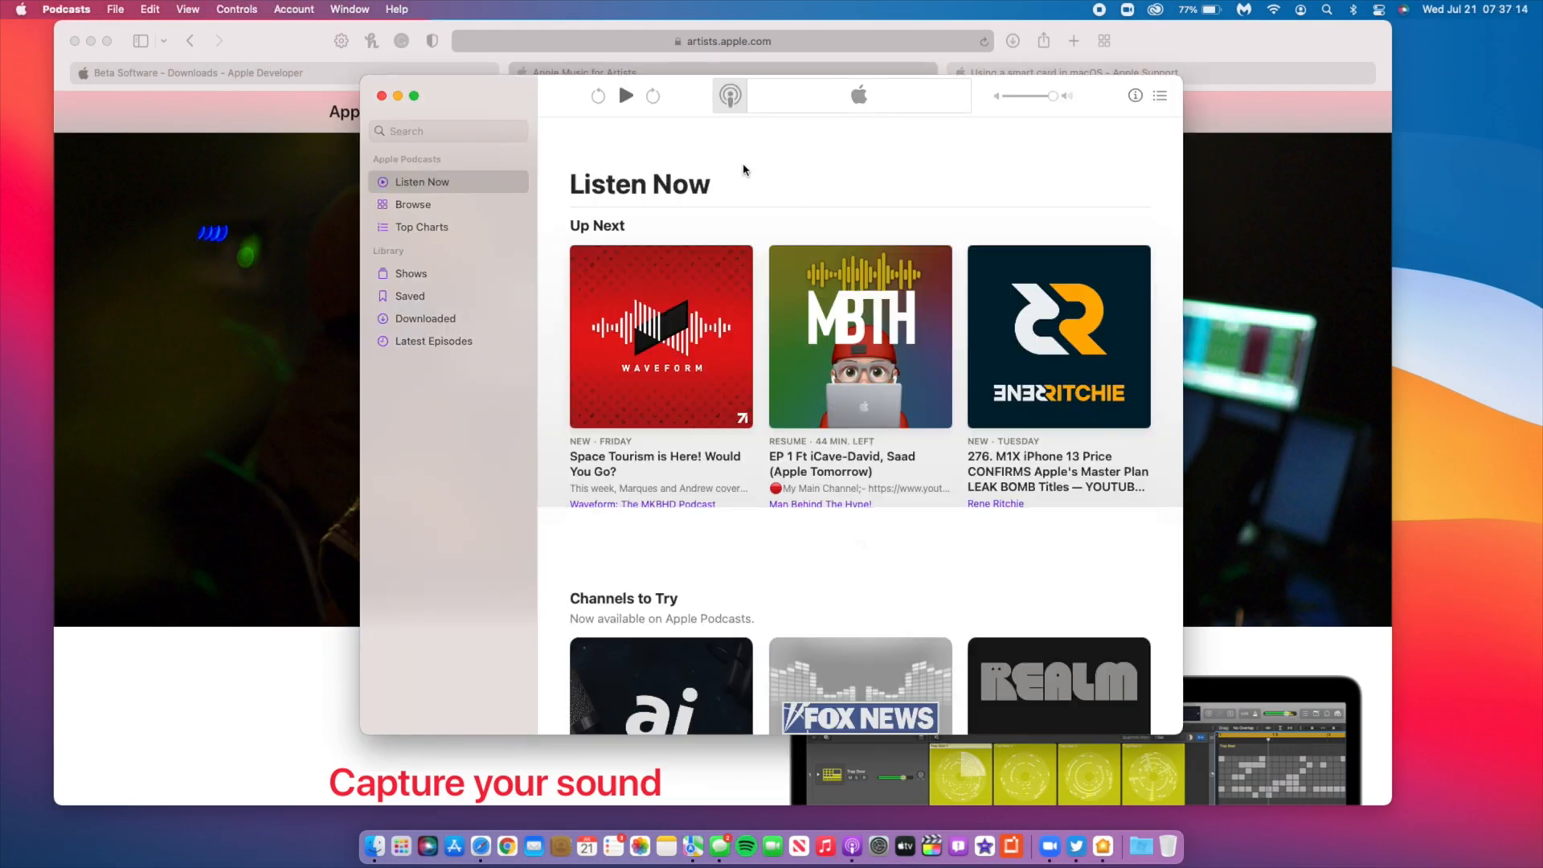
pyautogui.click(626, 96)
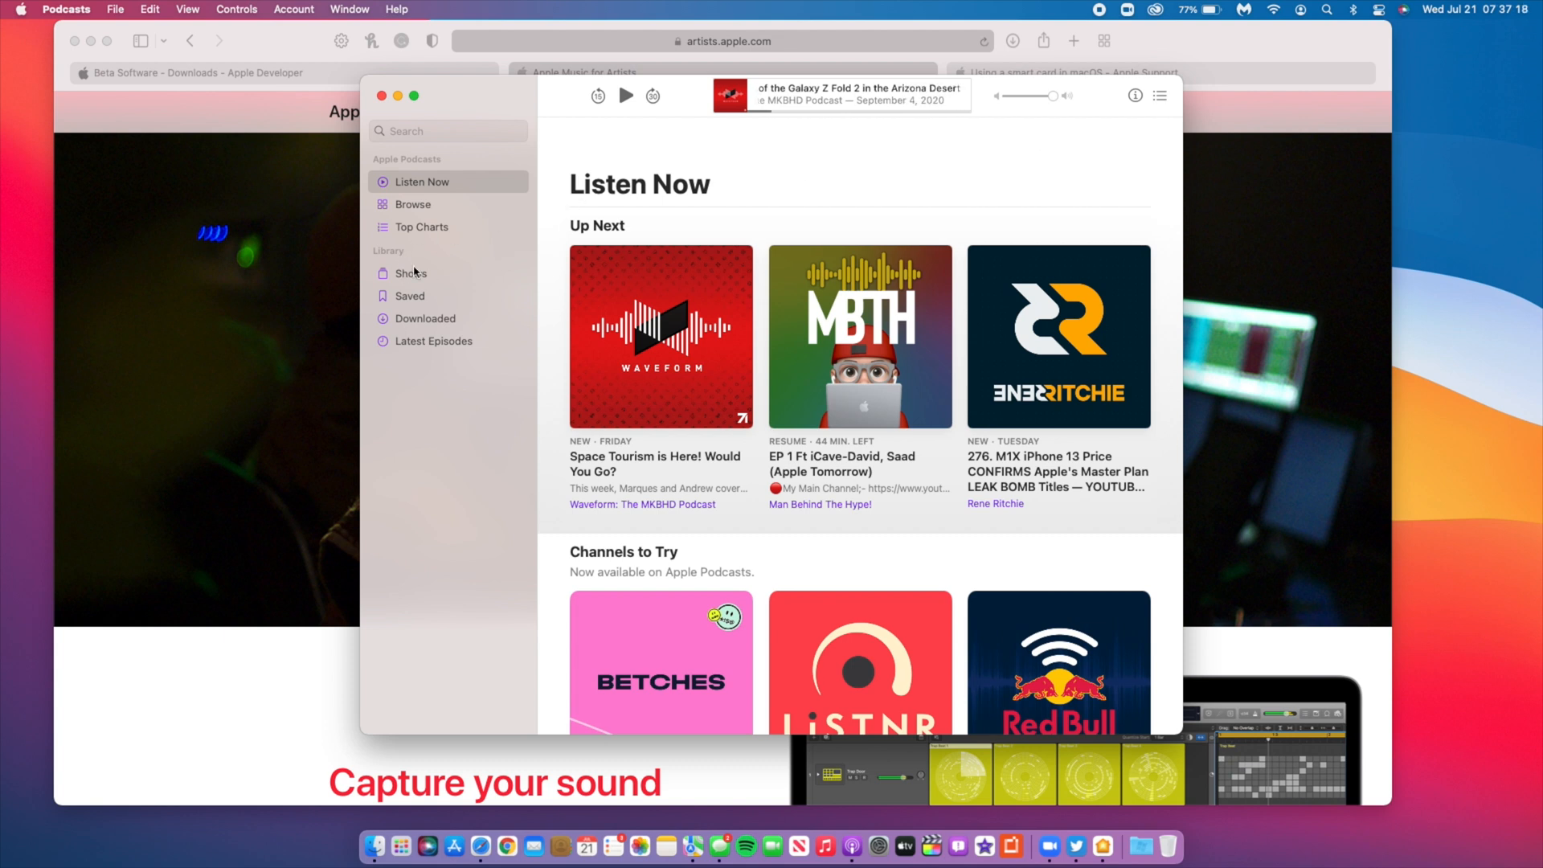
pyautogui.click(410, 273)
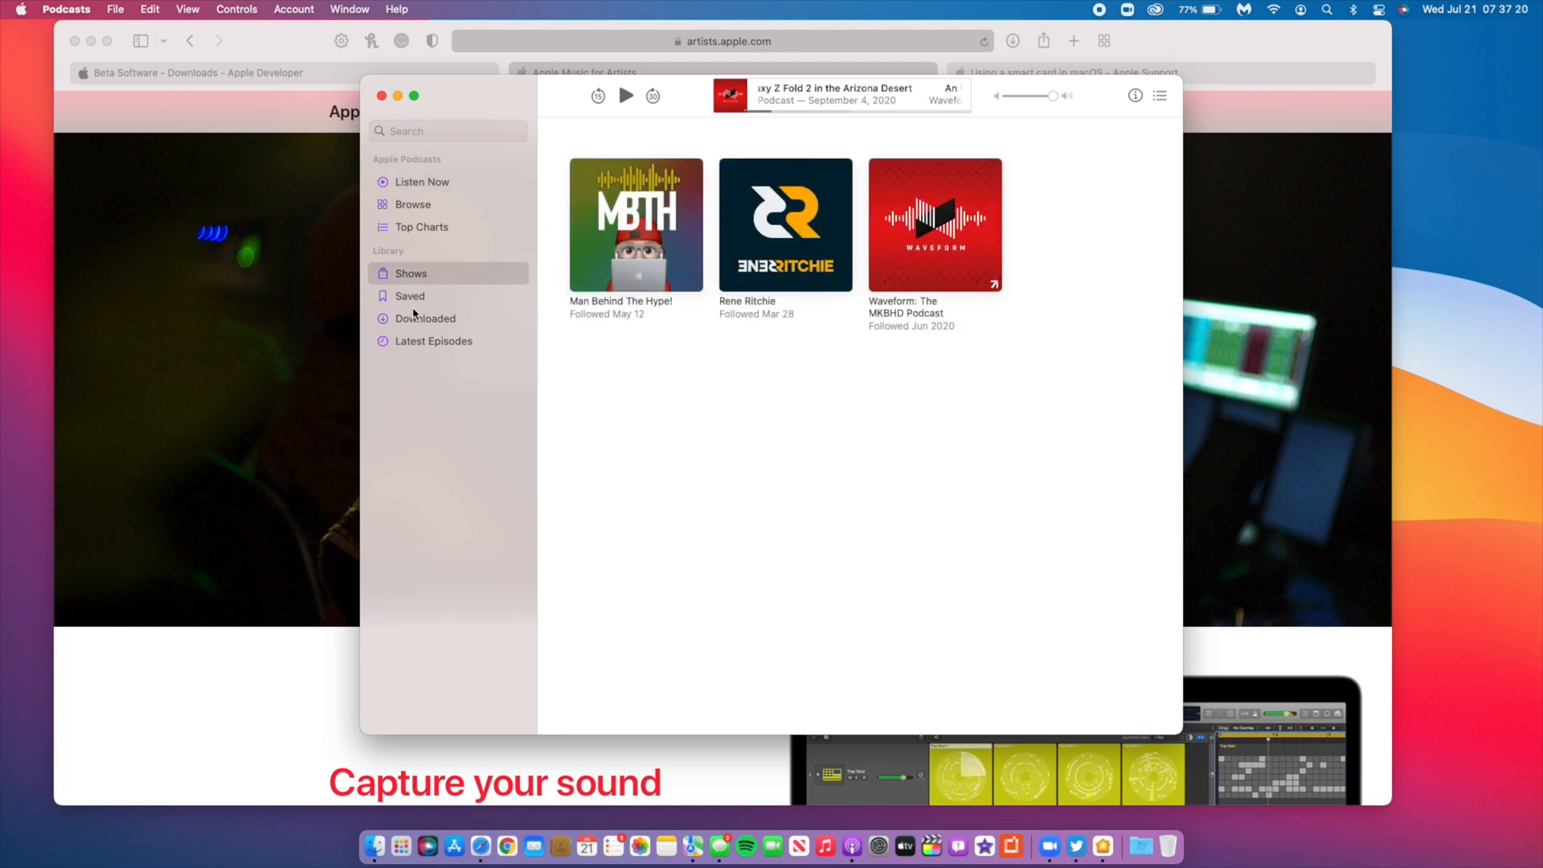
pyautogui.click(409, 295)
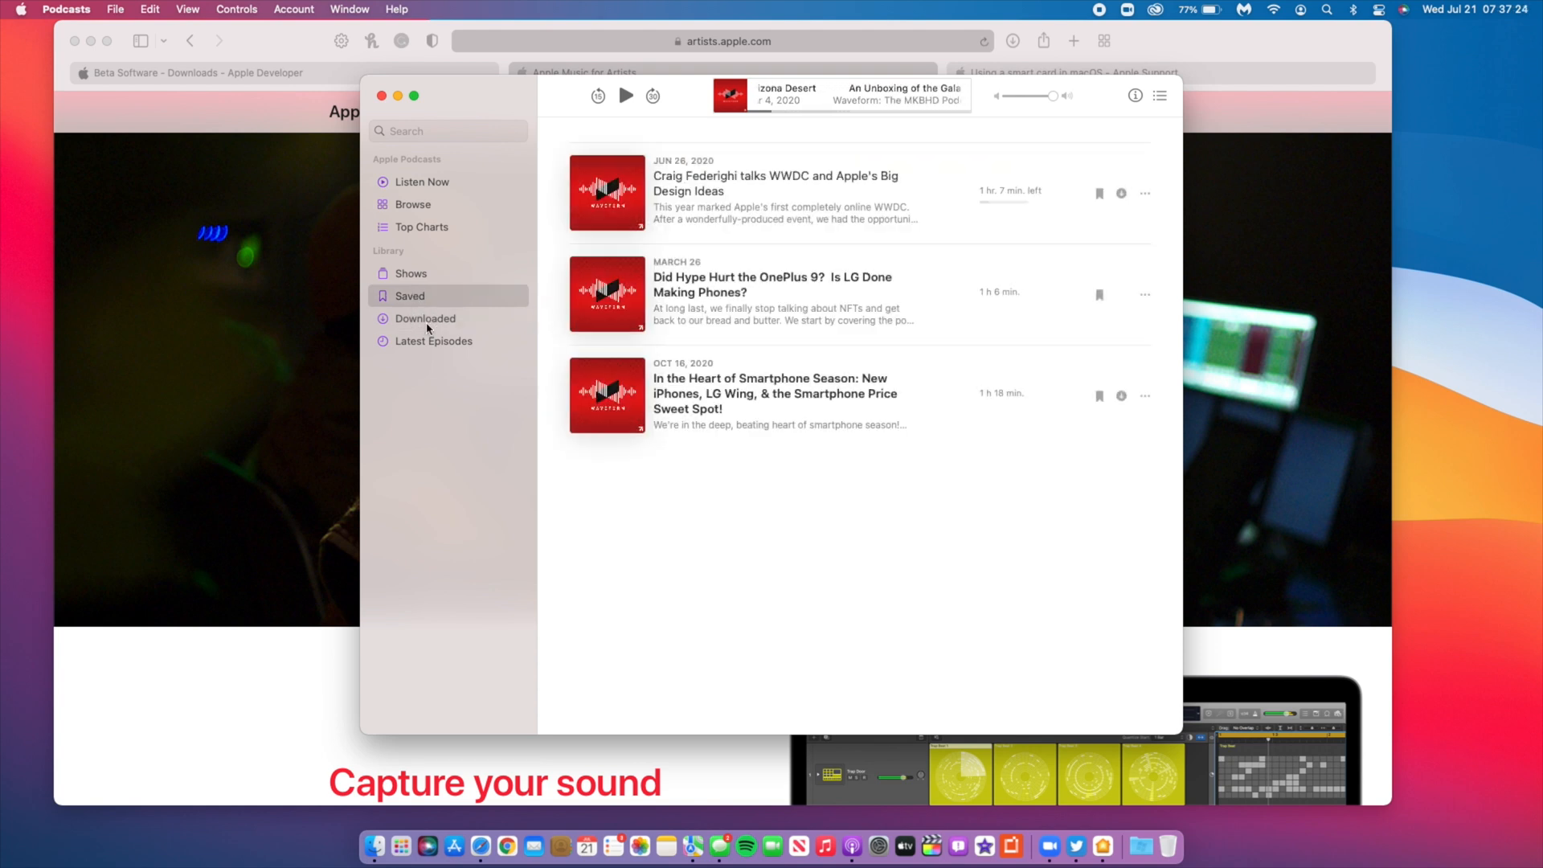
pyautogui.click(426, 318)
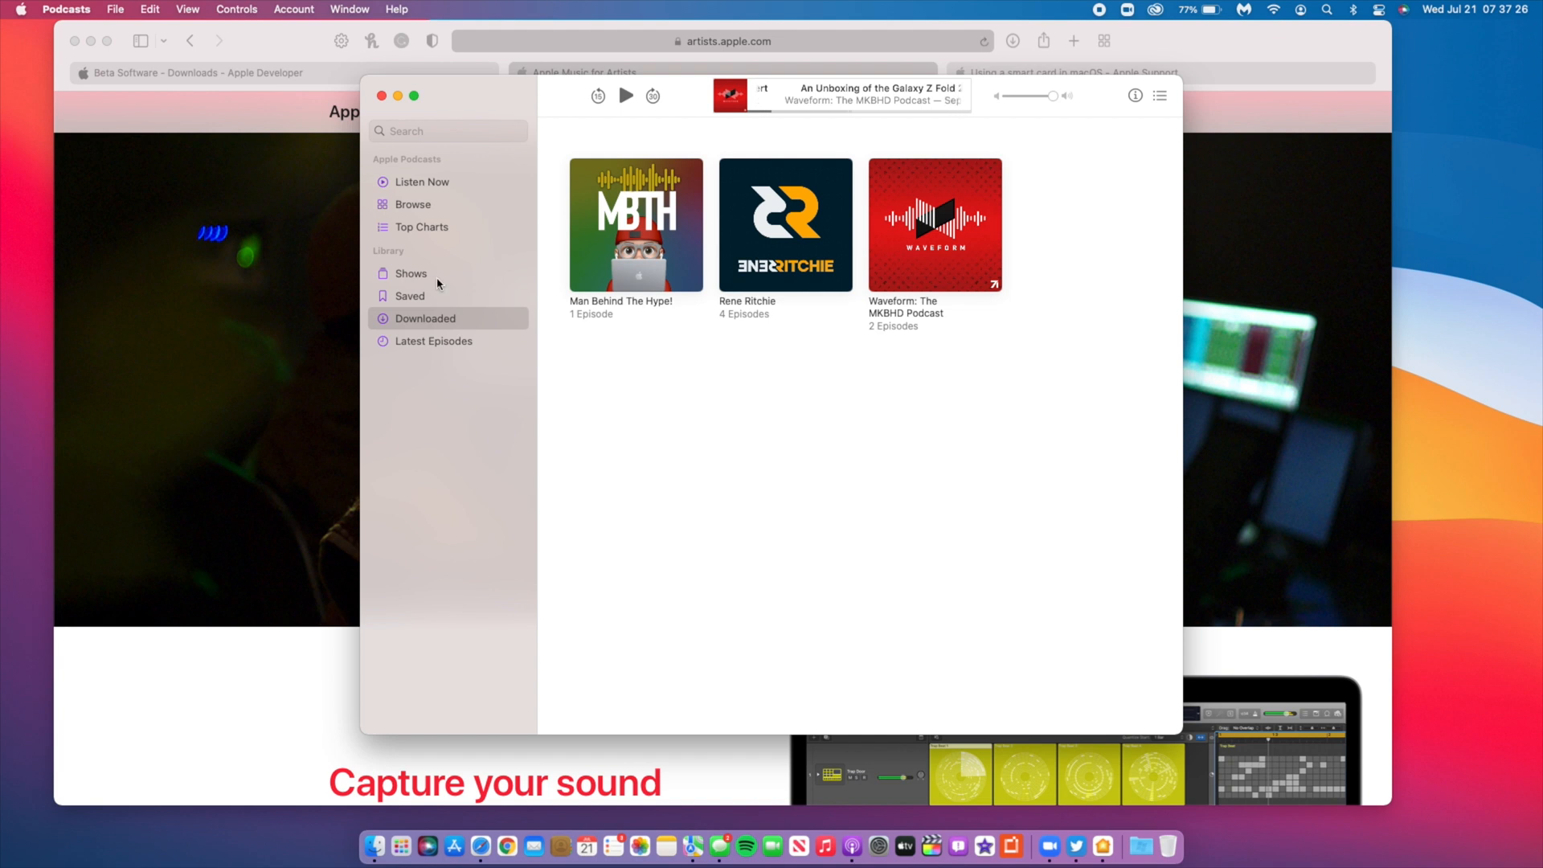
pyautogui.moveTo(455, 284)
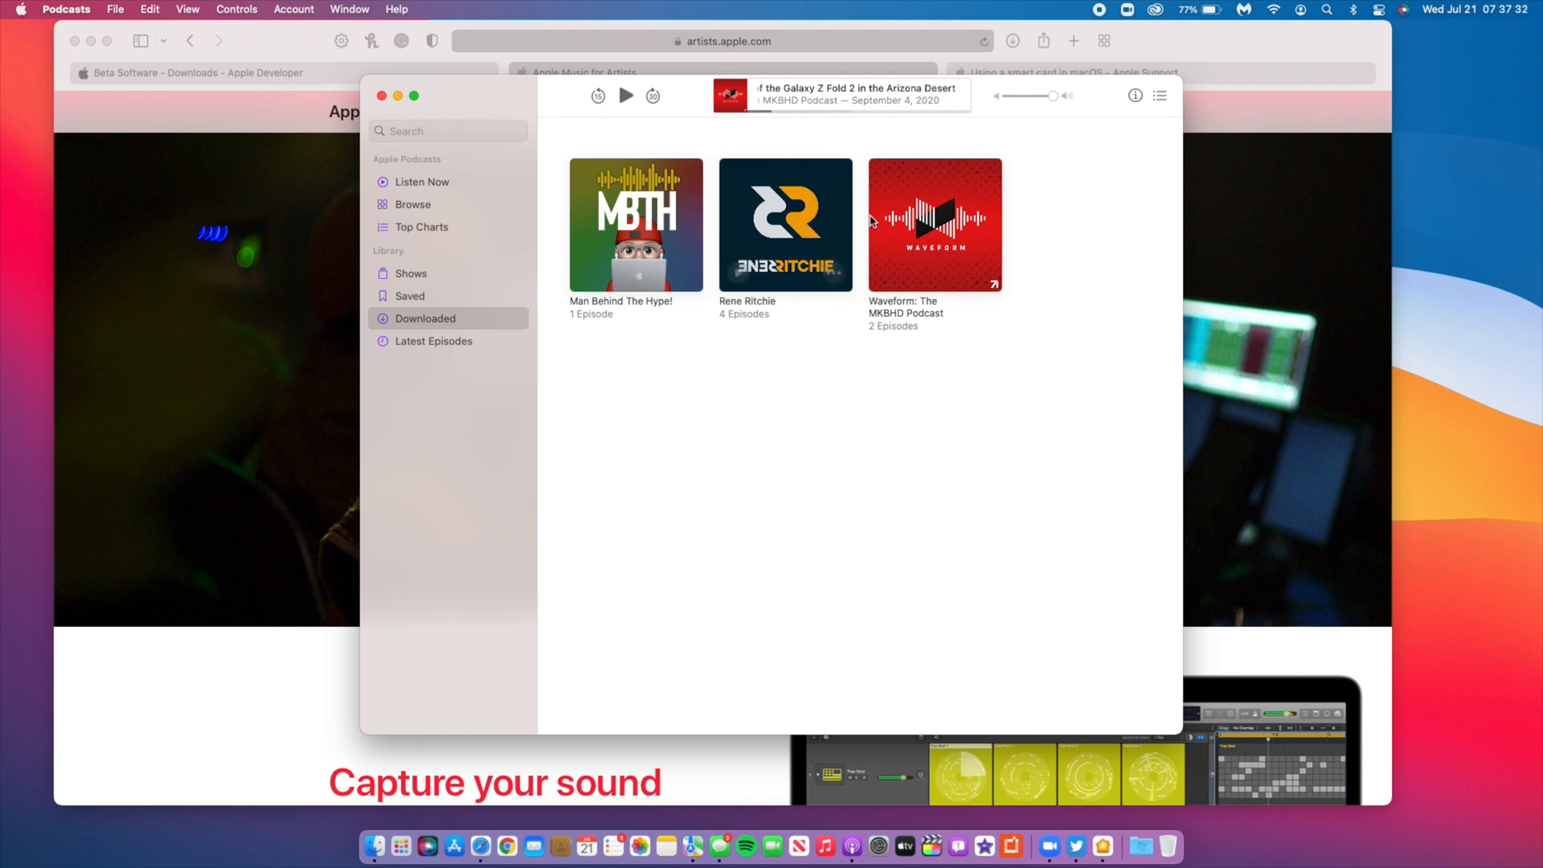
pyautogui.click(433, 341)
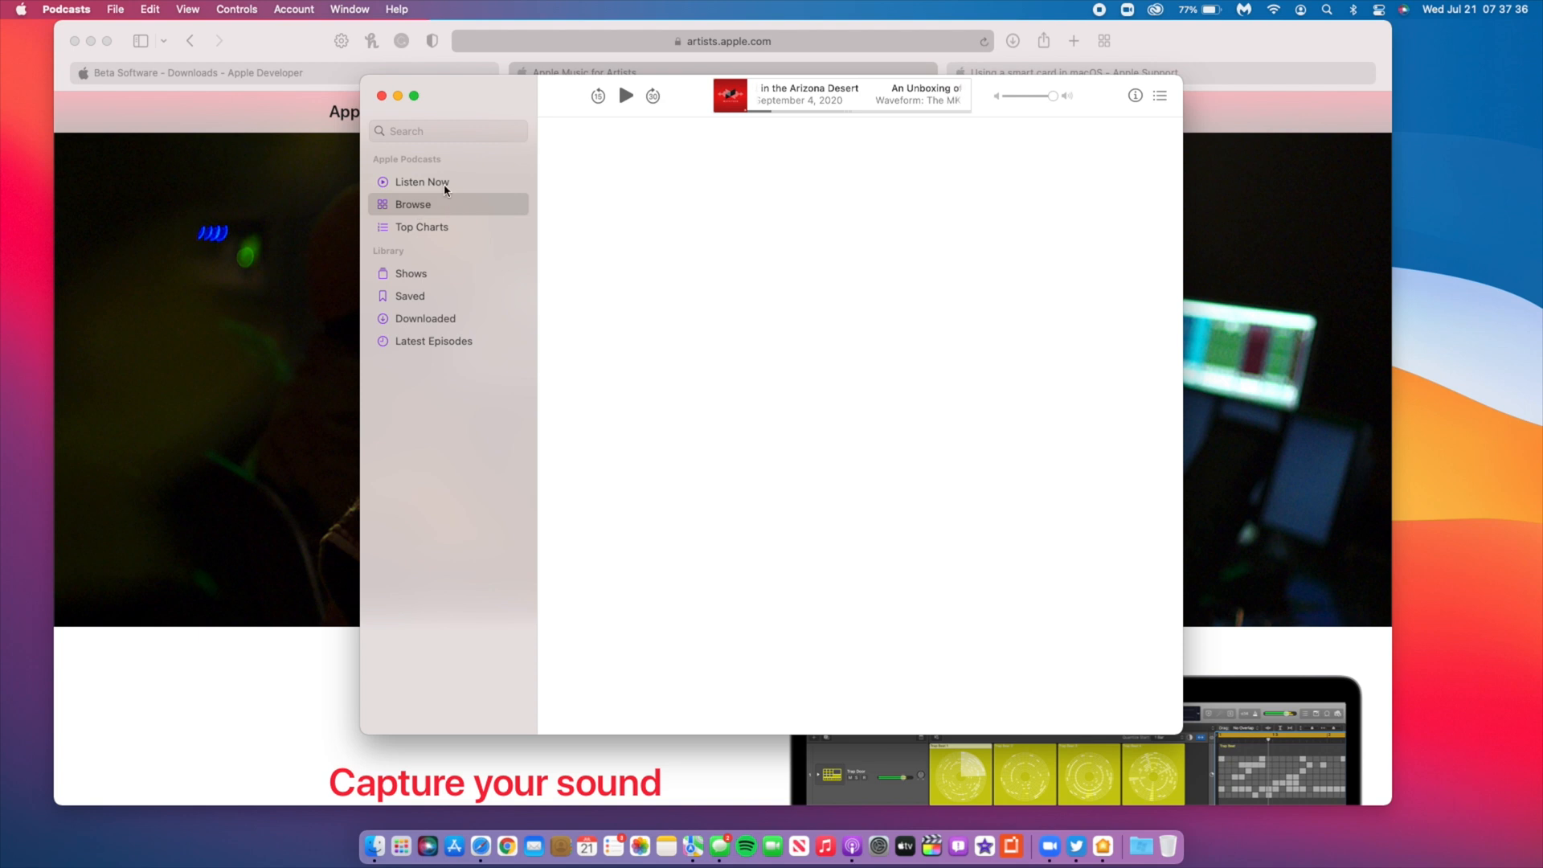
# Show Top Charts with its category list: News, Comedy, Sports, Fiction and more.
pyautogui.click(421, 227)
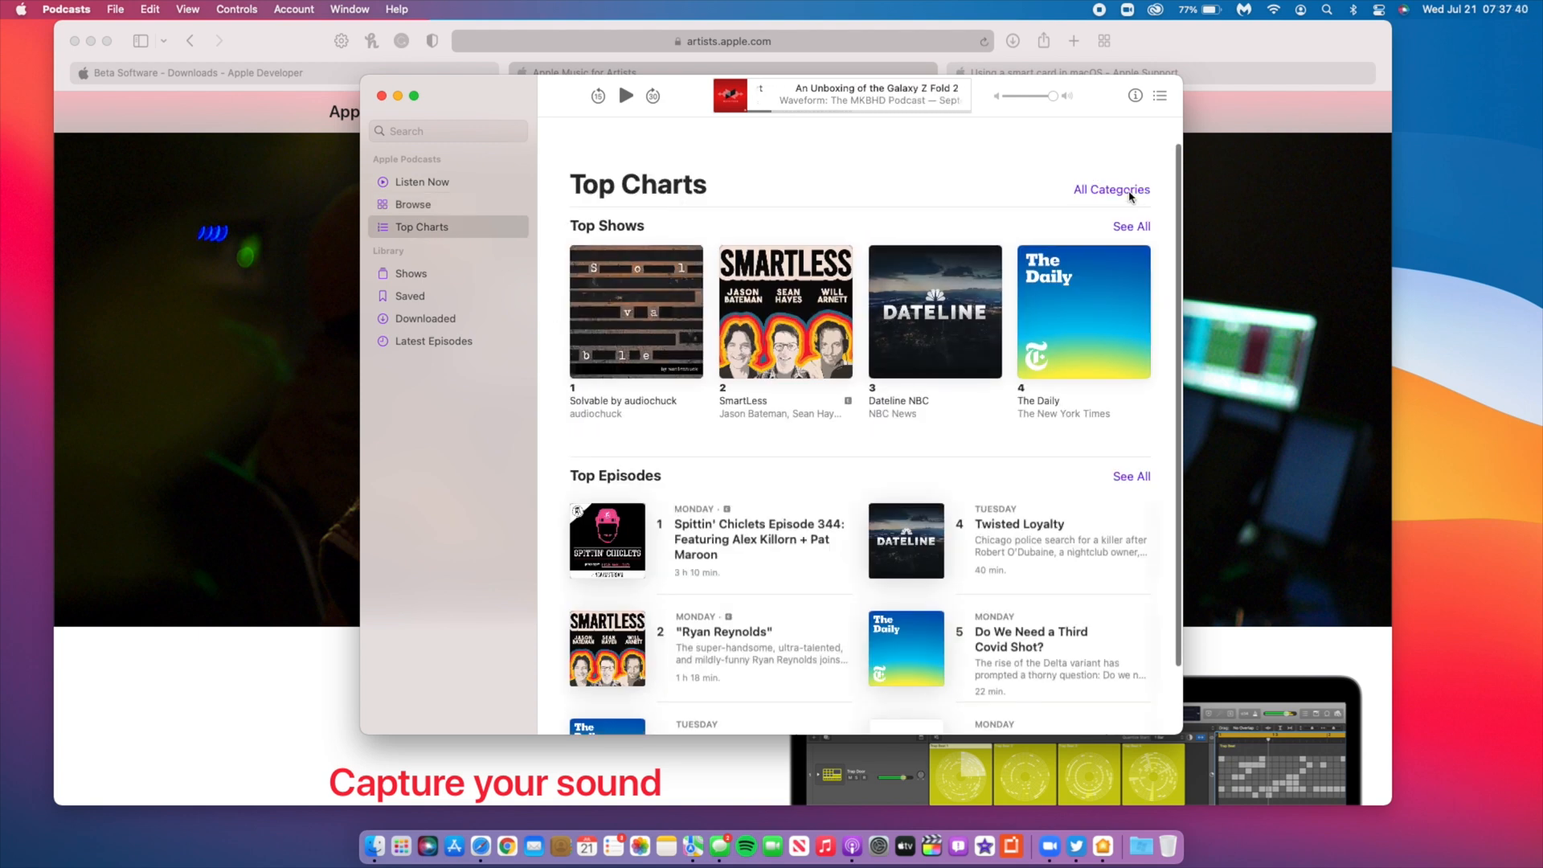
pyautogui.click(1112, 189)
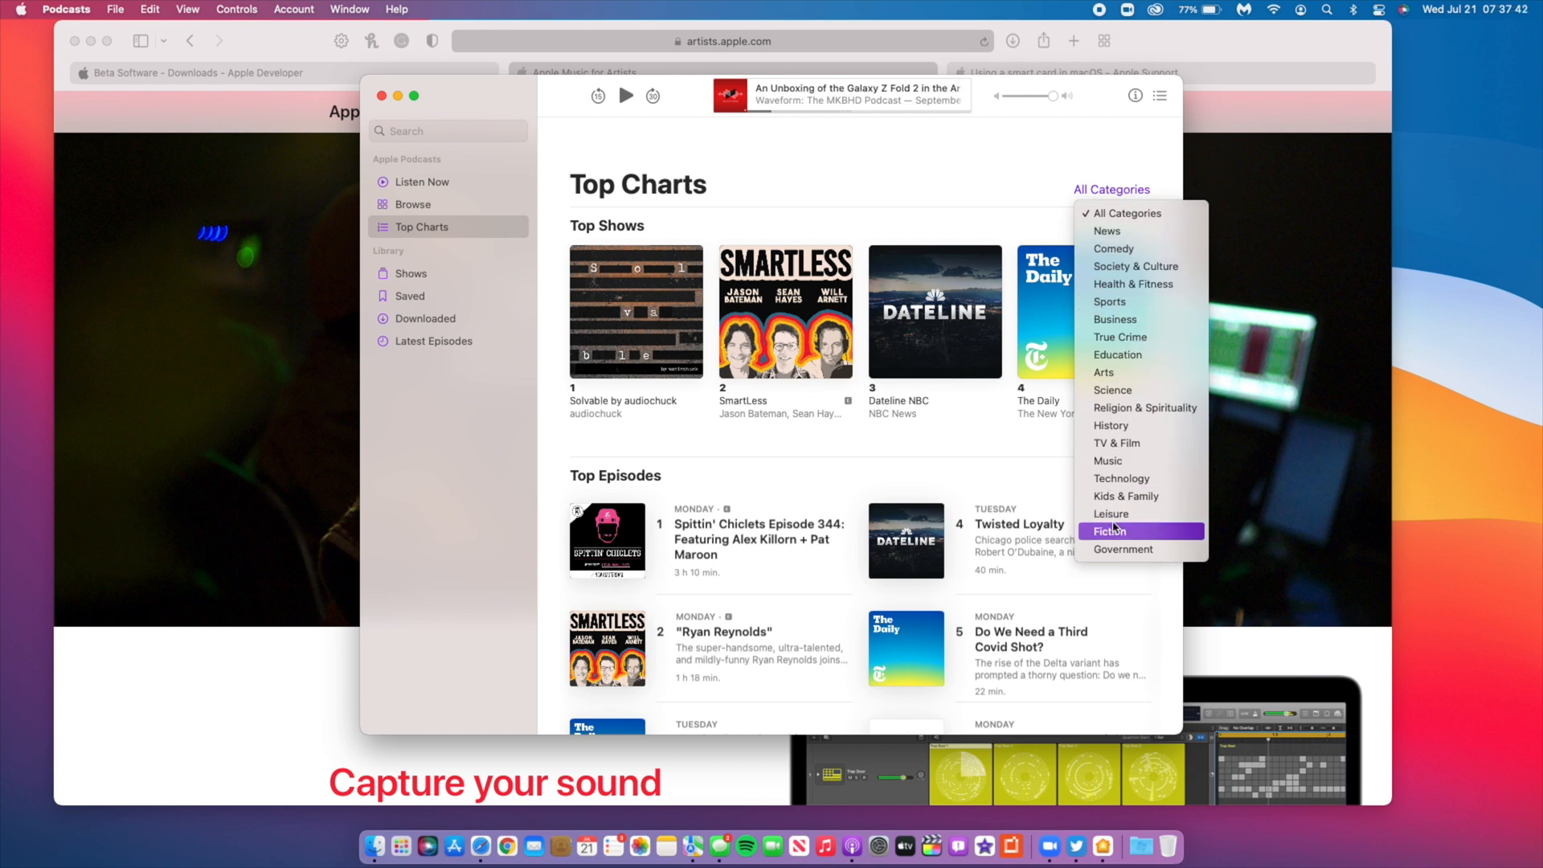
pyautogui.moveTo(1118, 337)
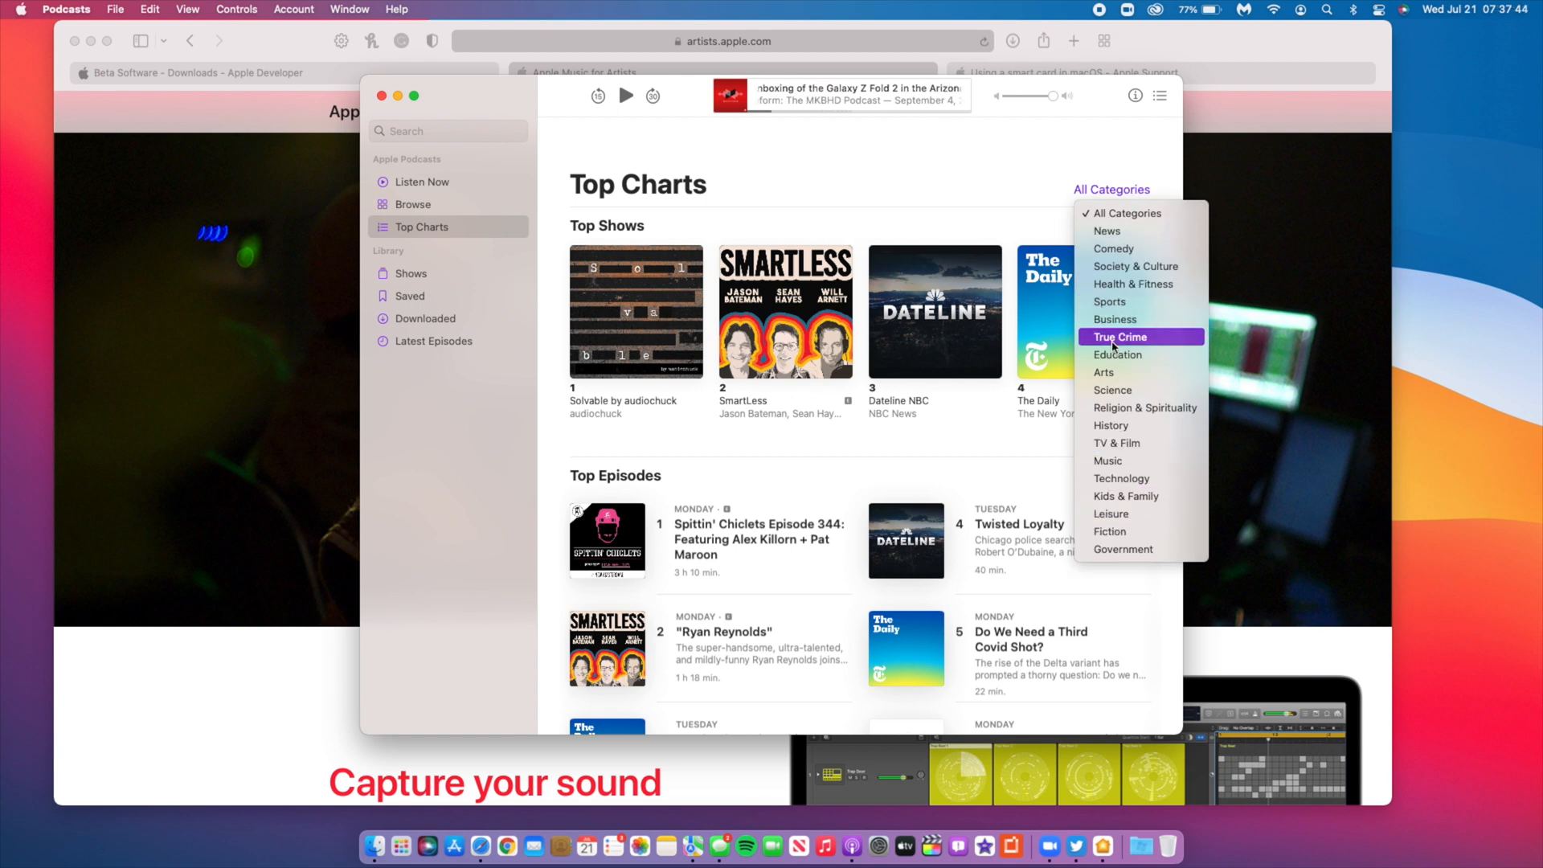
pyautogui.moveTo(1116, 442)
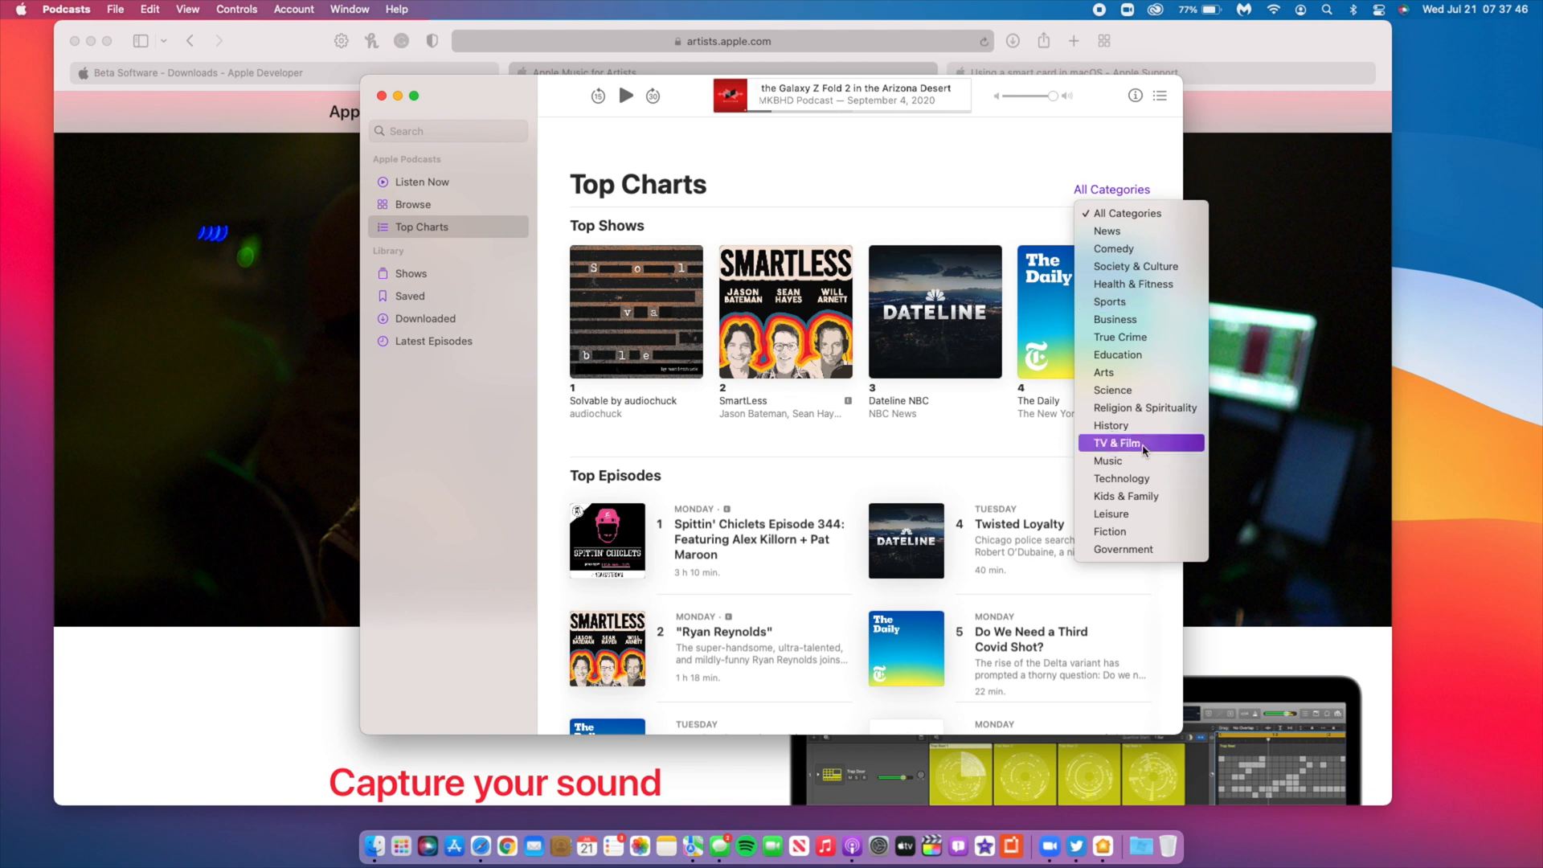
pyautogui.moveTo(1118, 478)
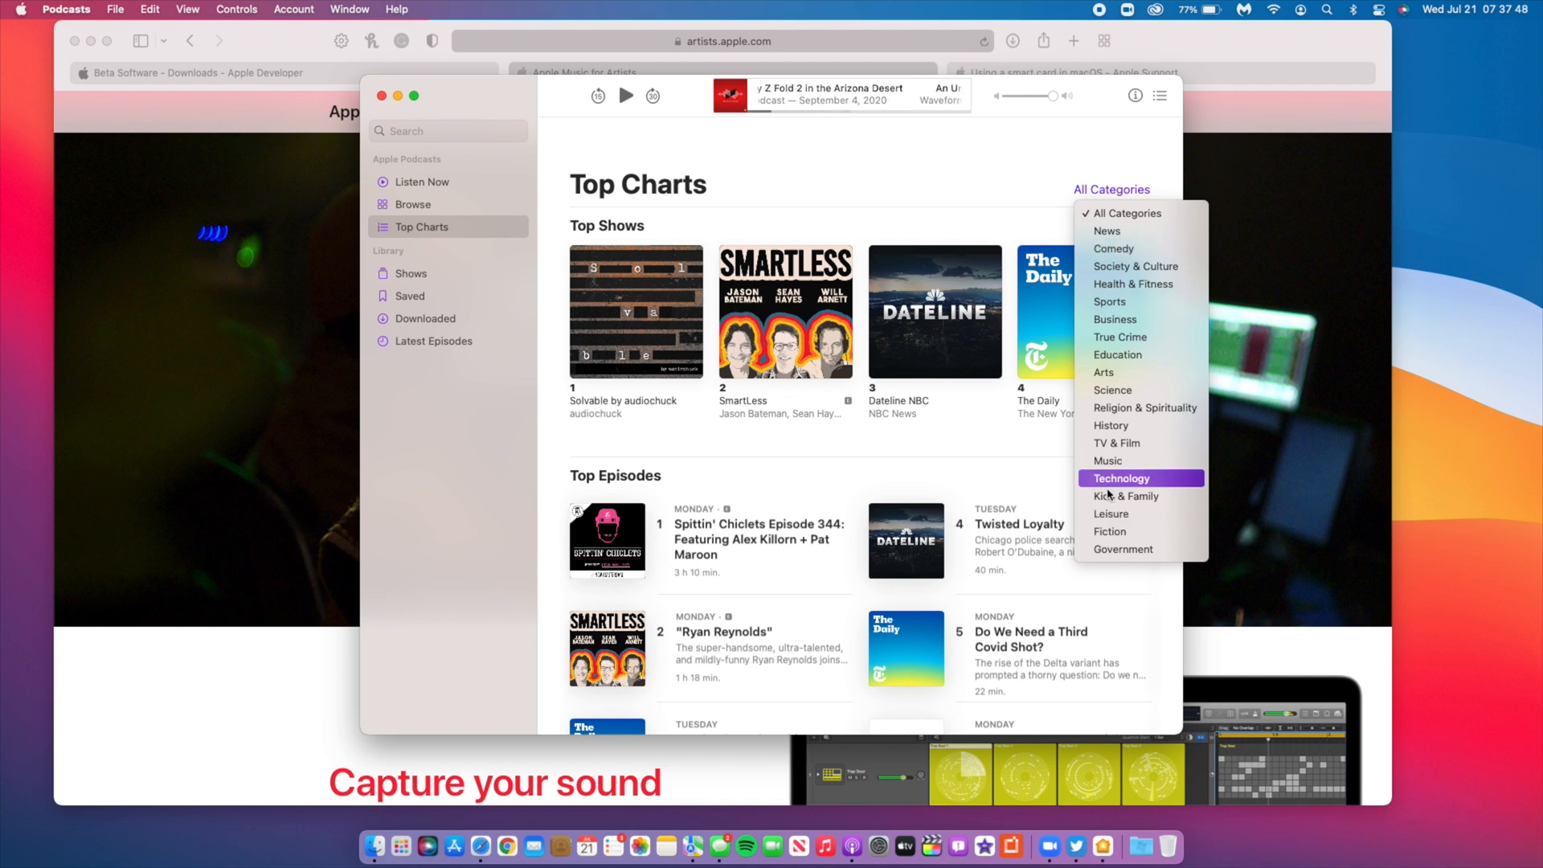
pyautogui.moveTo(1112, 284)
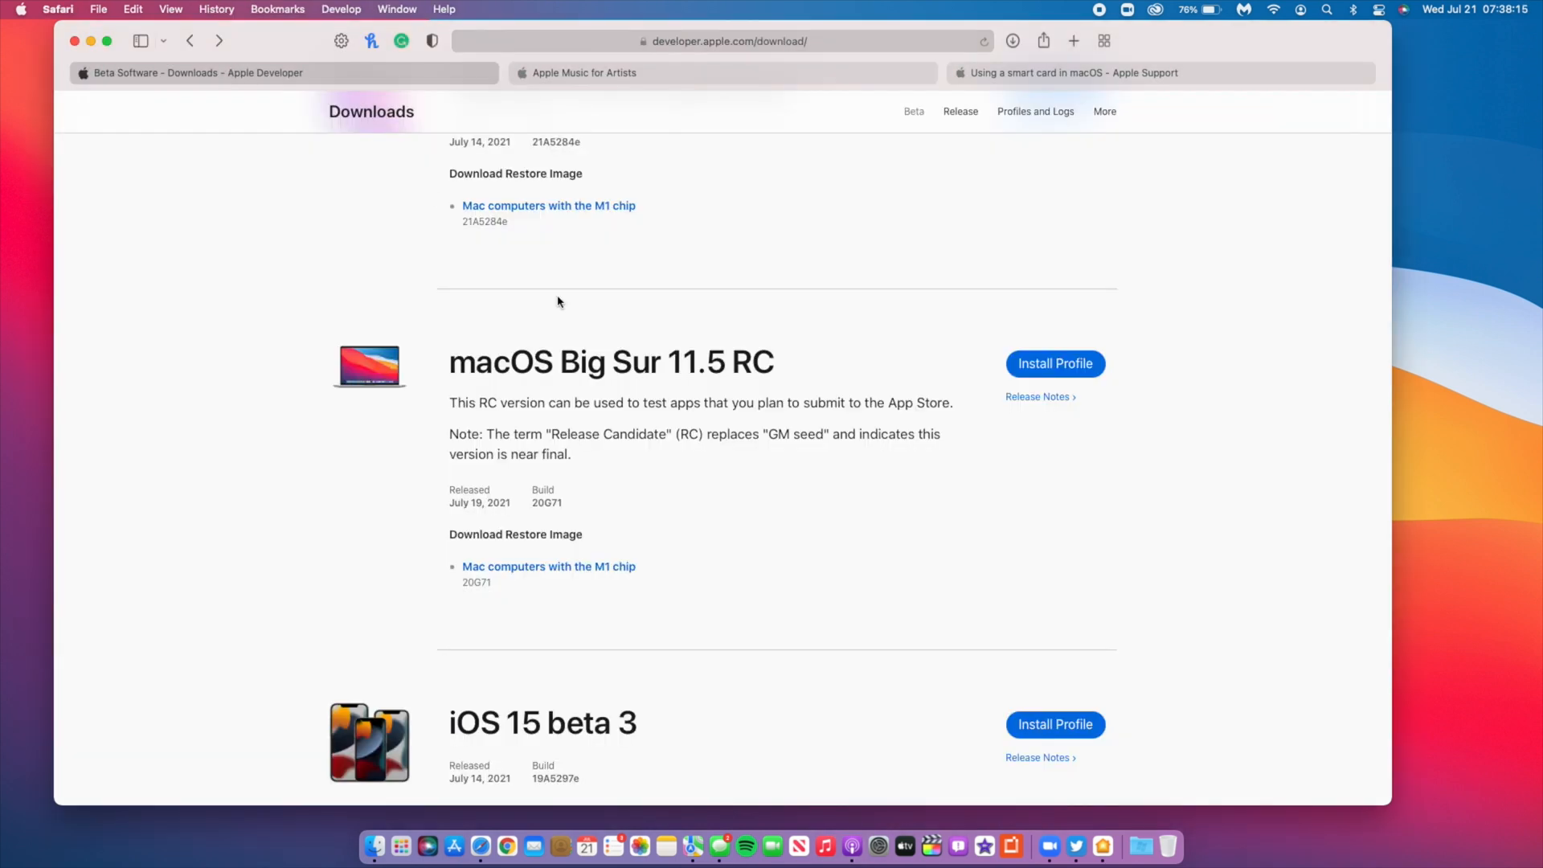
# Scroll the downloads page to the macOS Big Sur 11.5 RC Release Notes.
pyautogui.scroll(-3)
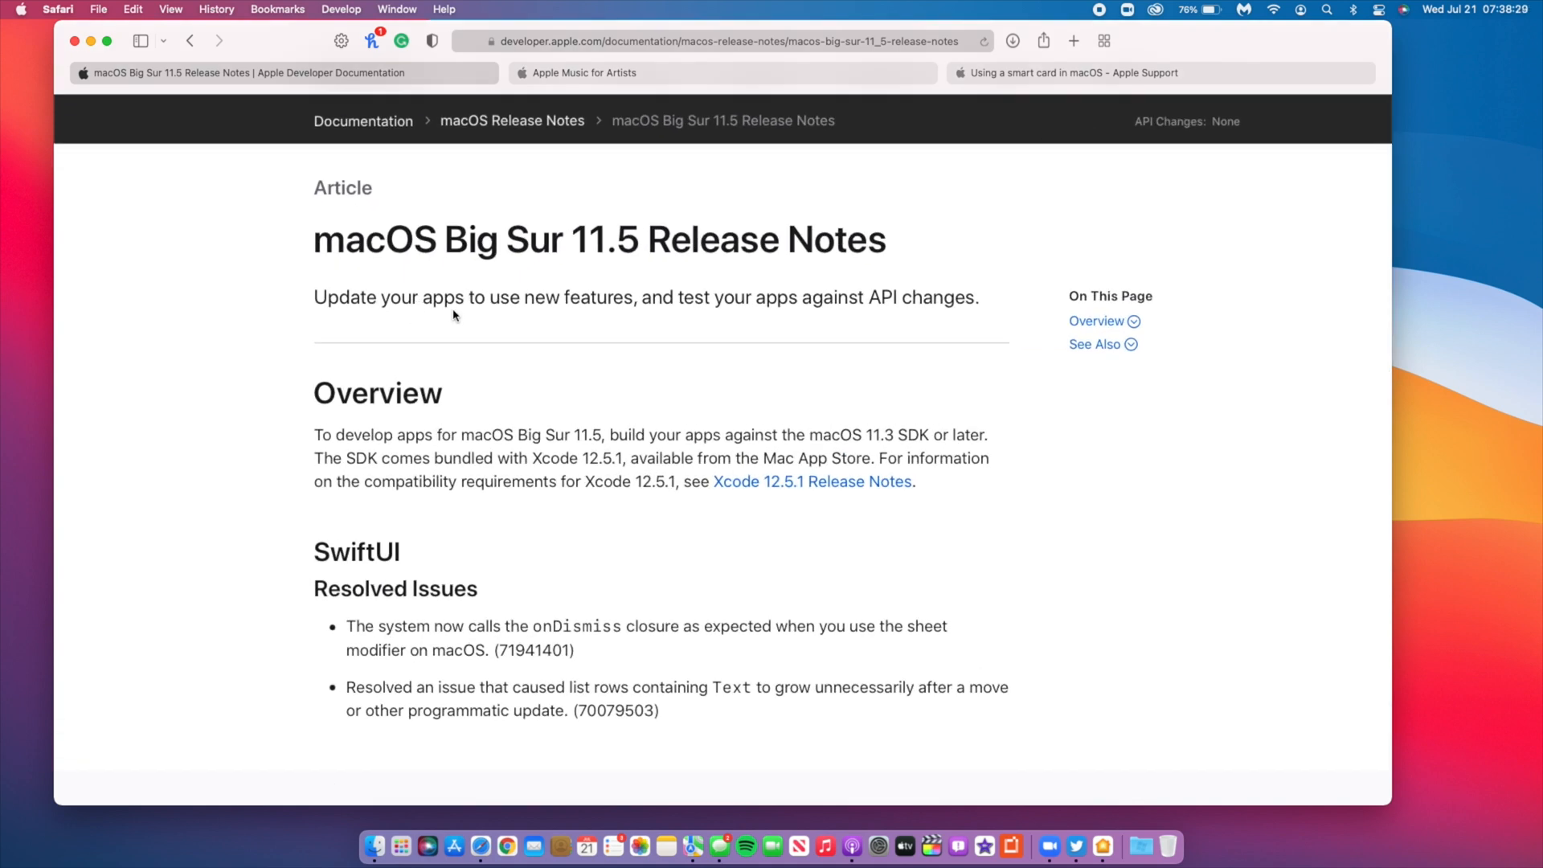
pyautogui.moveTo(688, 307)
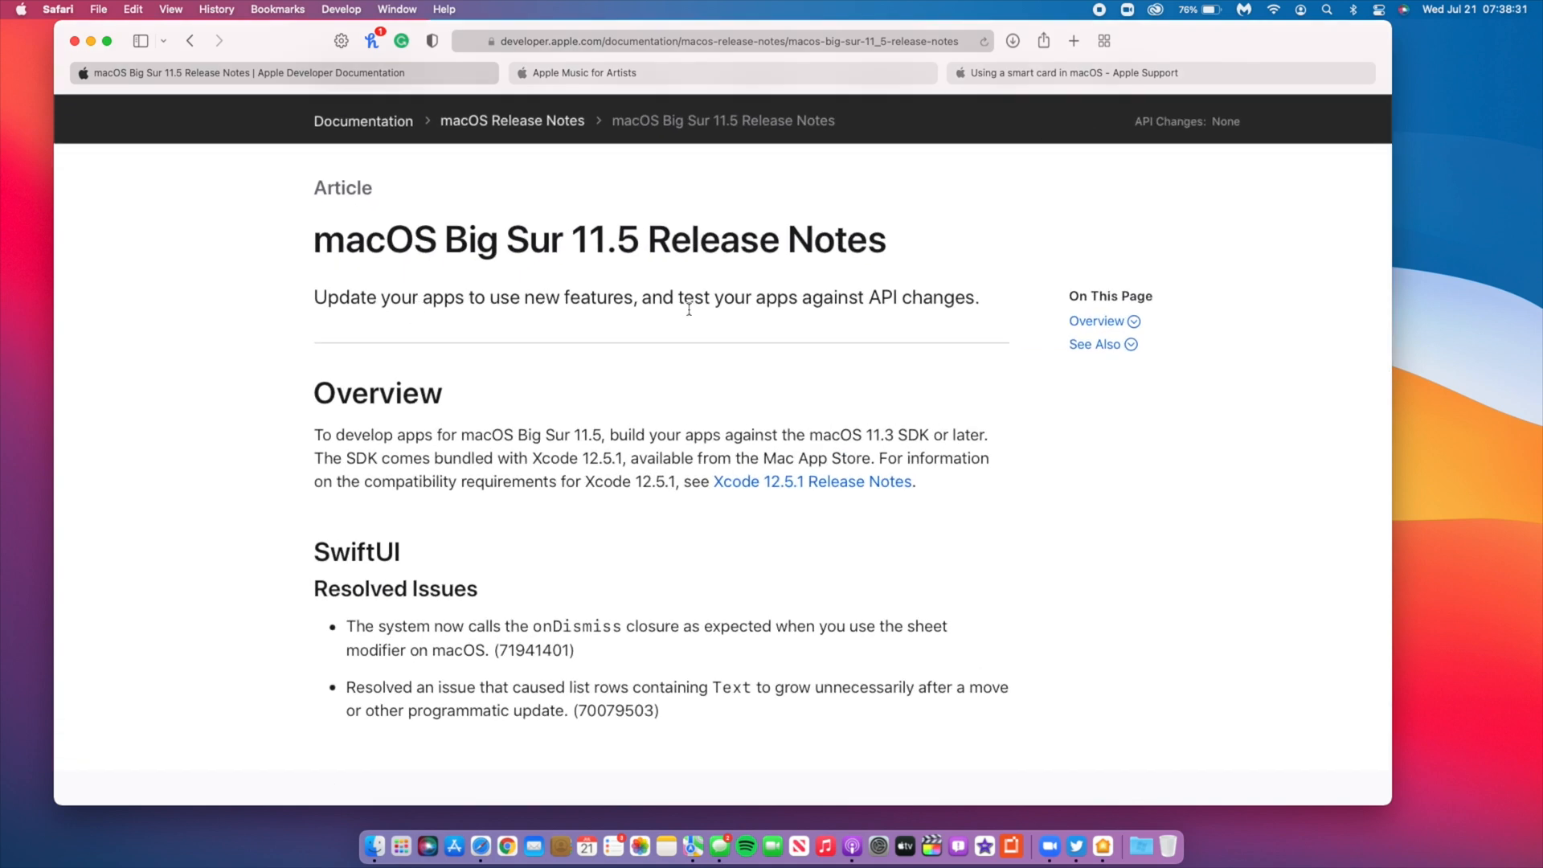
pyautogui.moveTo(817, 320)
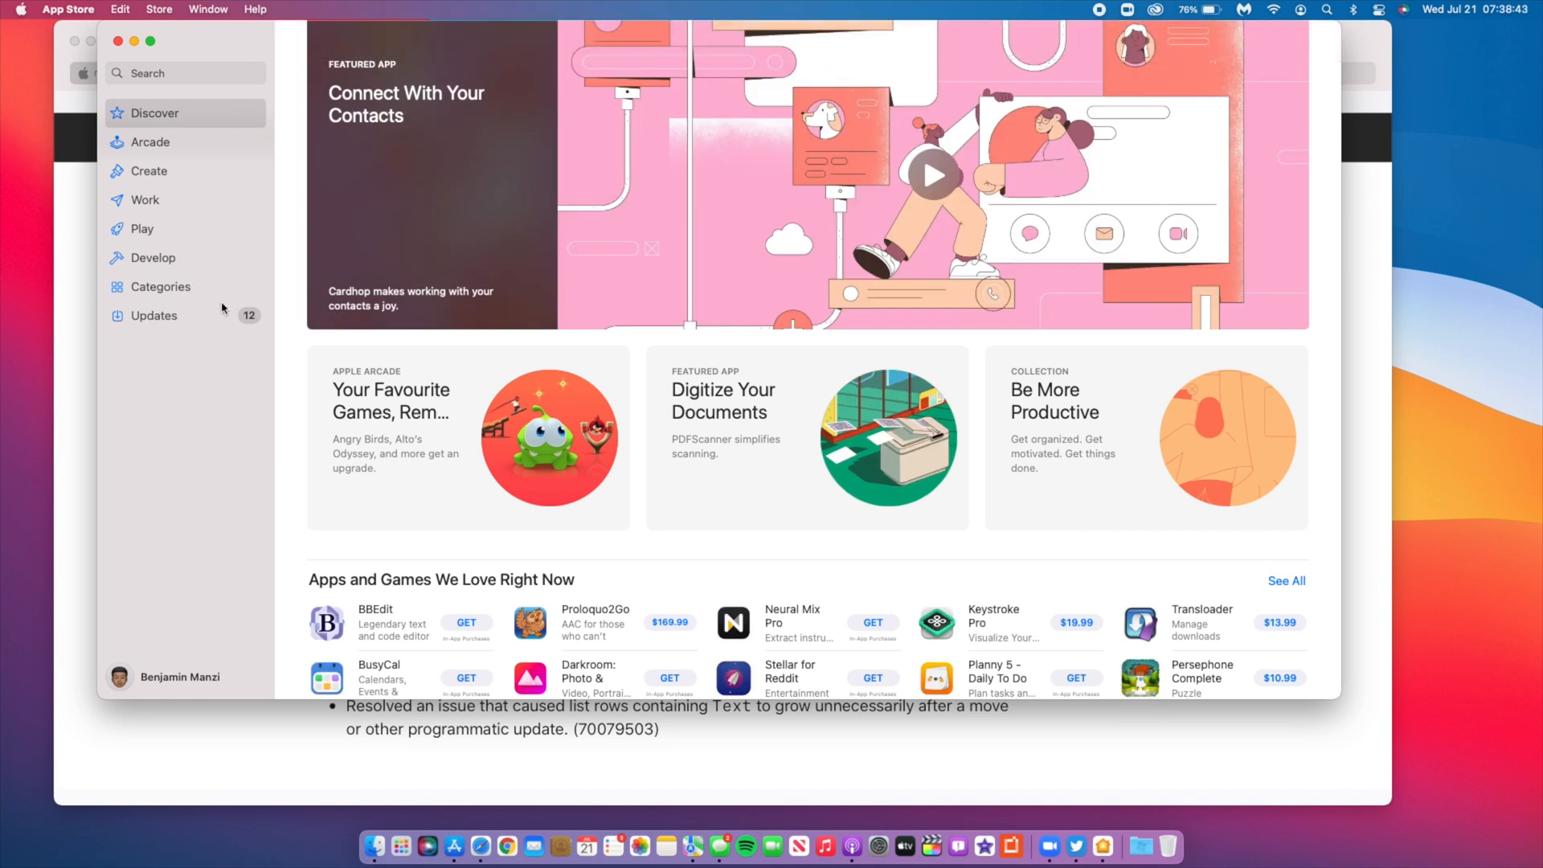
# Maximize the App Store on its Updates page and update all pending apps.
pyautogui.click(154, 315)
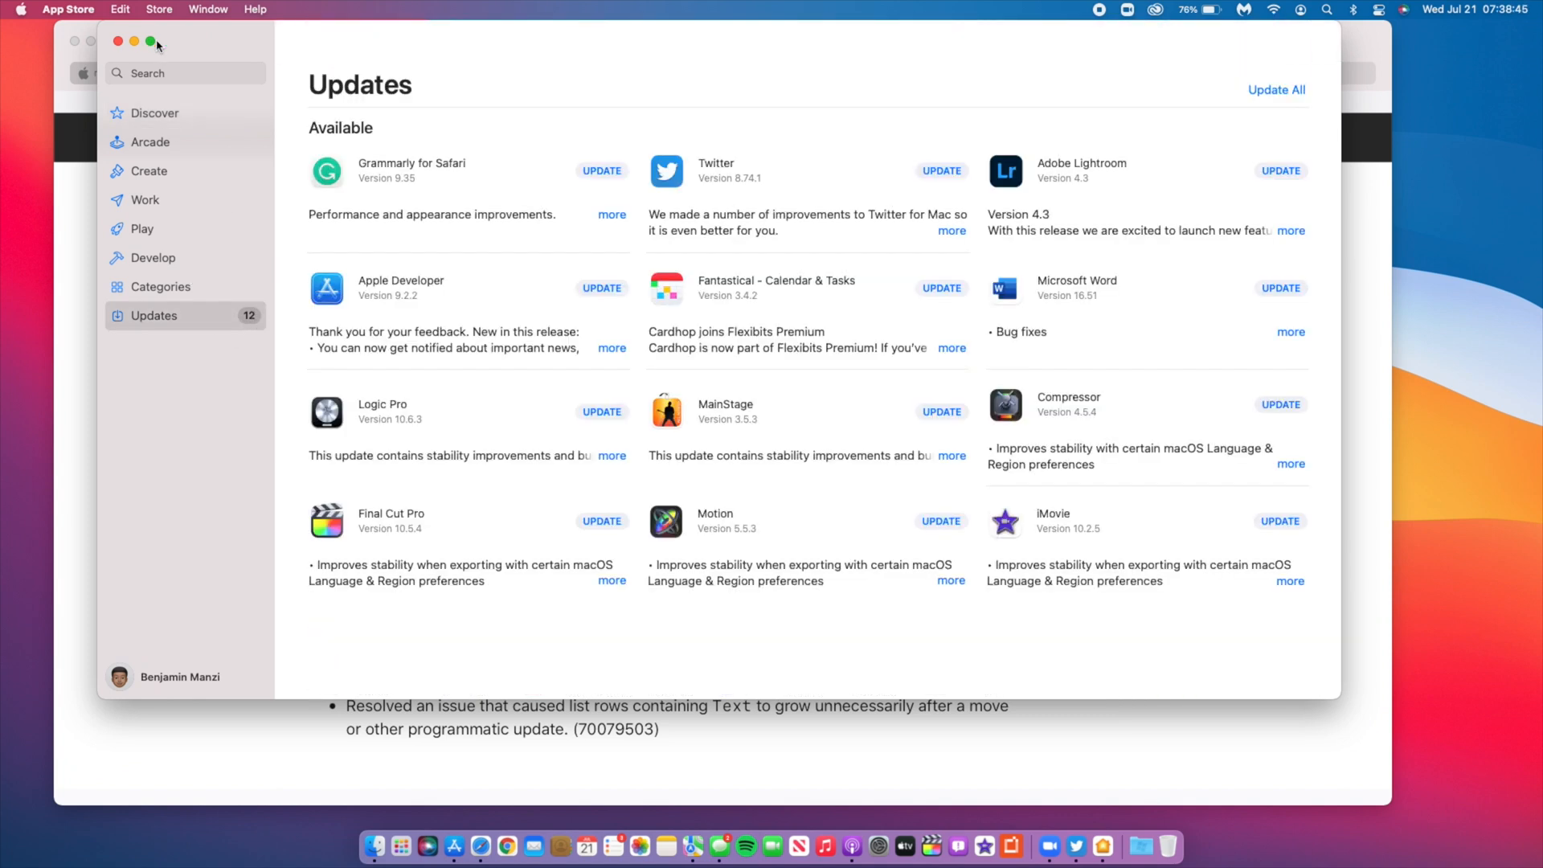
pyautogui.click(150, 41)
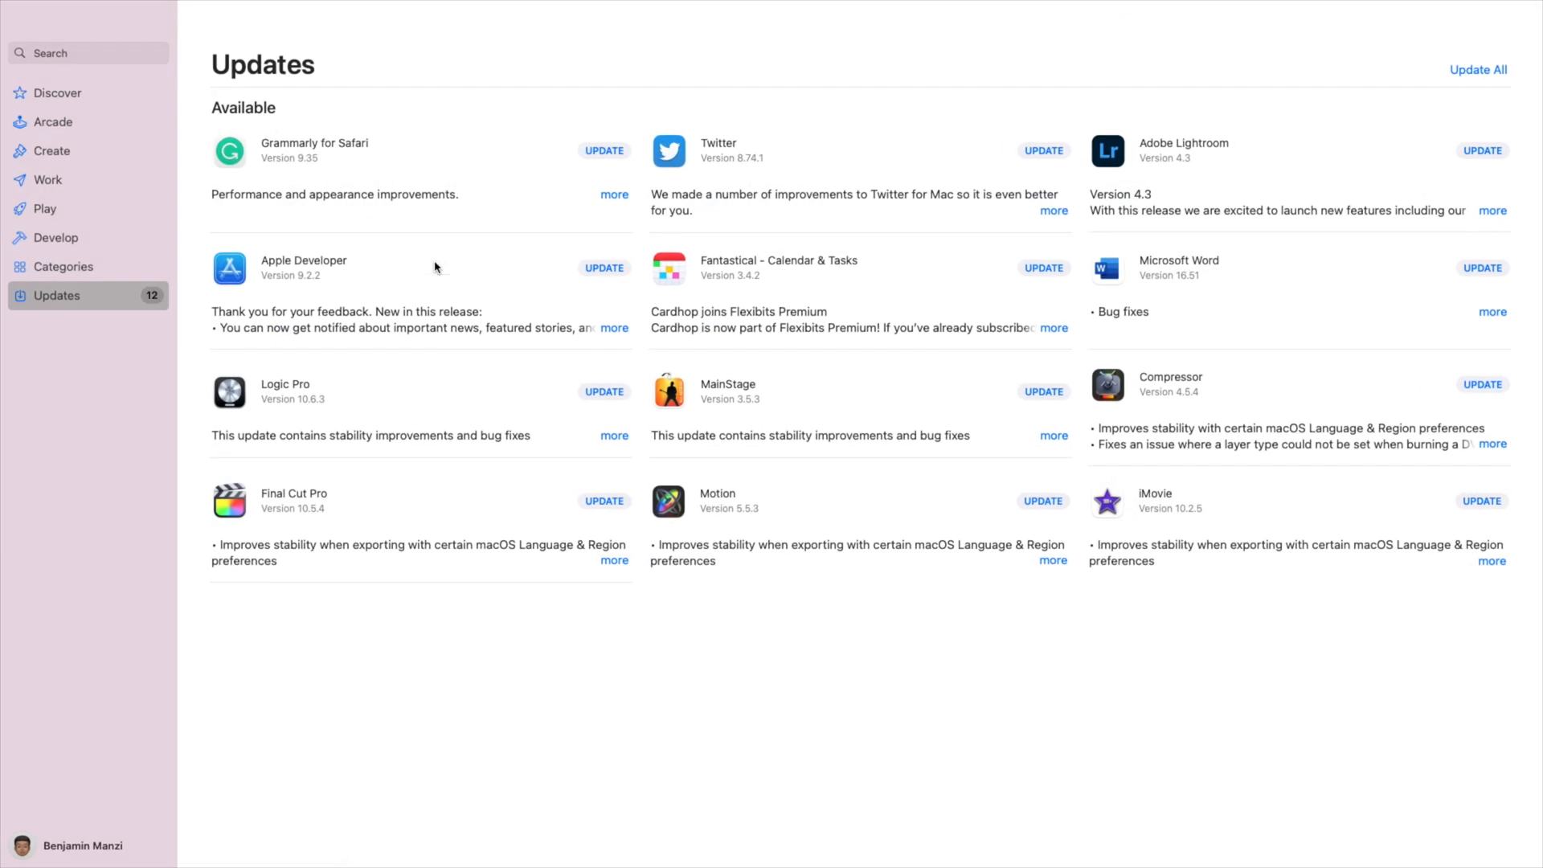
pyautogui.moveTo(708, 242)
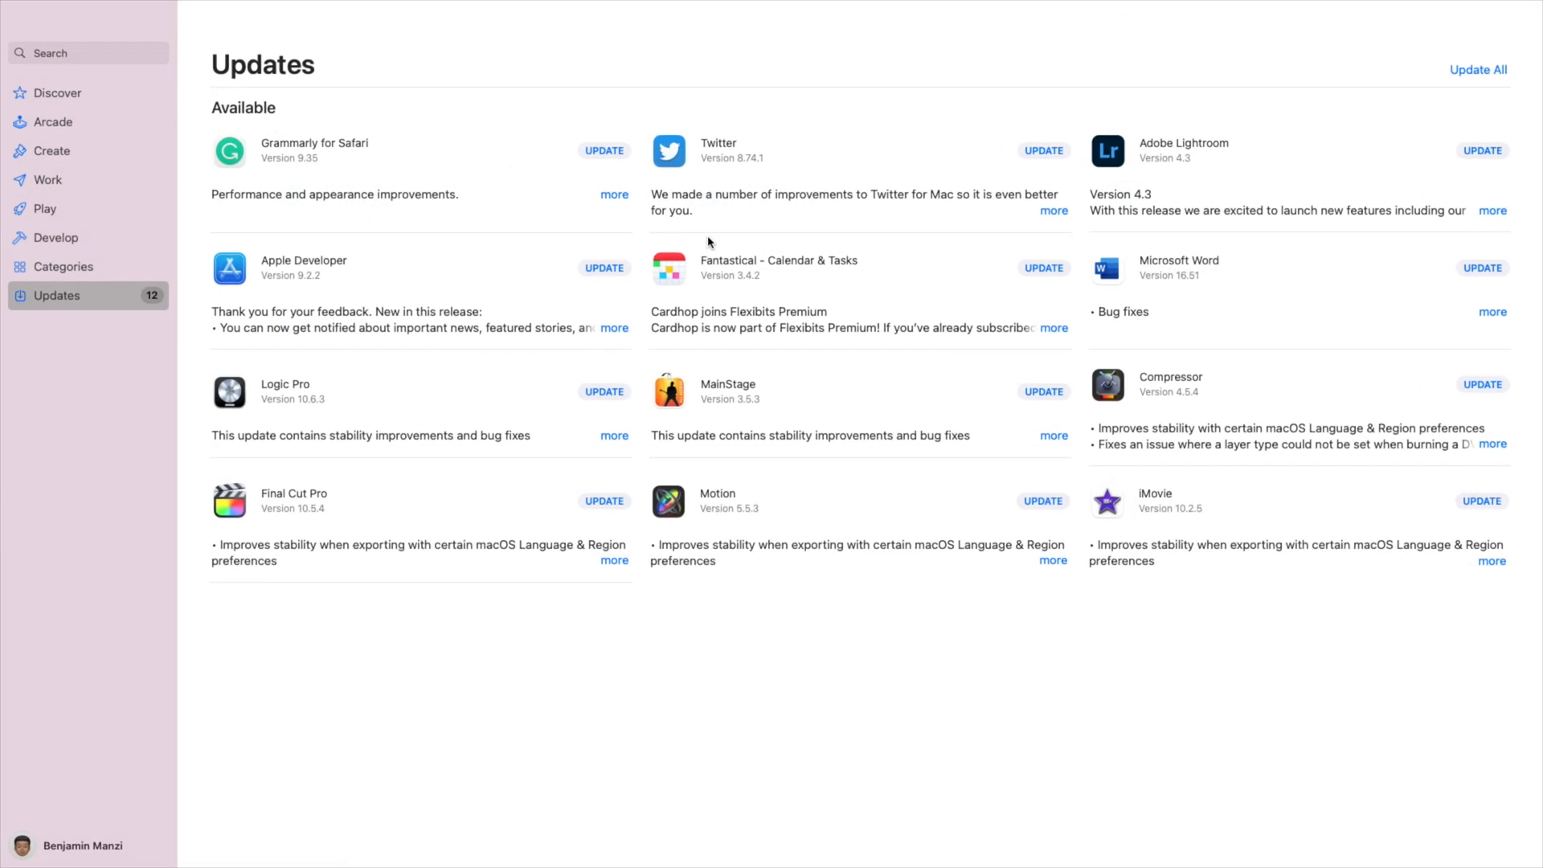
pyautogui.moveTo(981, 453)
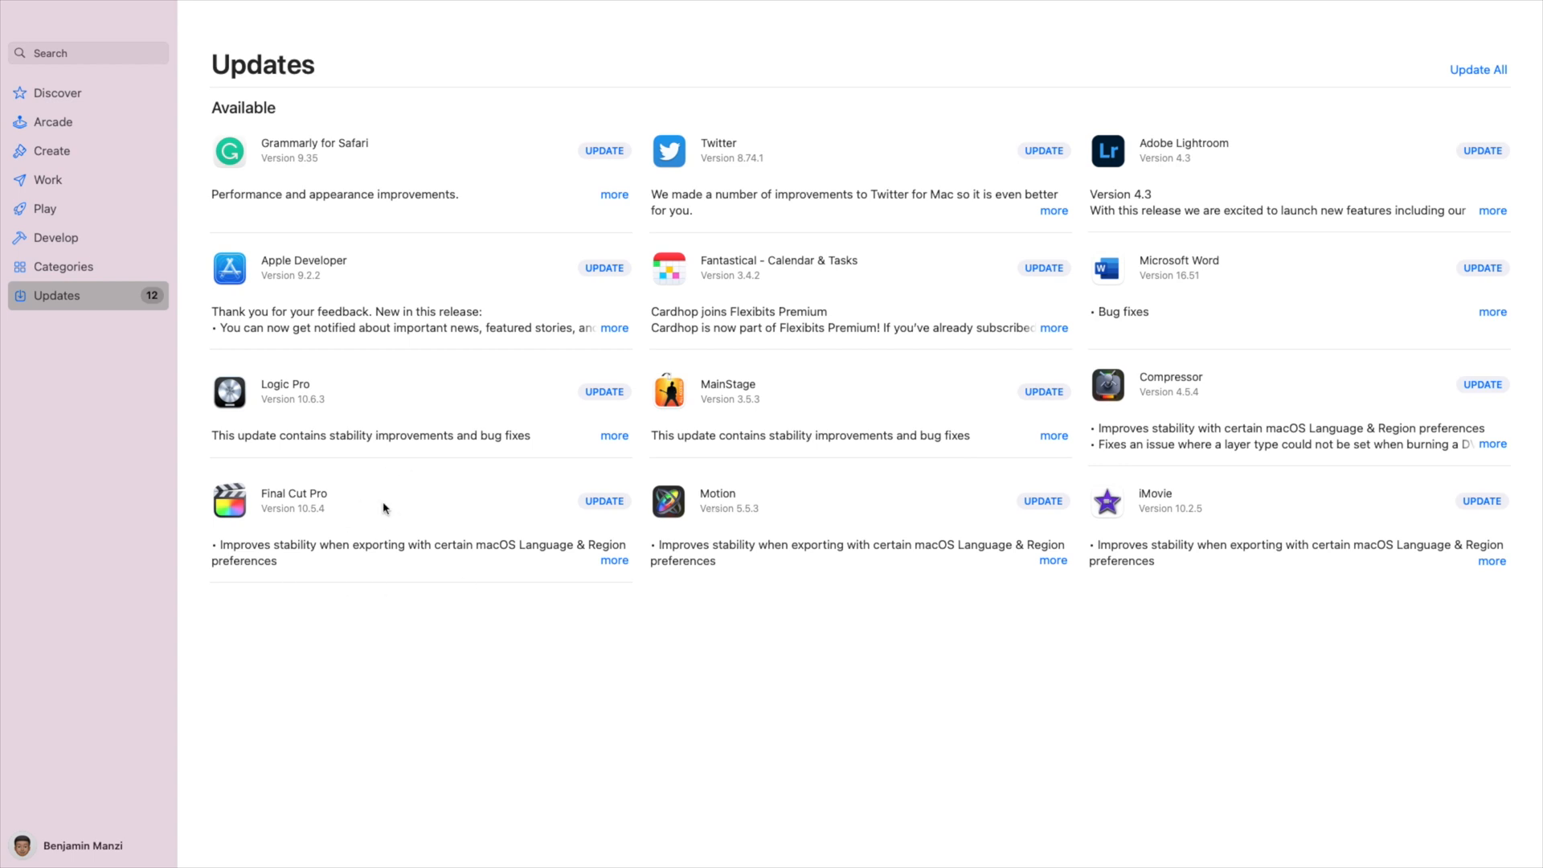
pyautogui.moveTo(263, 128)
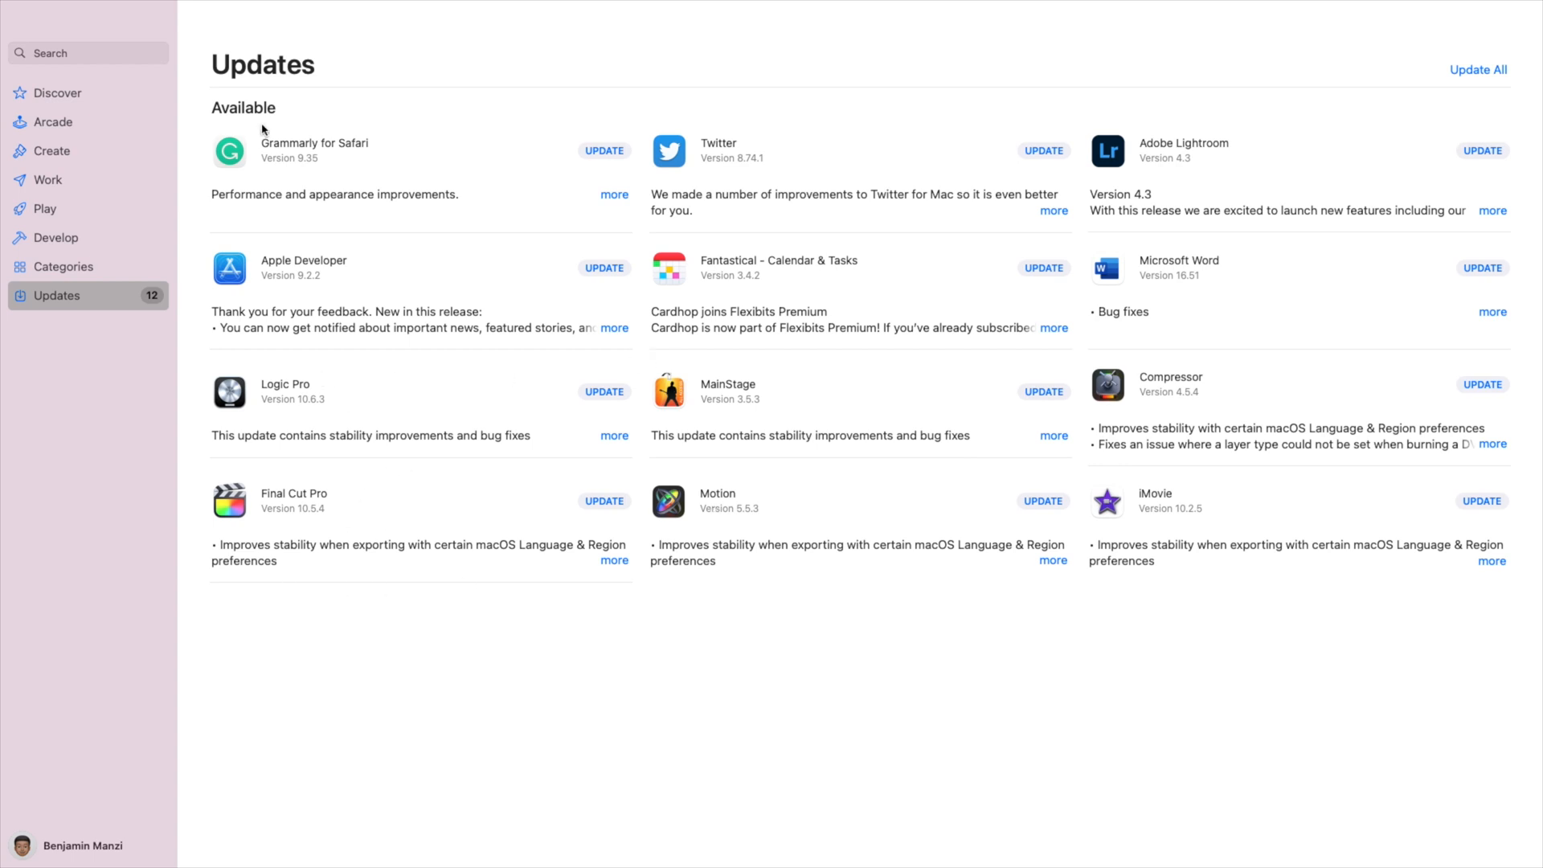
pyautogui.moveTo(483, 148)
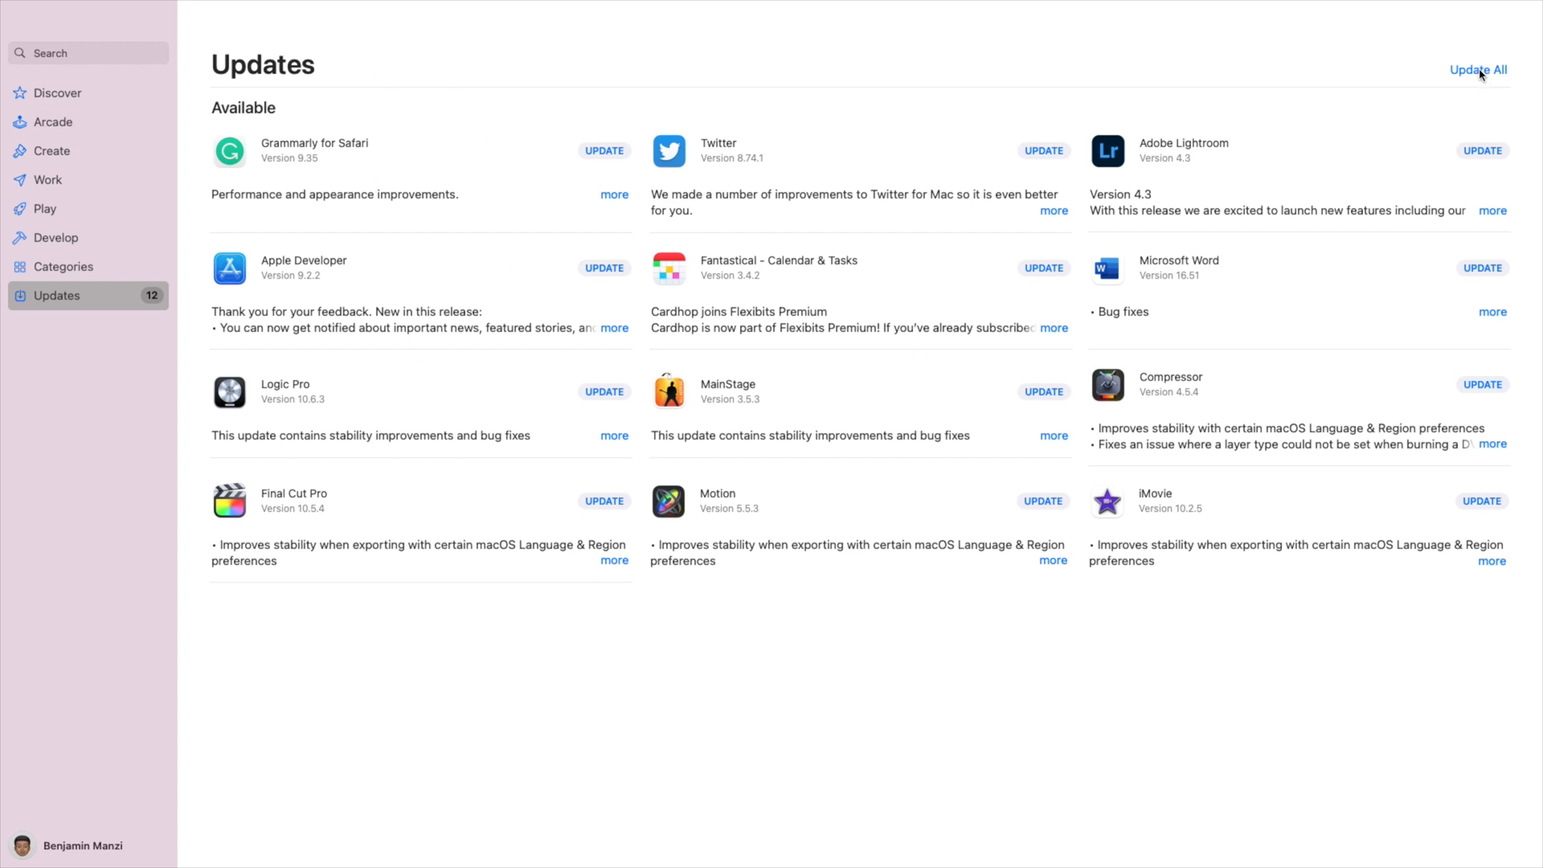
pyautogui.click(1477, 70)
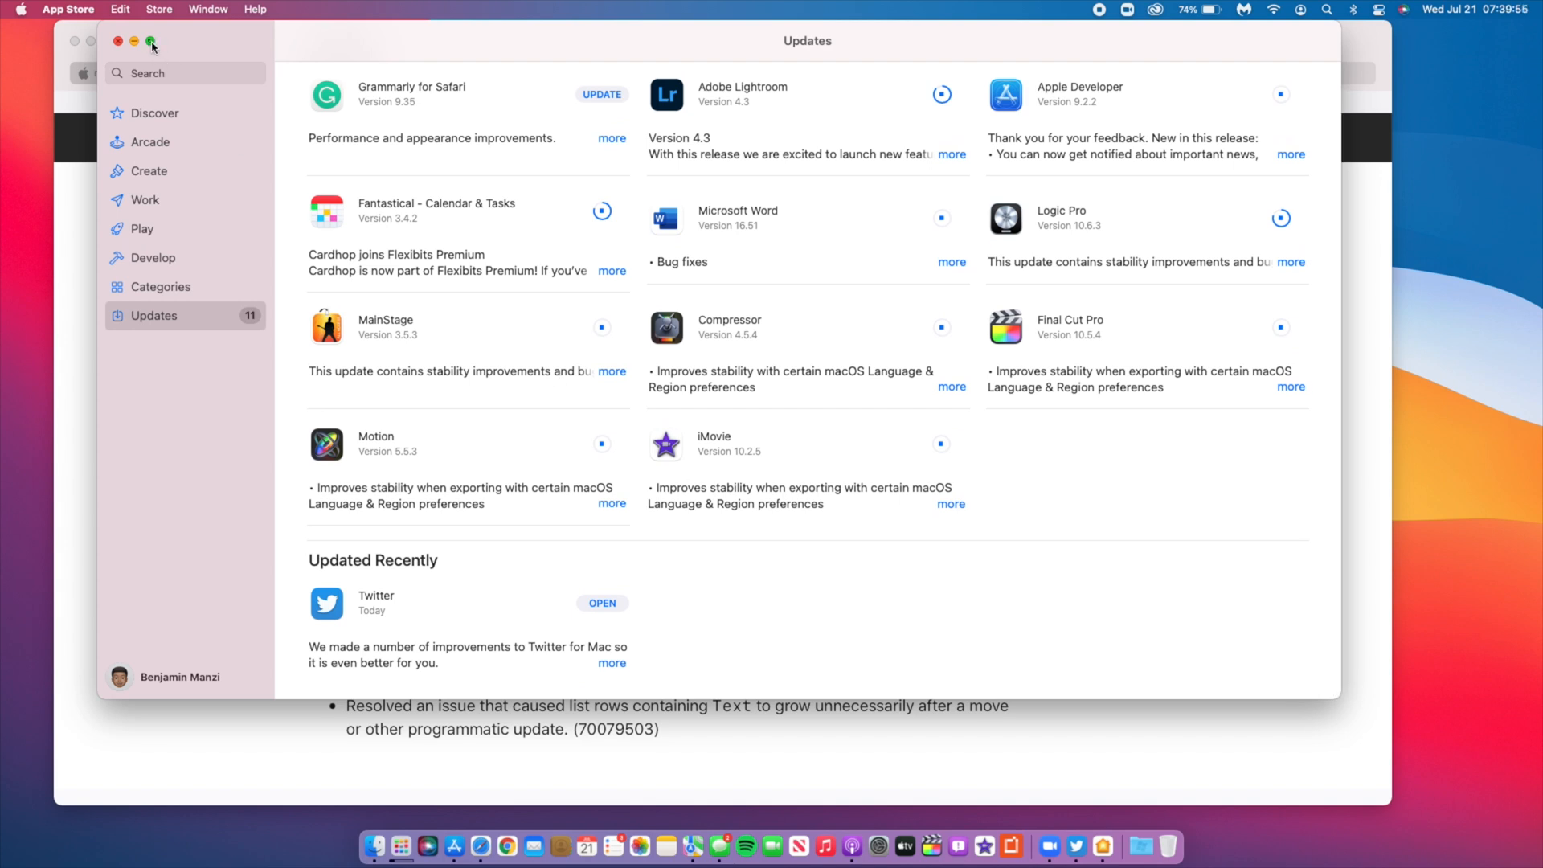
pyautogui.moveTo(309, 687)
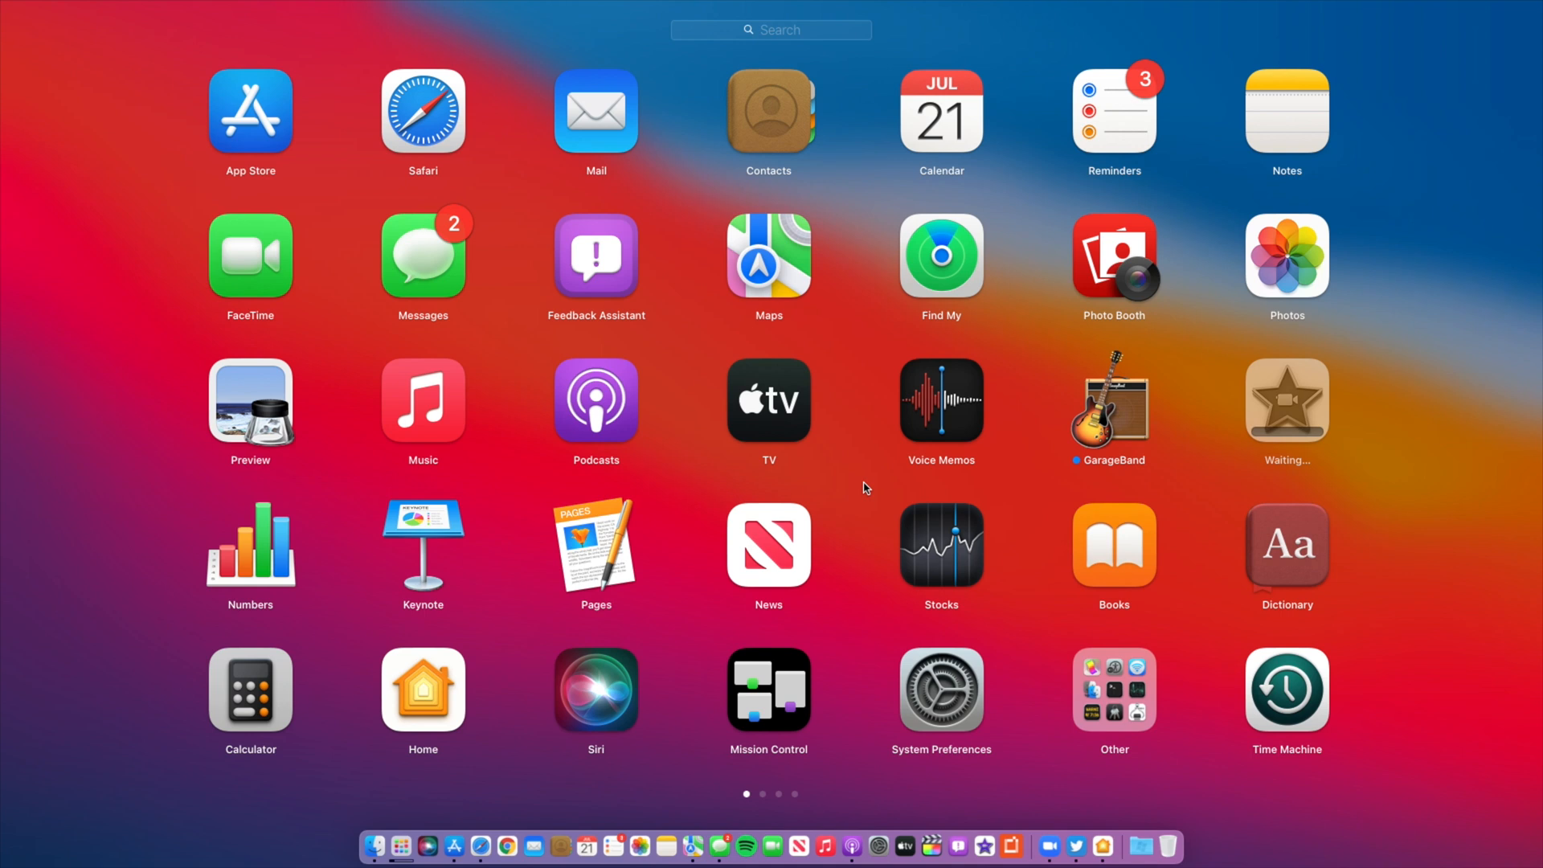
pyautogui.moveTo(1108, 259)
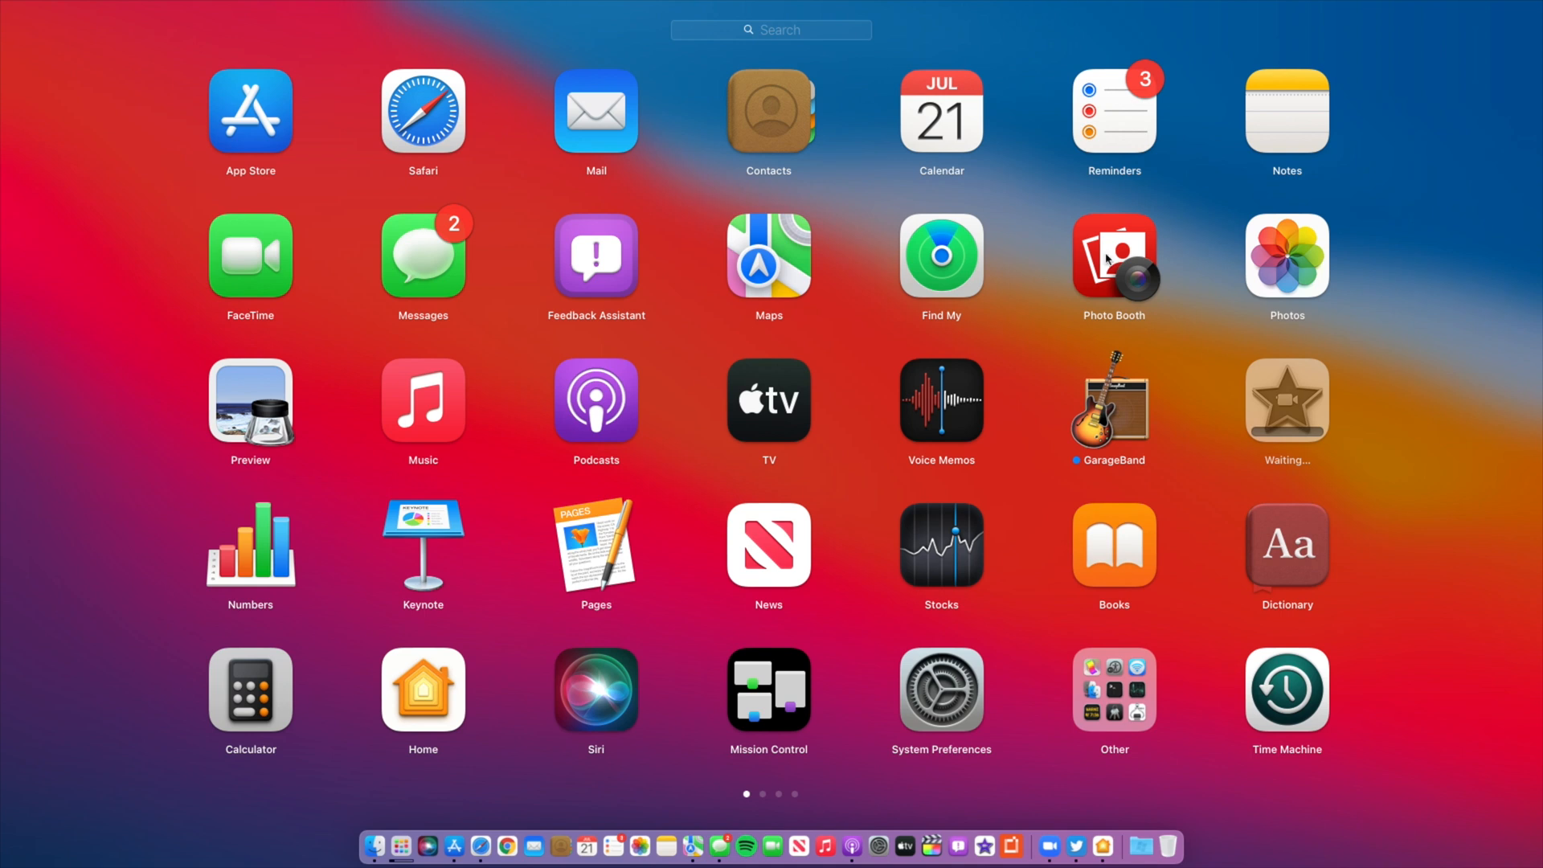
pyautogui.moveTo(74, 394)
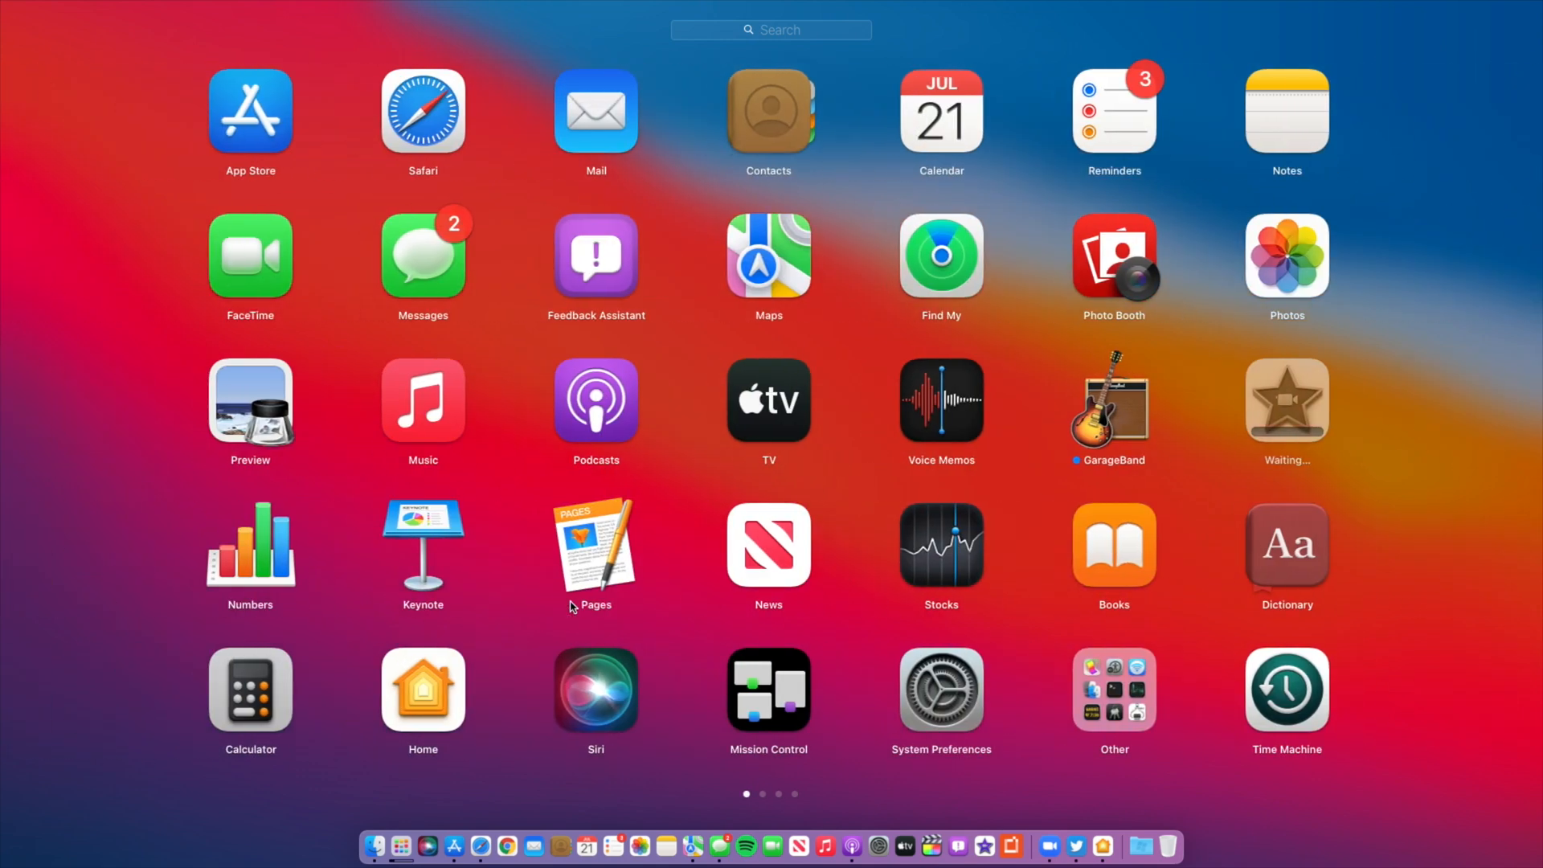
pyautogui.moveTo(135, 697)
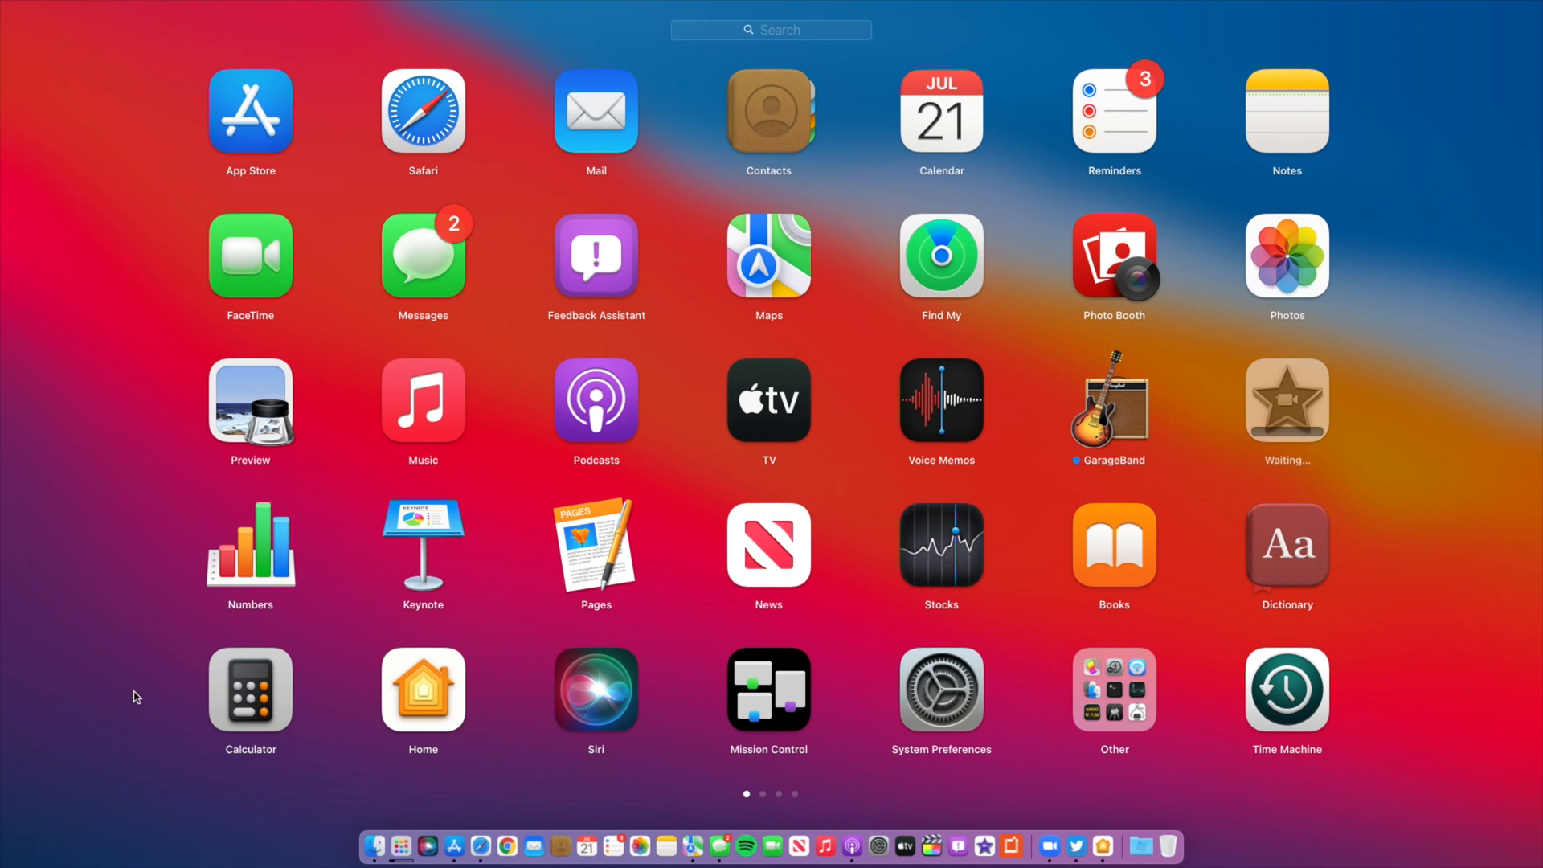
pyautogui.click(249, 111)
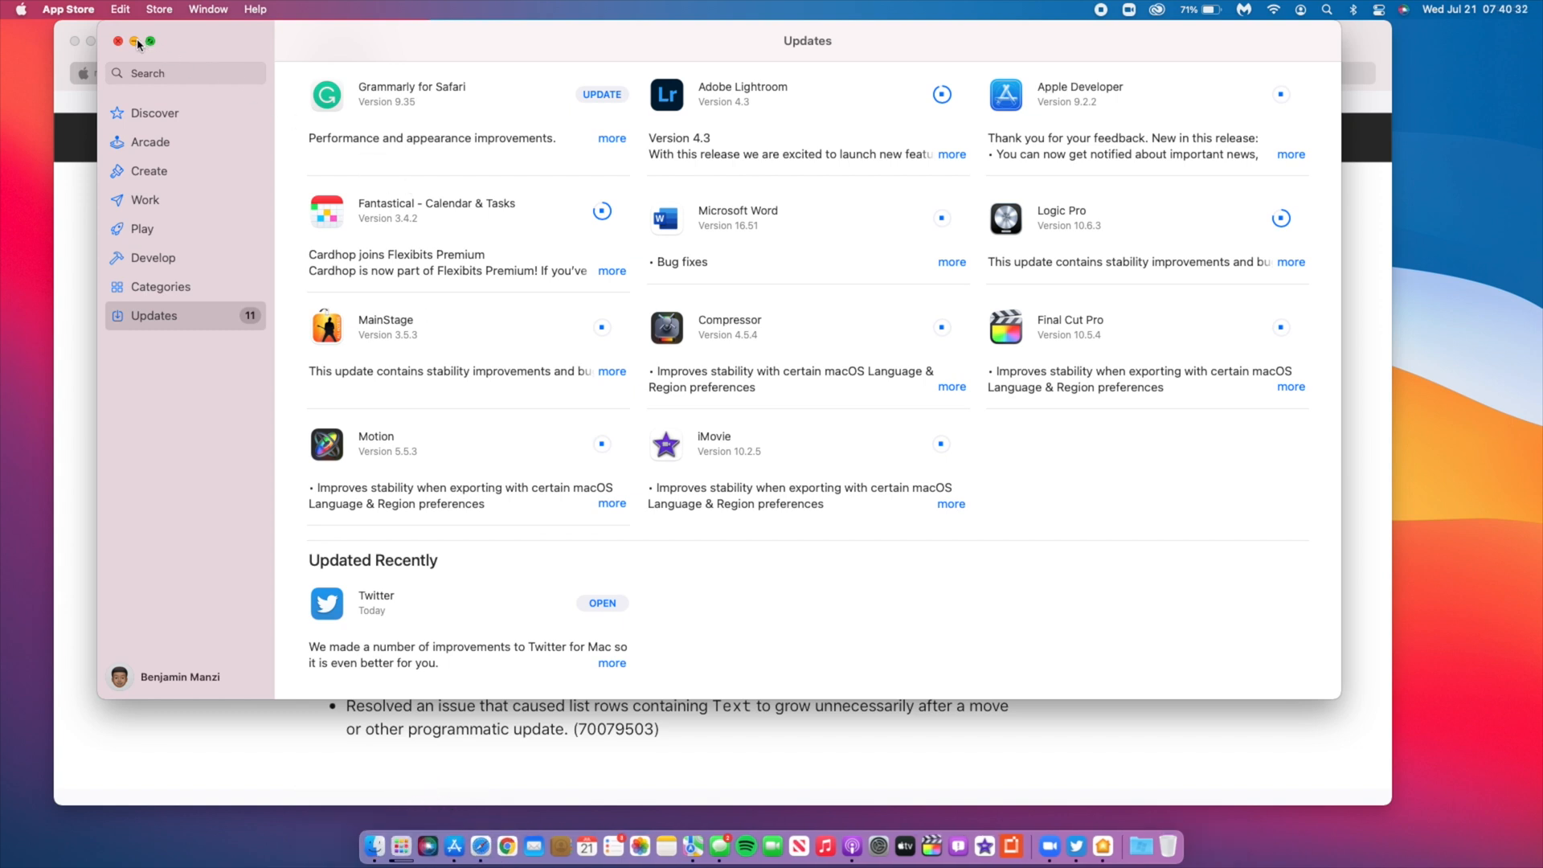
# Make the App Store Updates page full screen while eleven updates keep downloading.
pyautogui.click(150, 41)
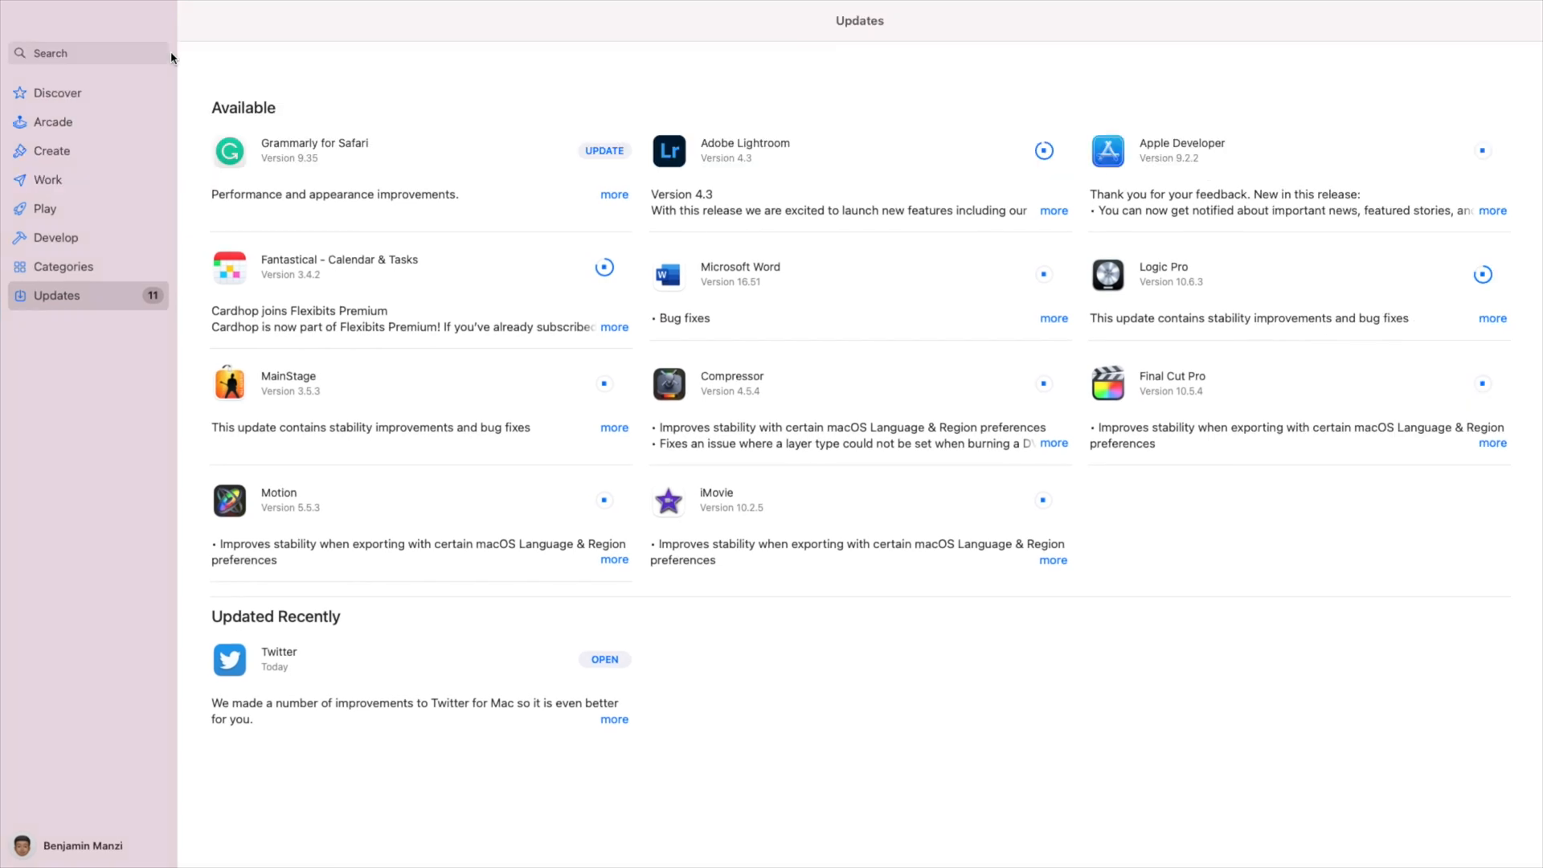